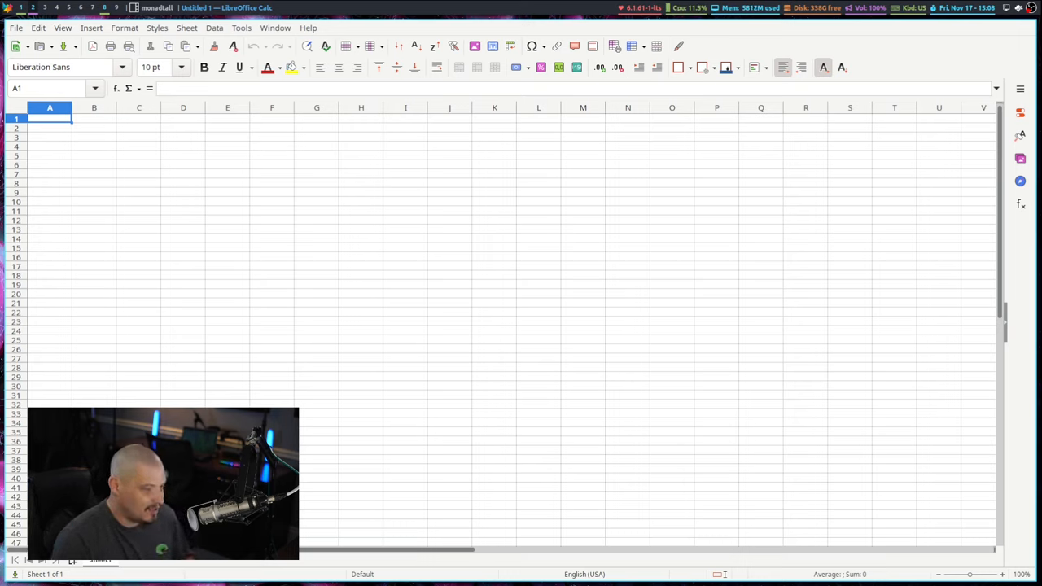
mouse_move(626, 497)
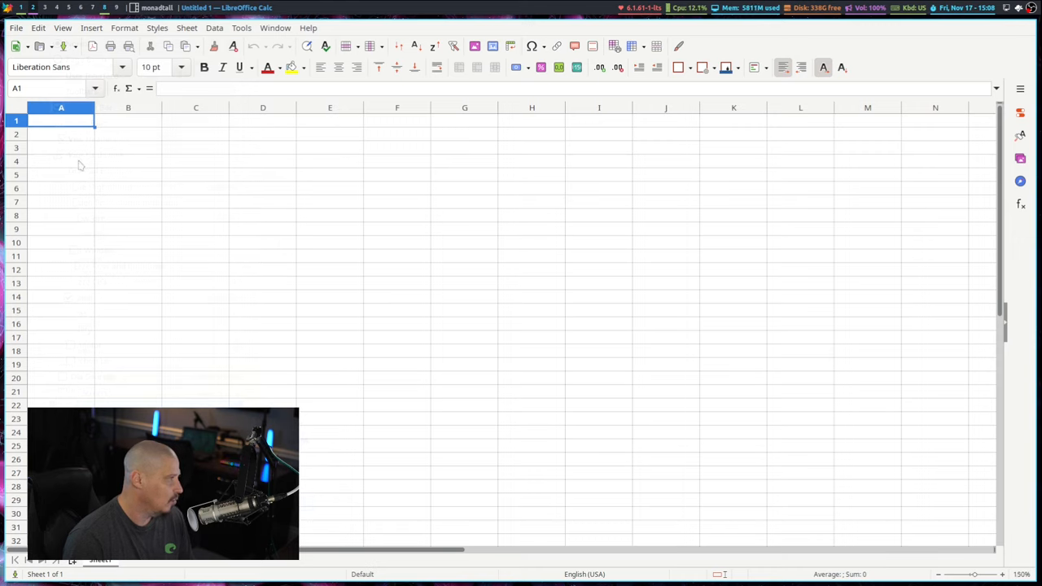
Enter the table headers Distro and 12 months in A3:B3.
click(62, 146)
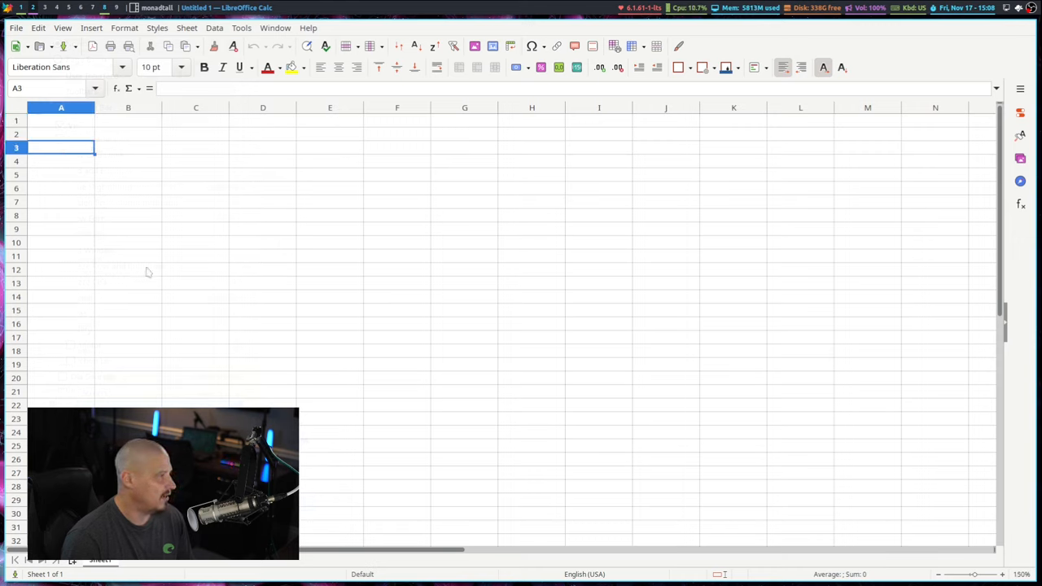
mouse_move(290, 342)
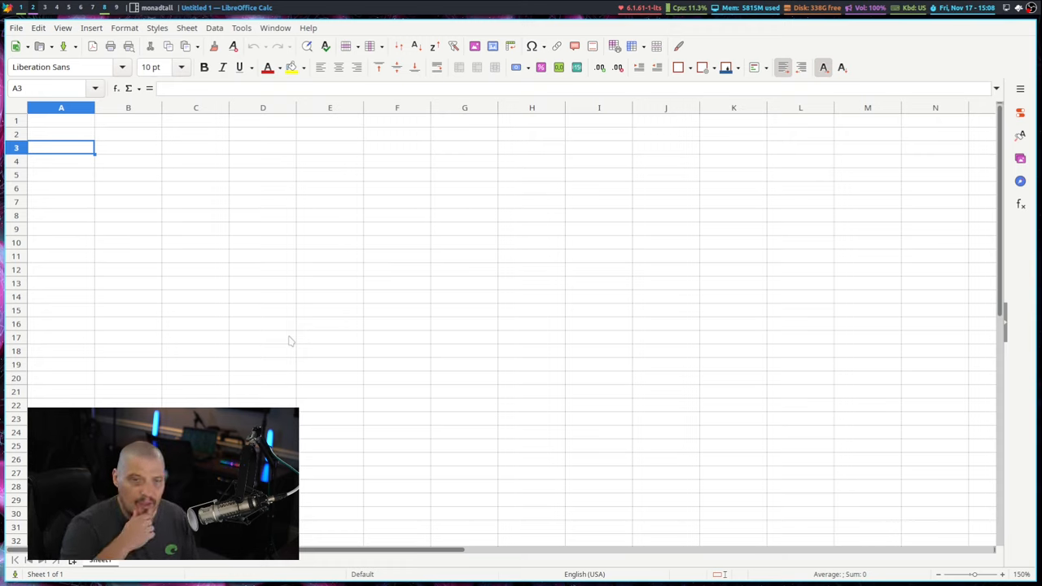
text(D)
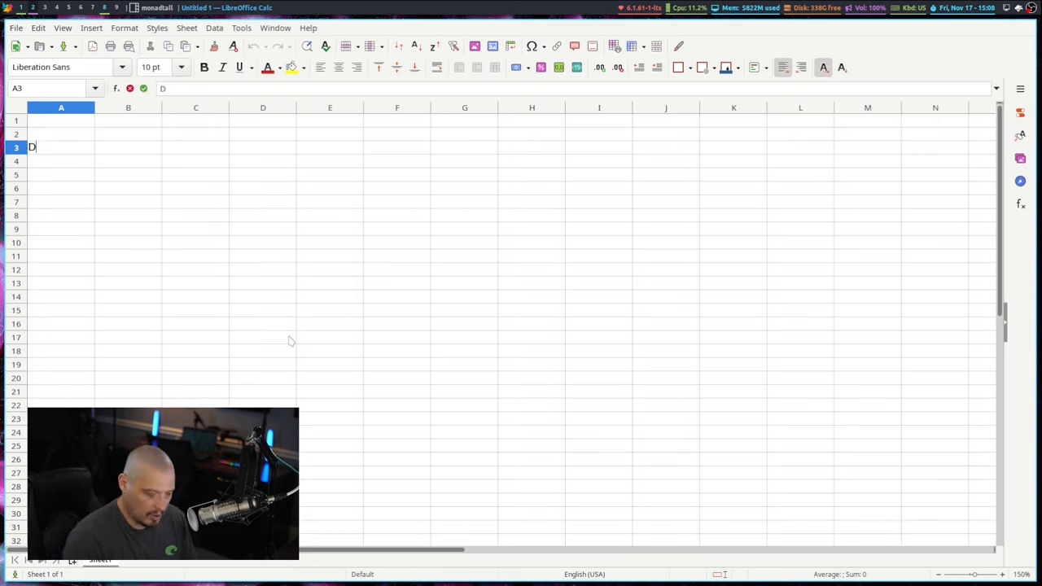
text(istro)
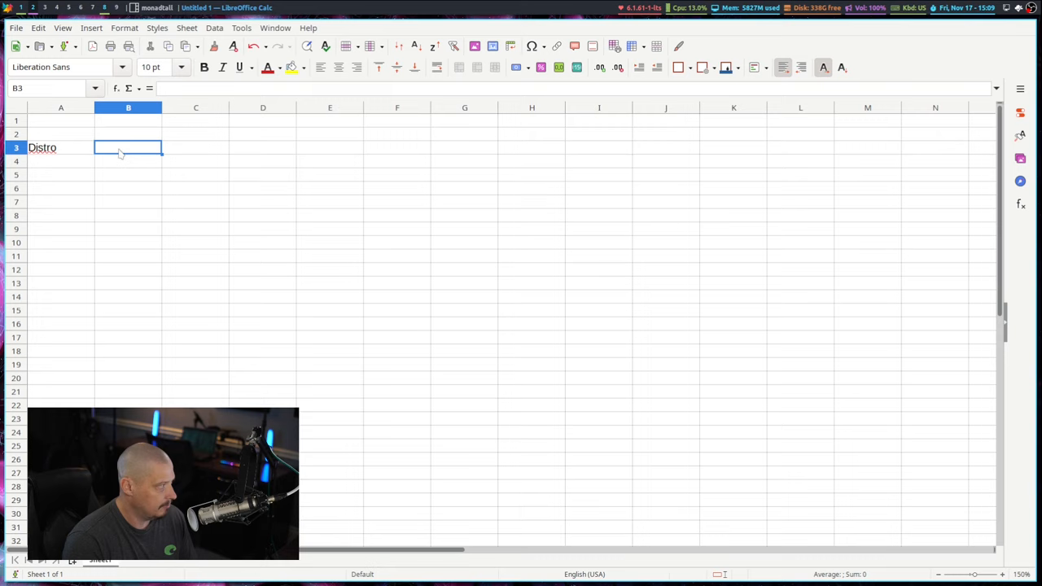
text(12 months)
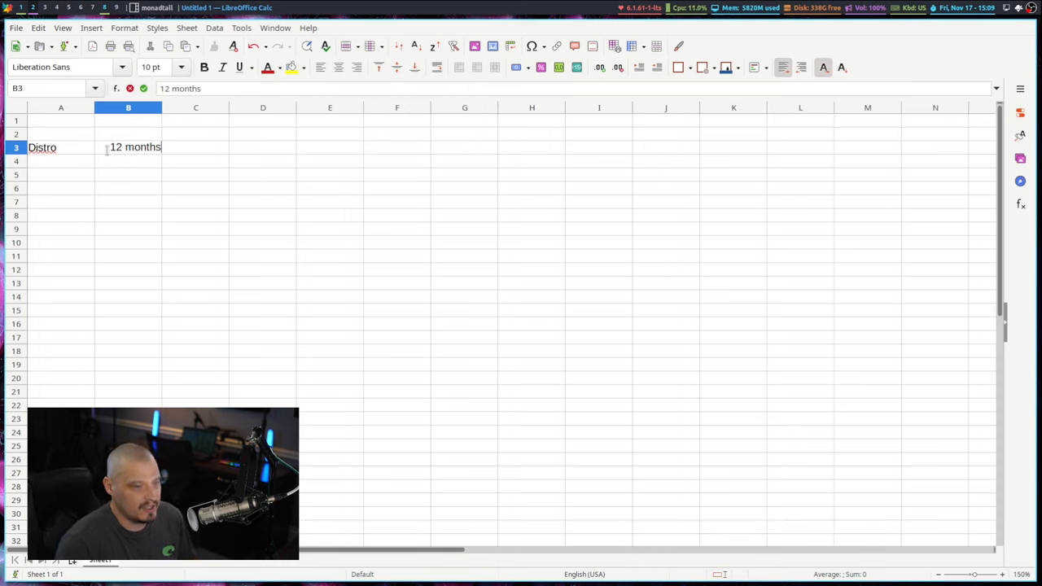
key(Enter)
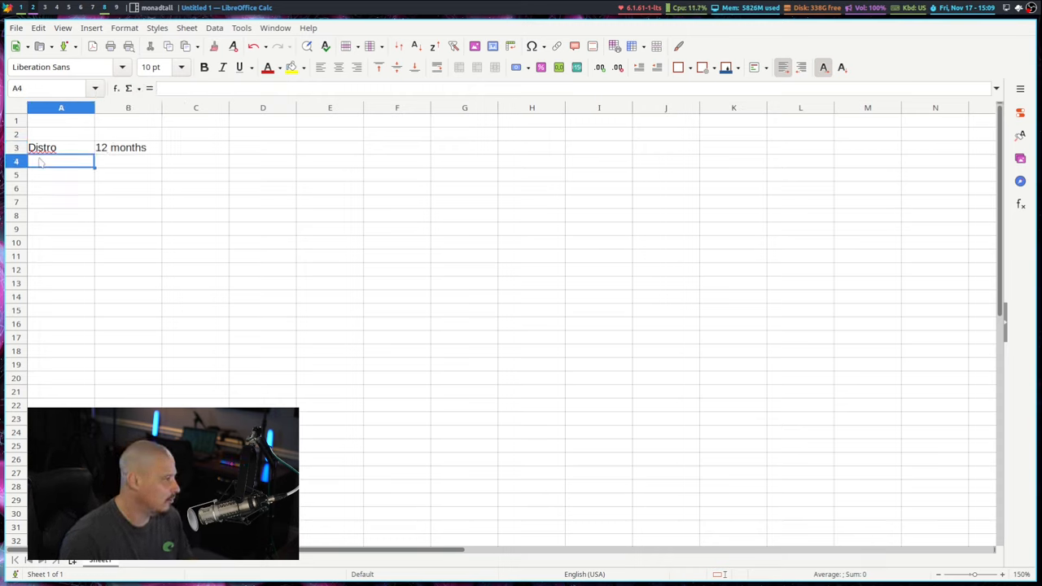
Enter the first distro rows: MX Linux 2710 and Linux Mint 2102.
text(MX Linux)
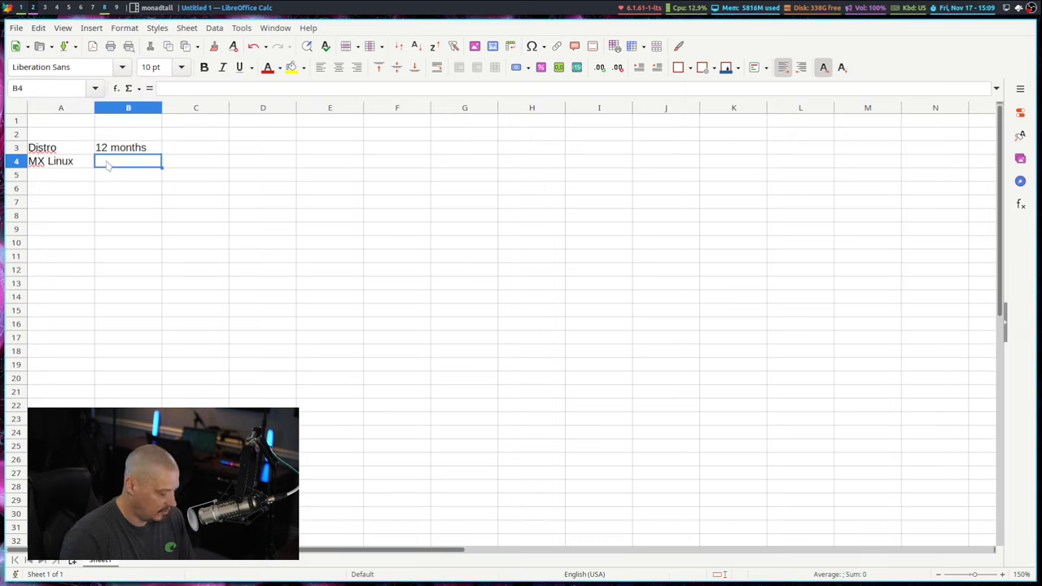
text(2710)
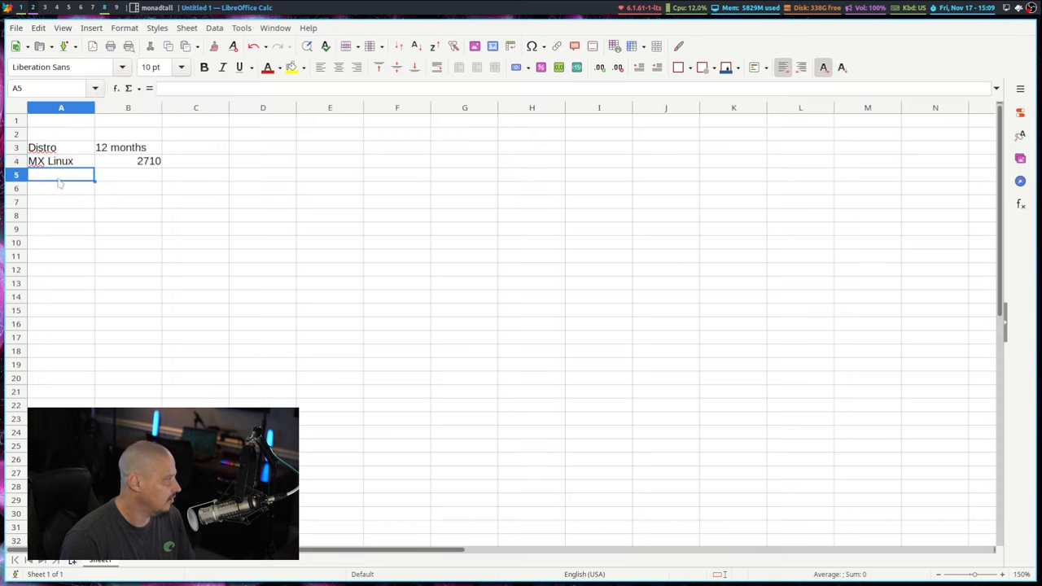
text(Linux Mint)
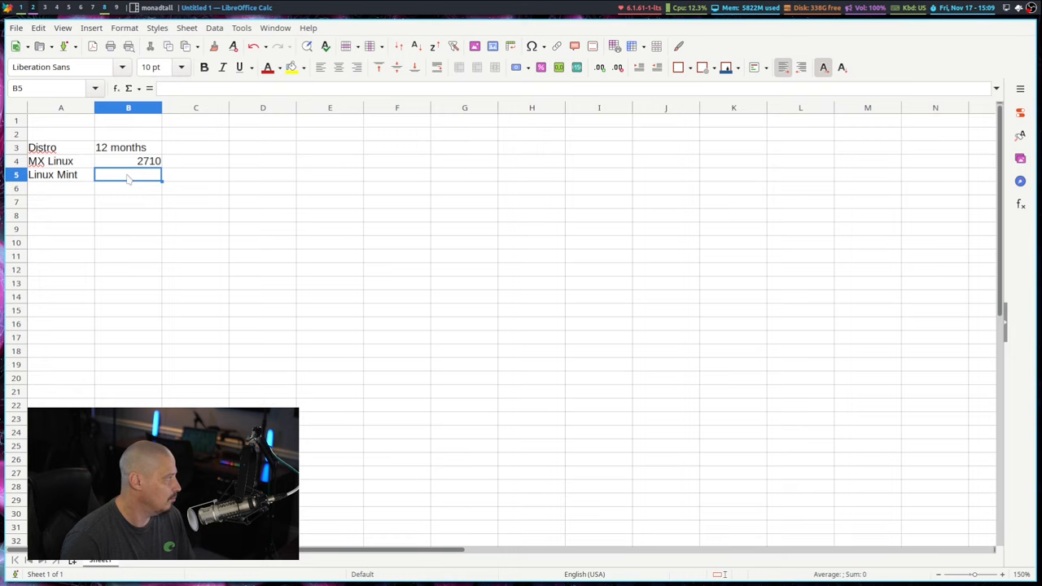
text(2102)
click(129, 284)
text(663)
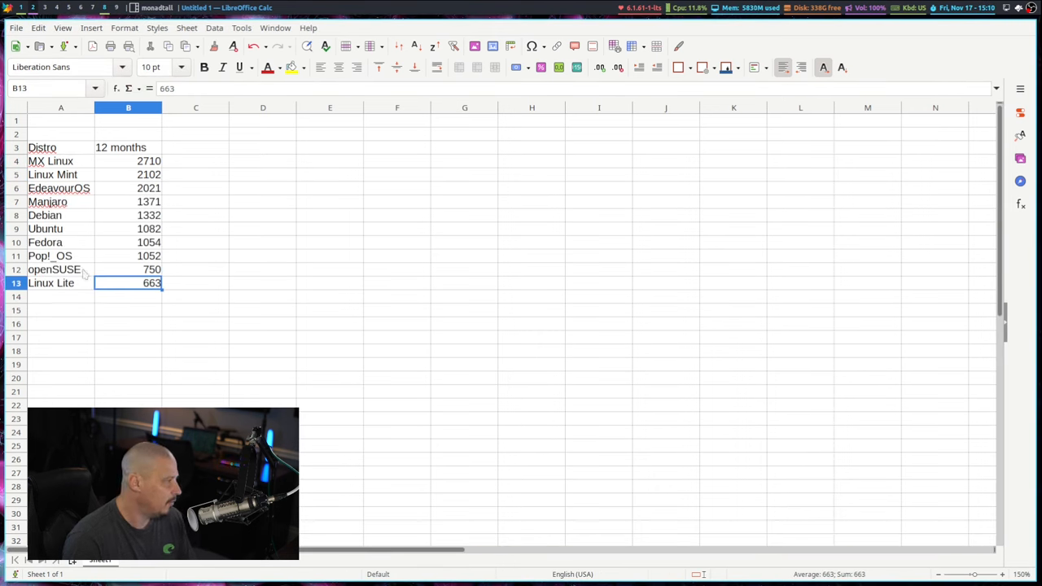
mouse_move(160, 305)
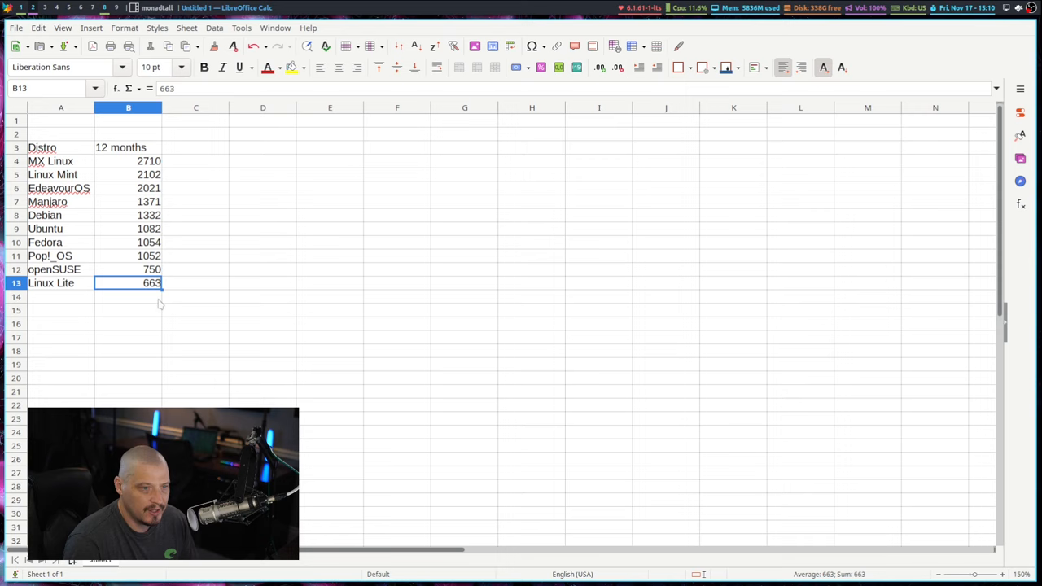
Select the data range A4:B13 of distro names and counts for charting.
click(62, 161)
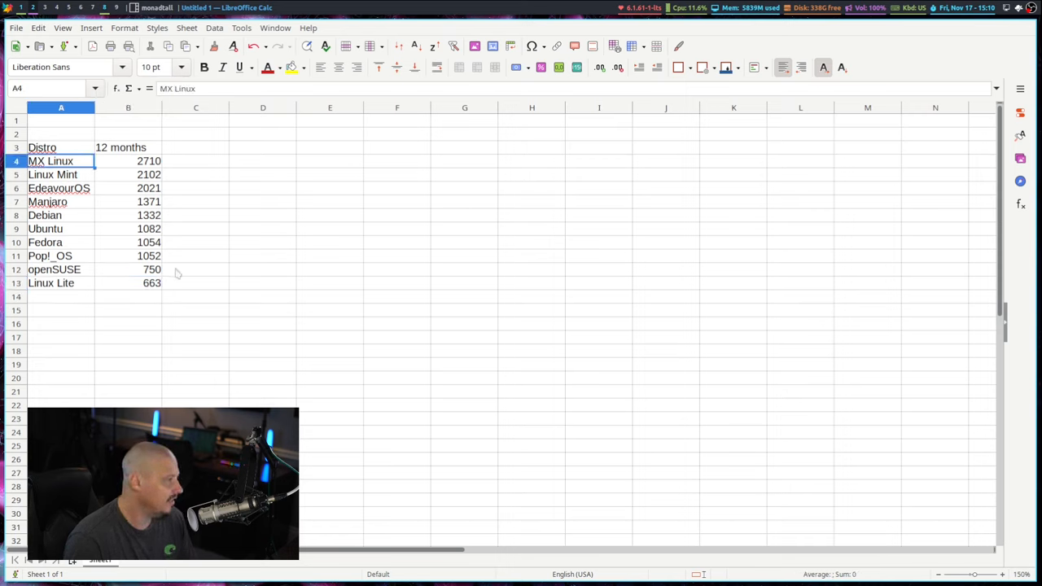
click(127, 284)
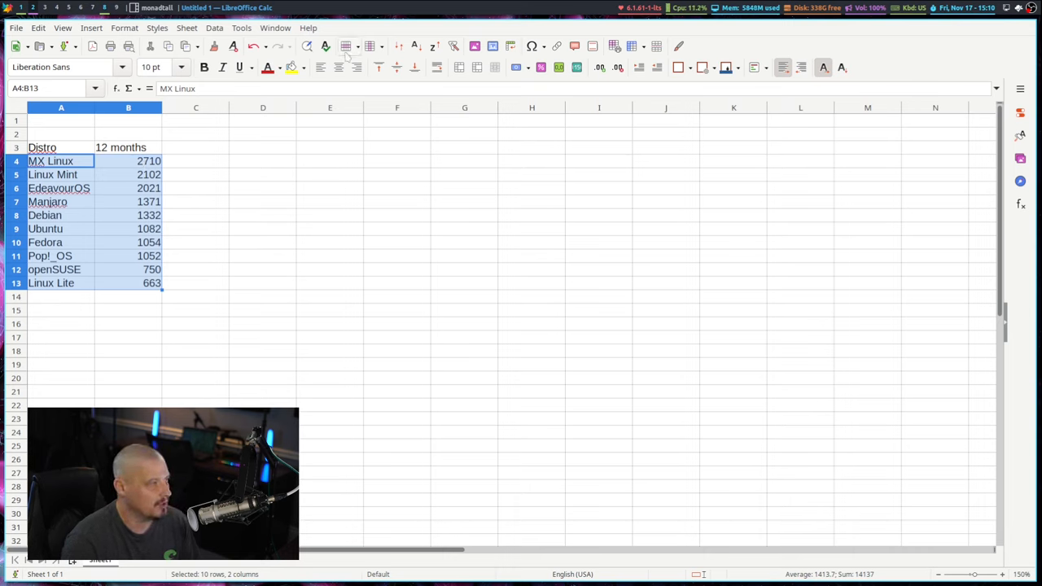
mouse_move(492, 46)
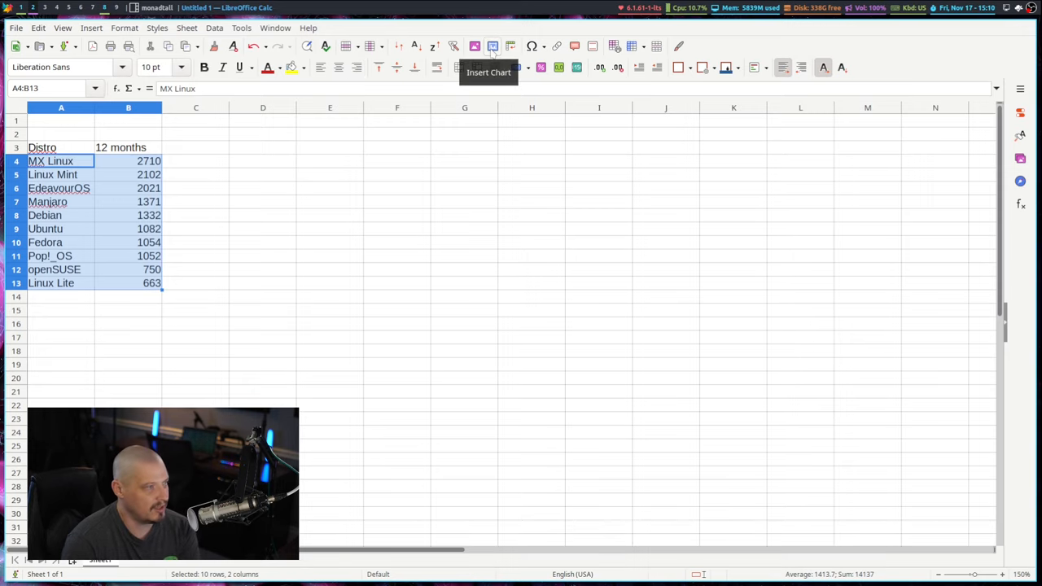
Start a chart from the selection and preview it as bar, column and pie types.
click(492, 45)
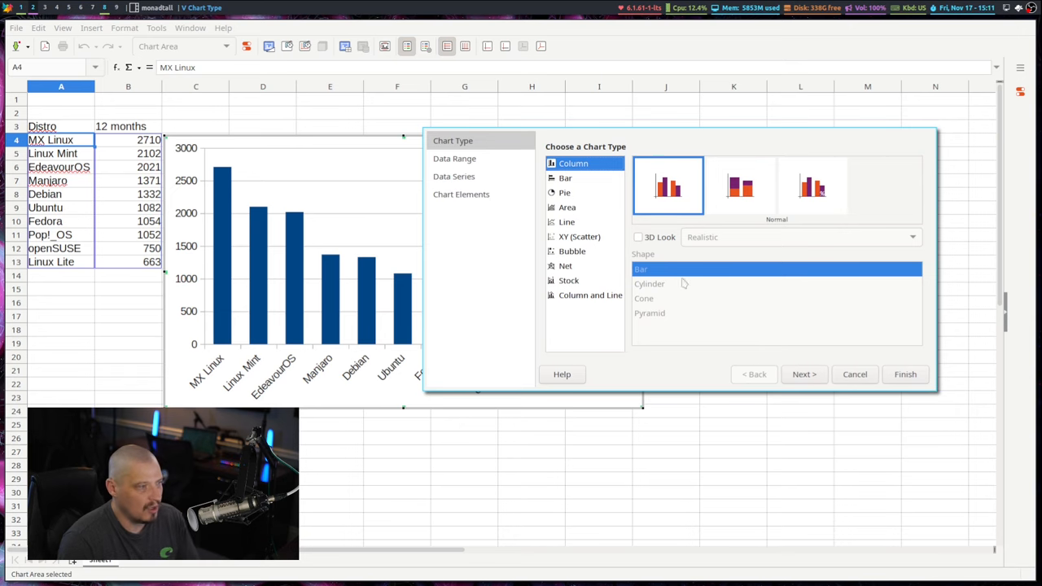
mouse_move(599, 185)
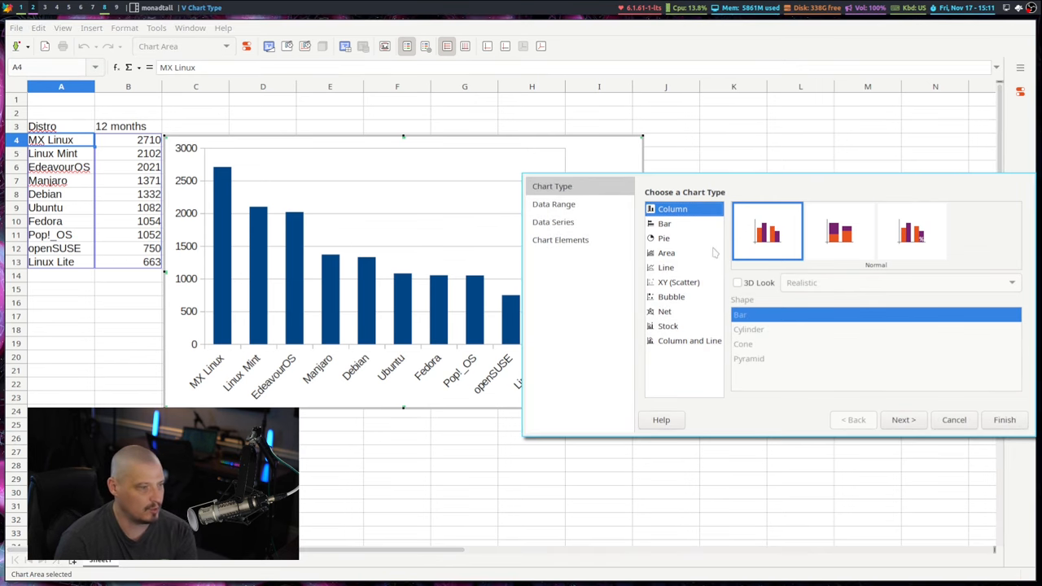
mouse_move(682, 252)
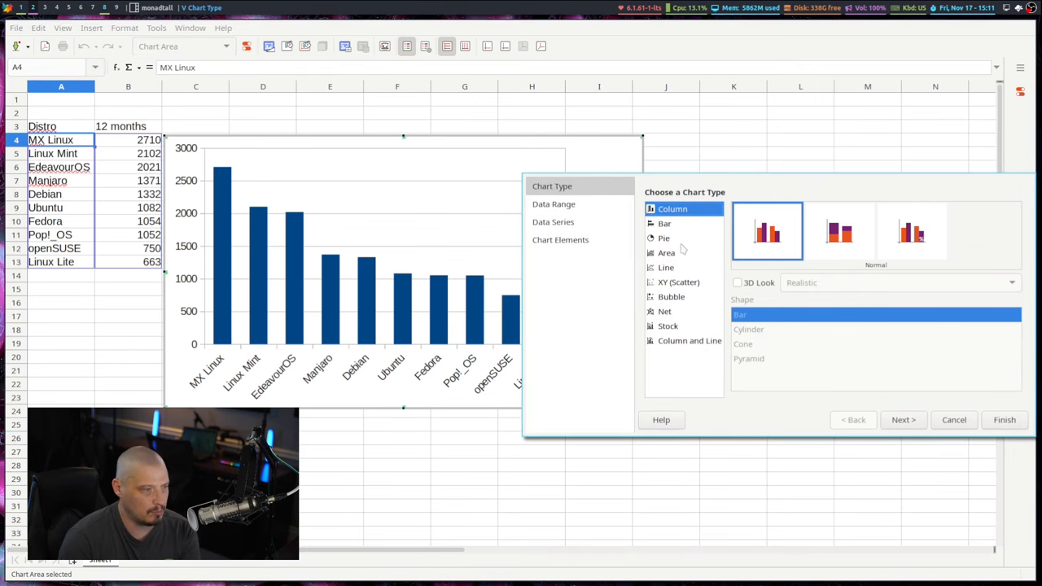
click(664, 223)
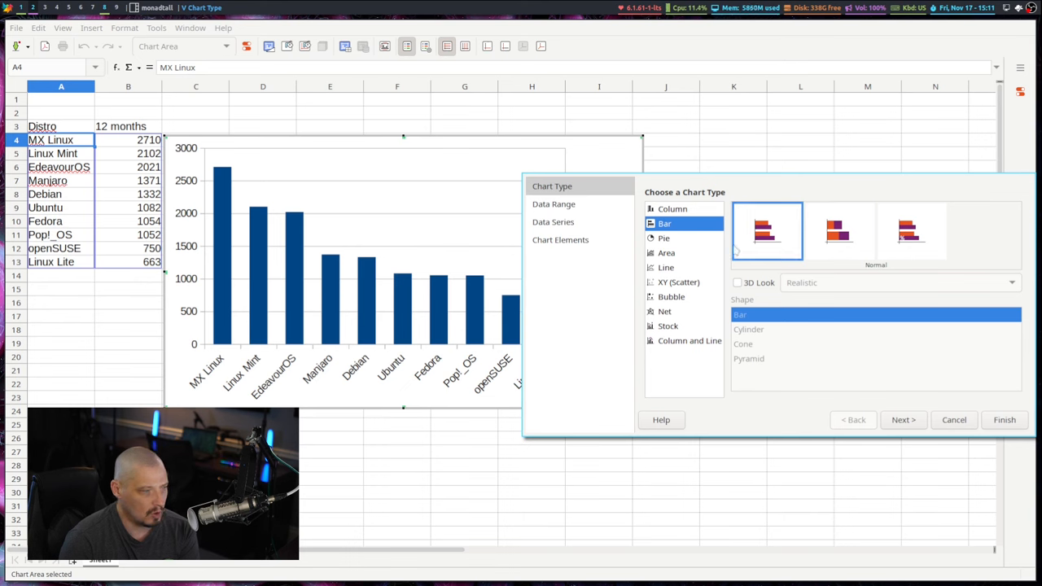
click(664, 223)
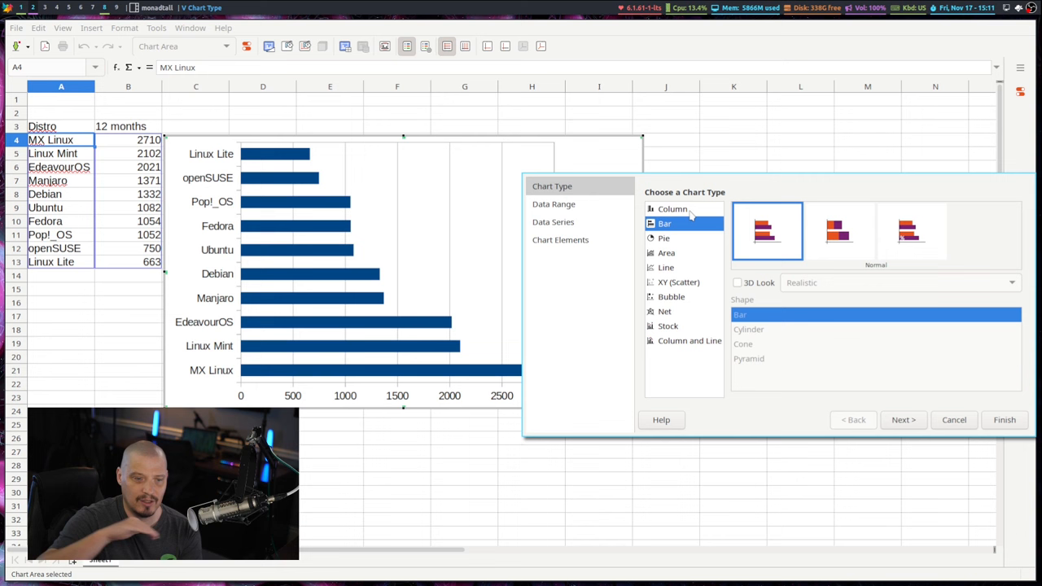
click(672, 209)
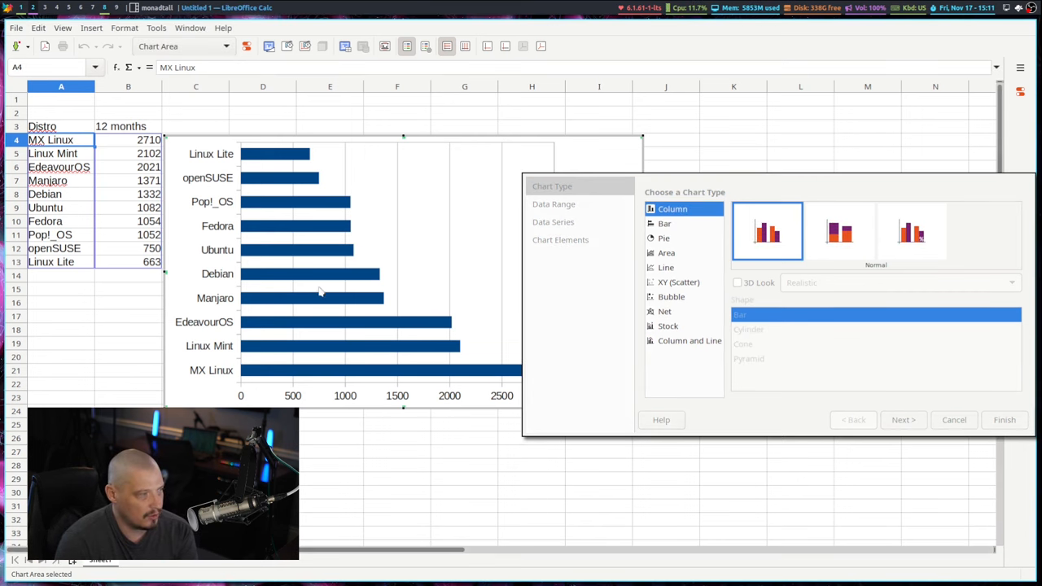
click(673, 208)
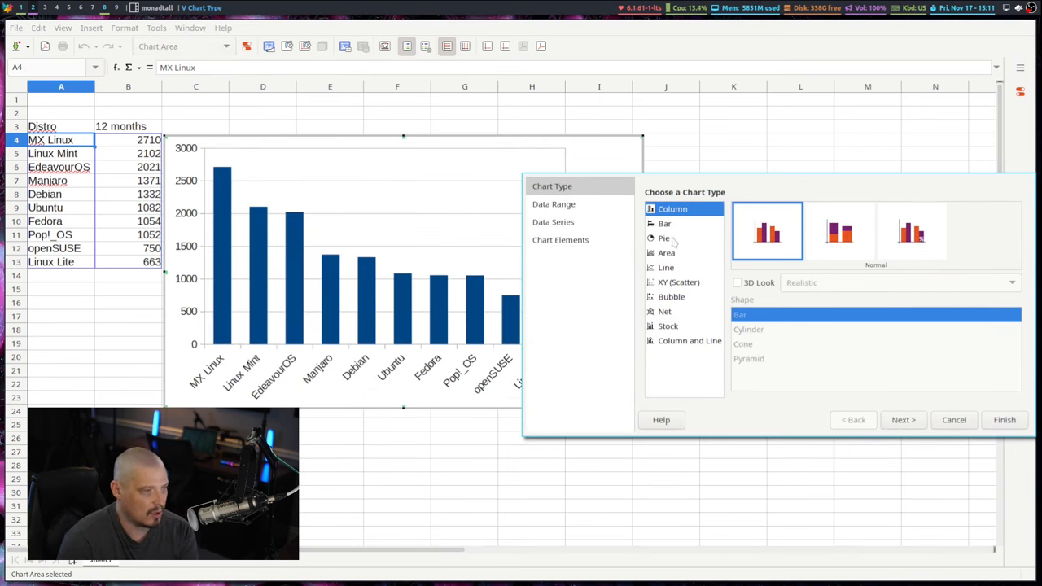
click(664, 238)
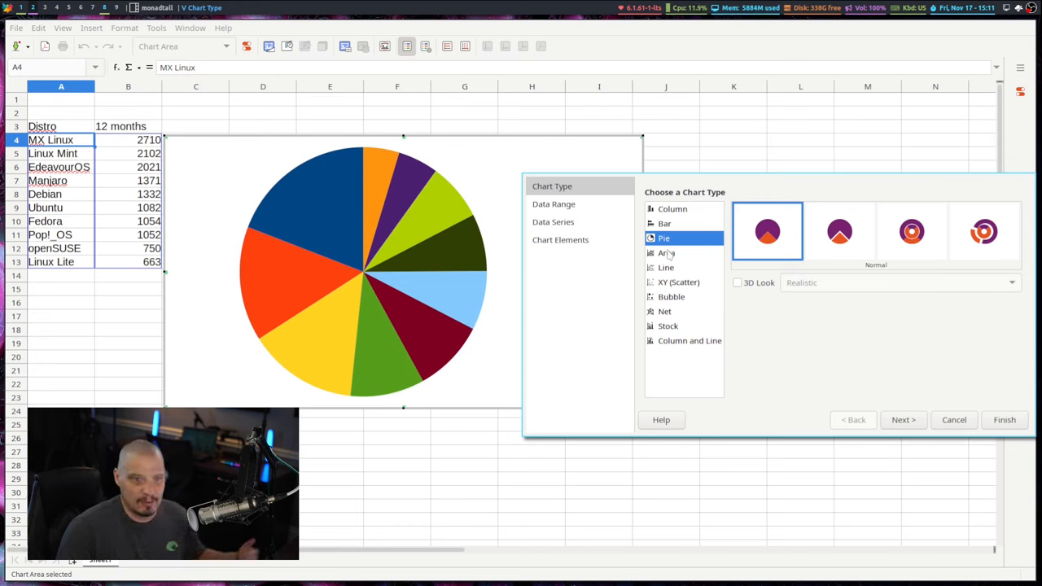
Preview the data as area, line (points, lines only), bubble and XY scatter charts.
click(667, 253)
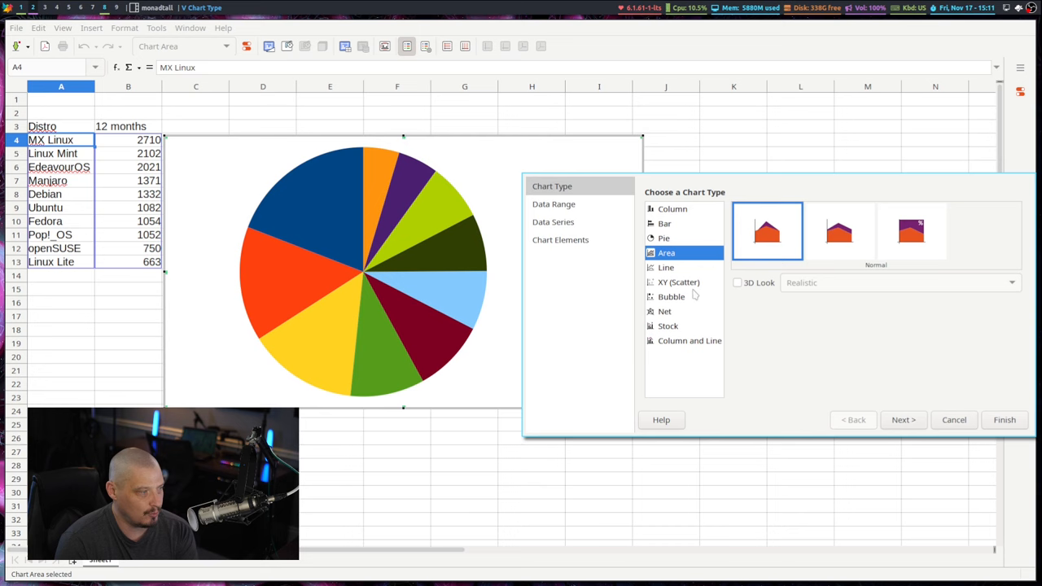
click(666, 267)
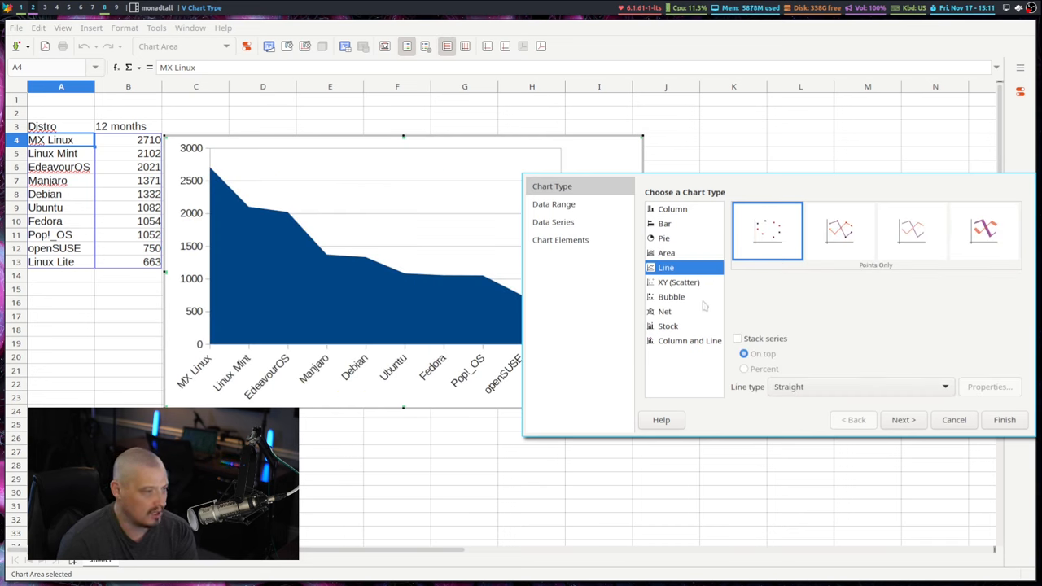
click(912, 231)
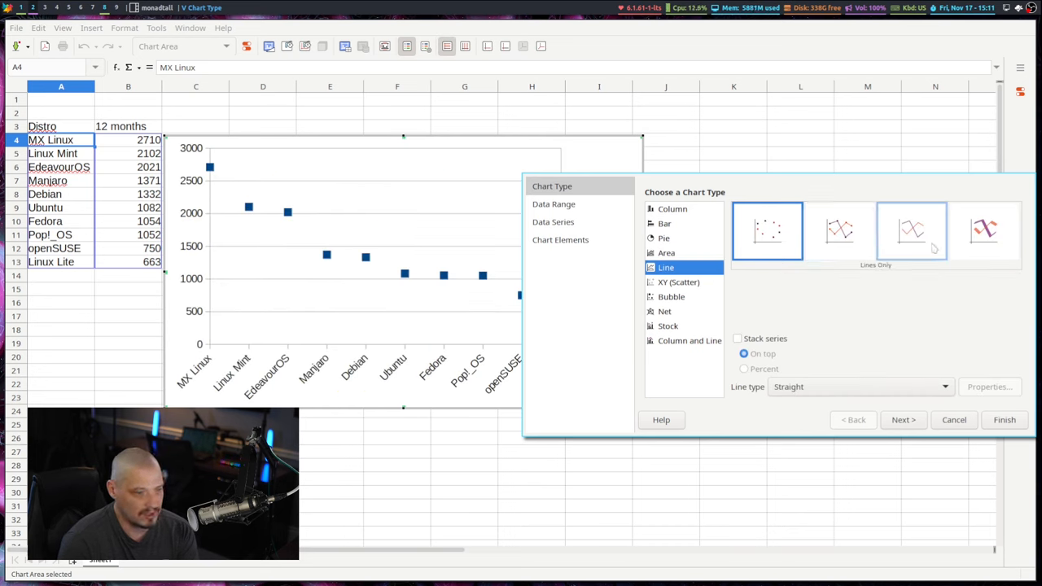
click(983, 231)
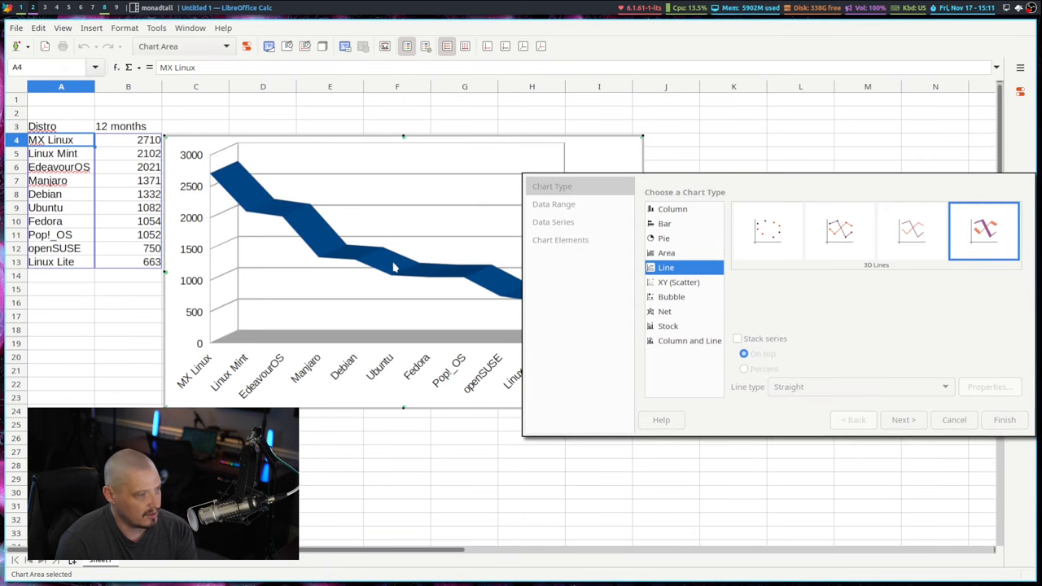
click(671, 296)
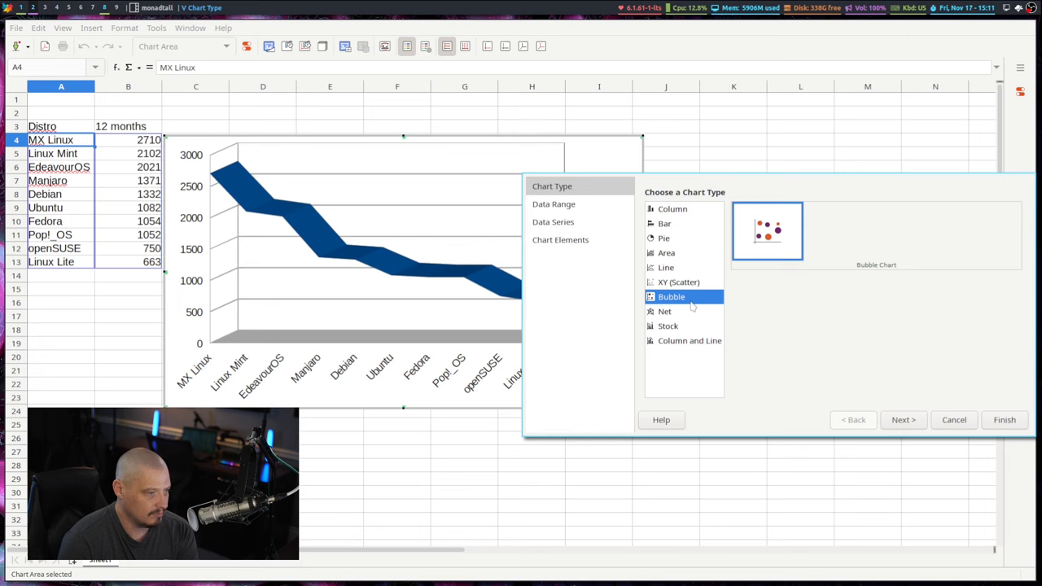
click(677, 282)
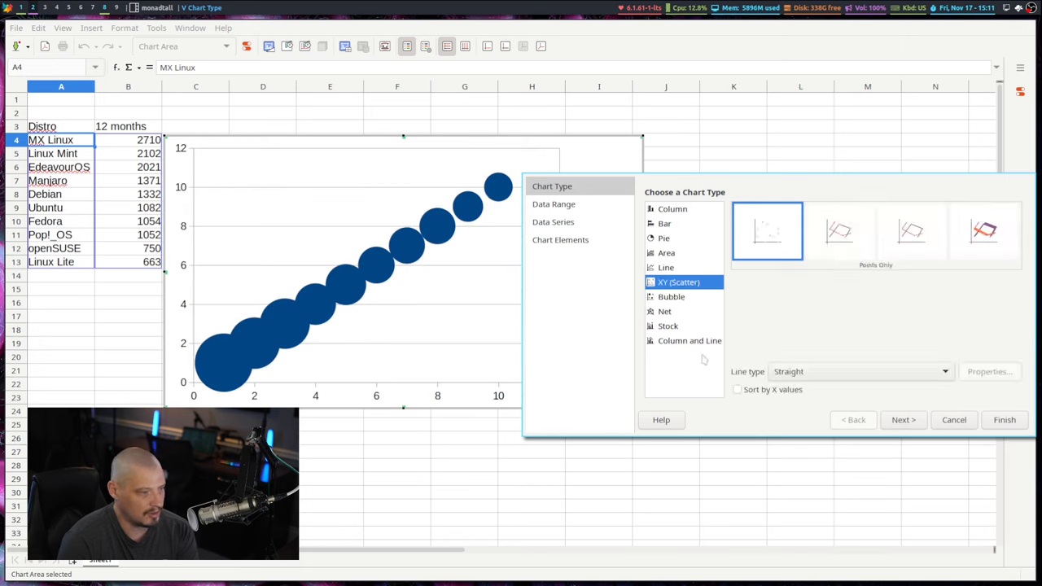
Try the Net chart variants, then settle on a Column chart with the Normal variant.
click(664, 311)
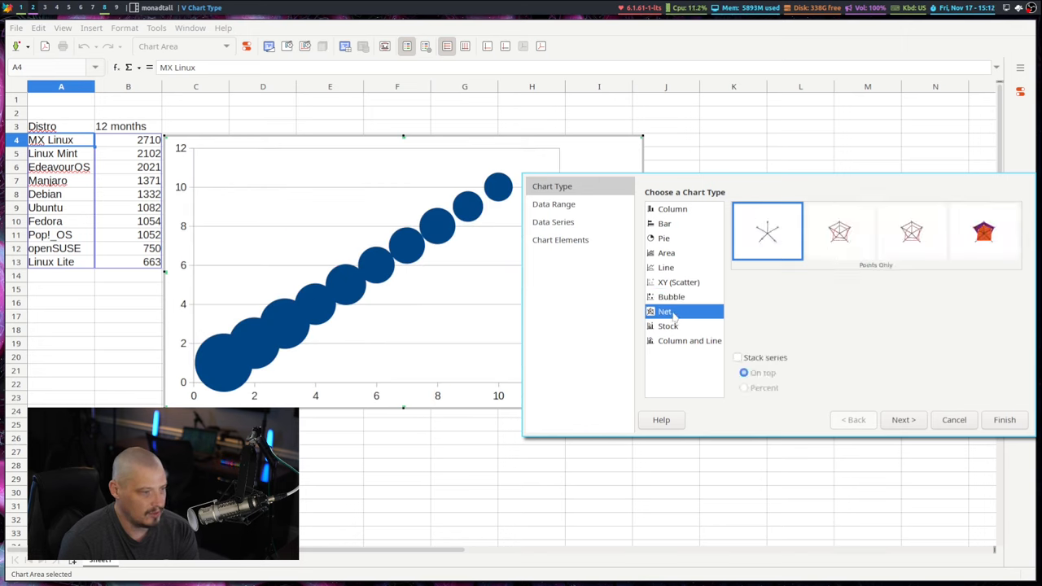
click(664, 311)
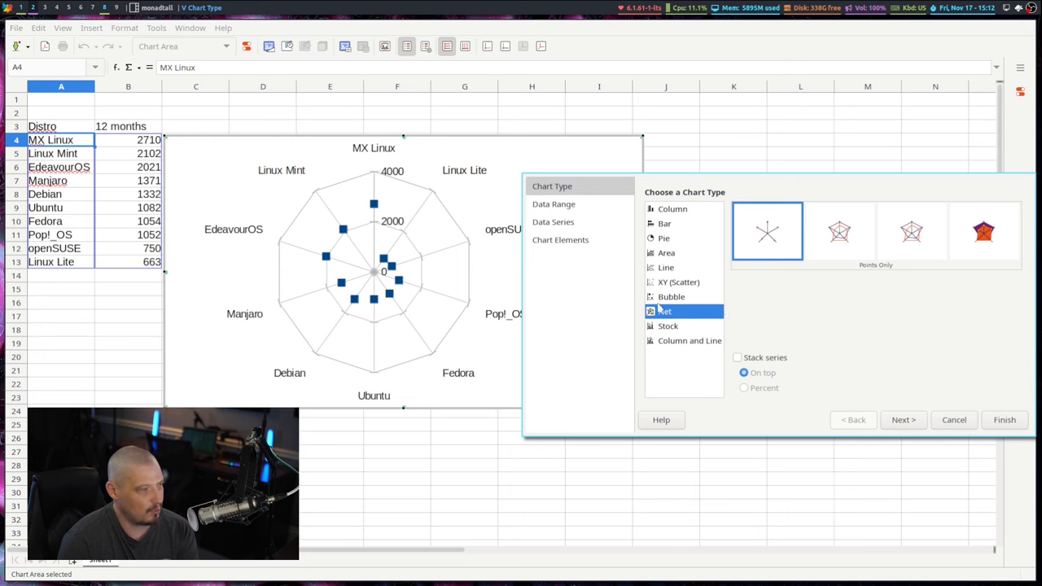
click(840, 231)
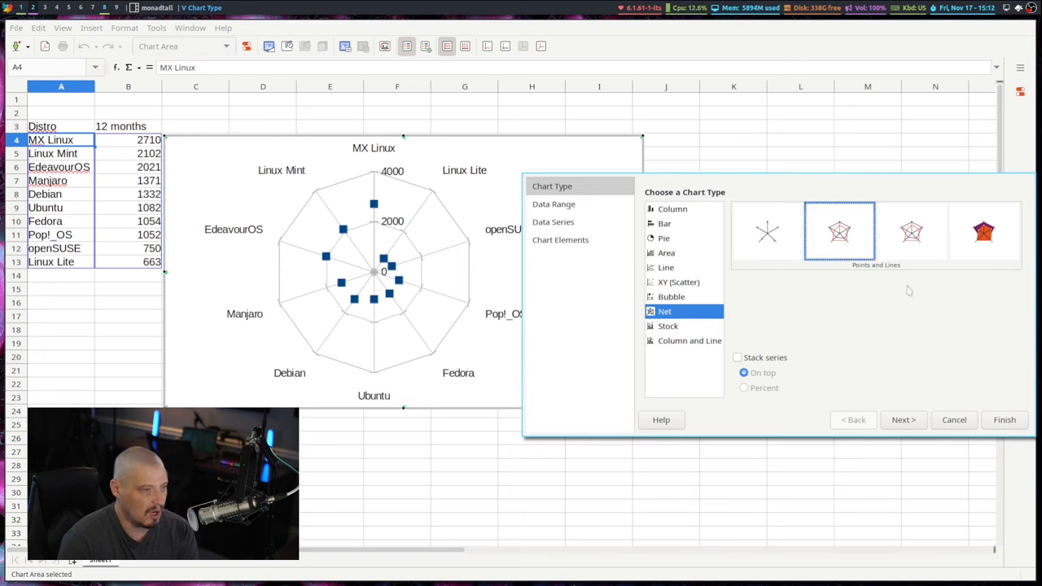
click(912, 231)
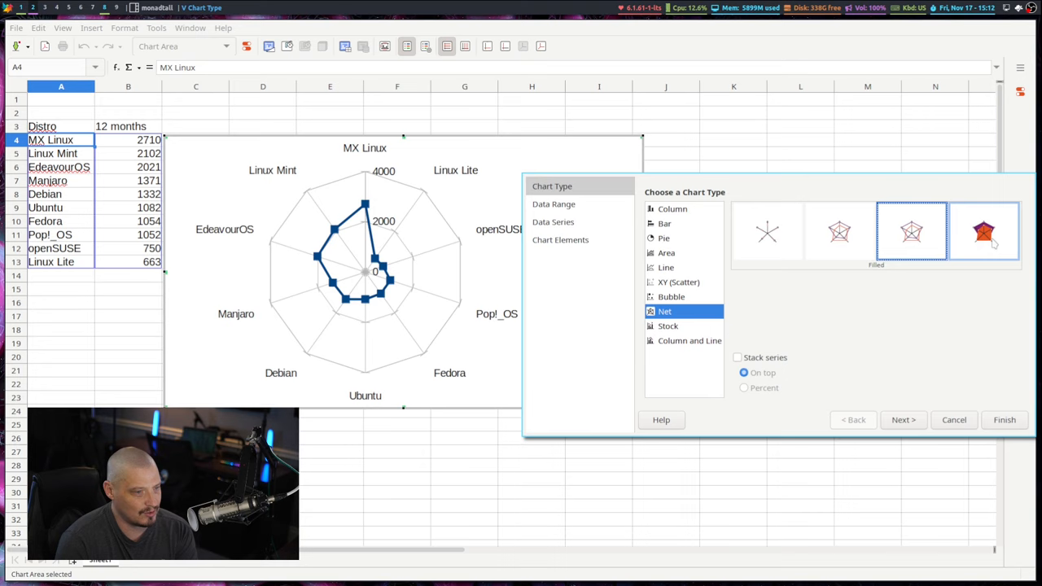
click(983, 231)
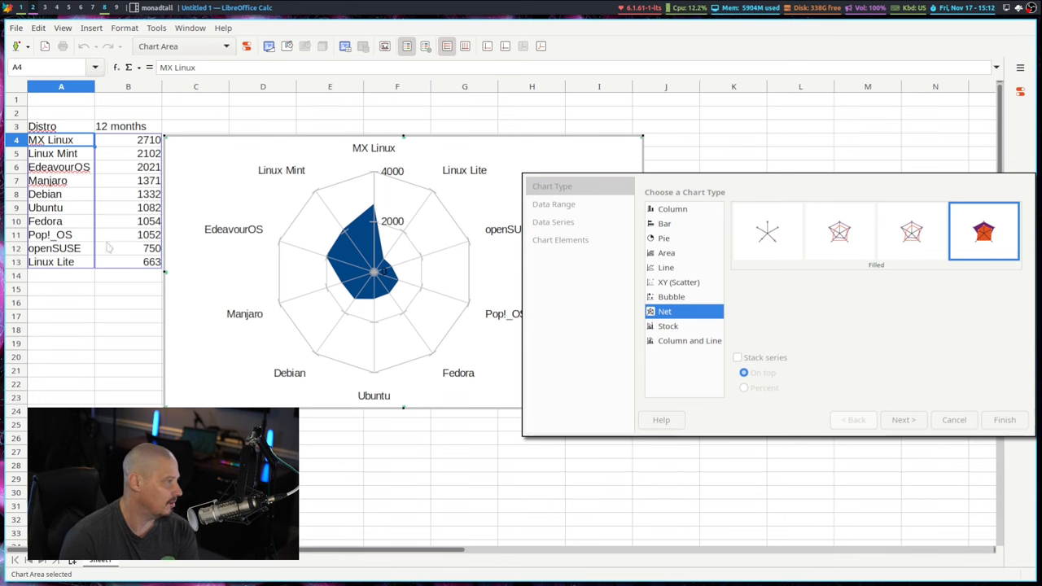
click(672, 208)
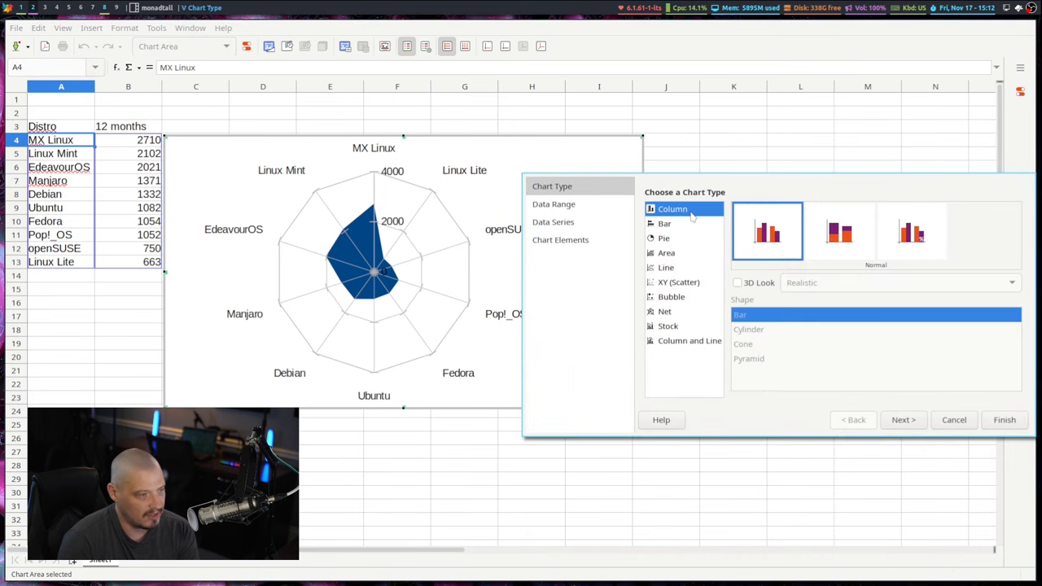
click(672, 208)
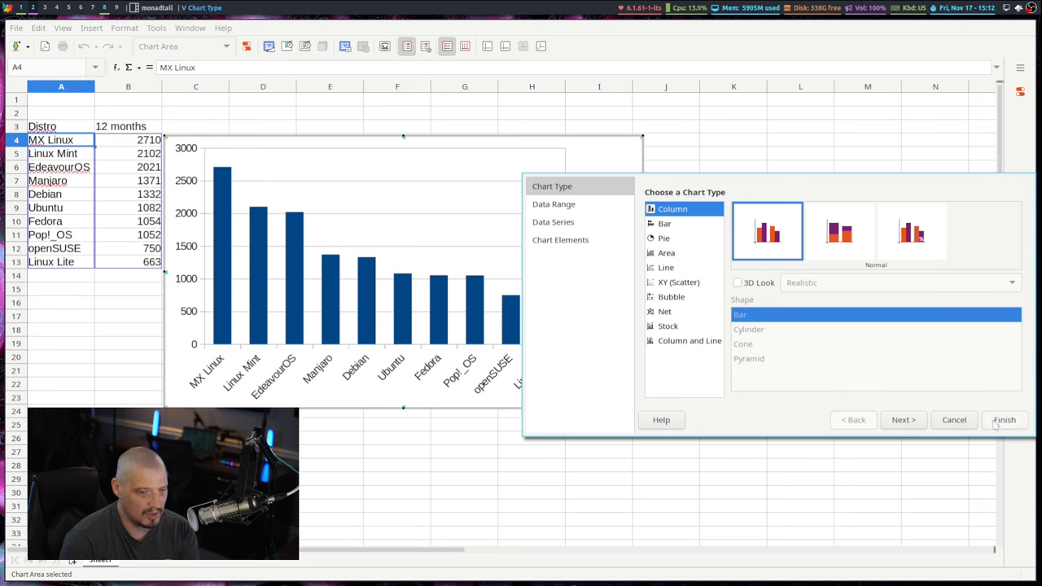
Finish the wizard, embedding the column chart of distro hits in the sheet.
click(1003, 420)
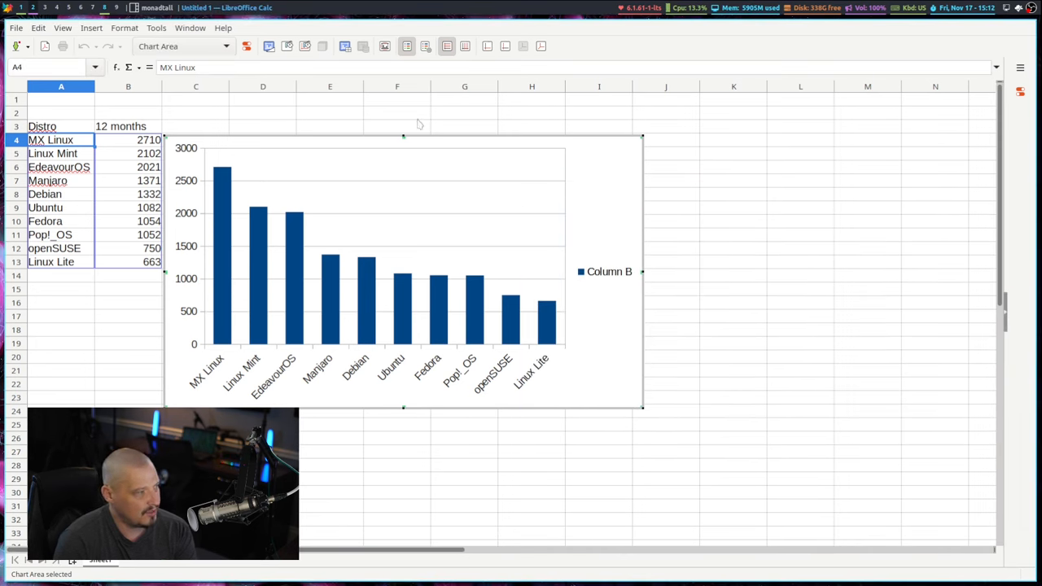
mouse_move(309, 257)
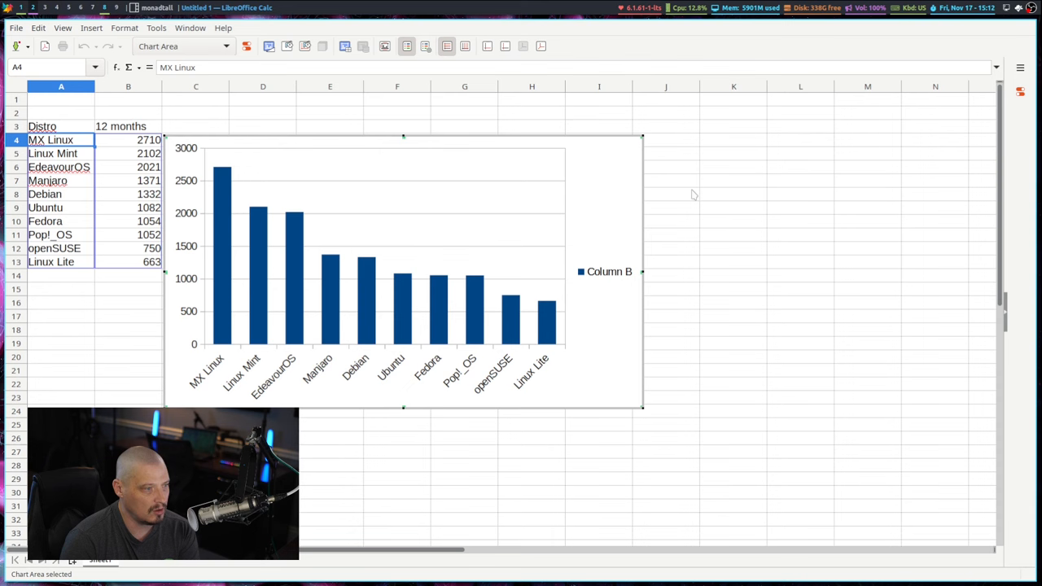
mouse_move(703, 187)
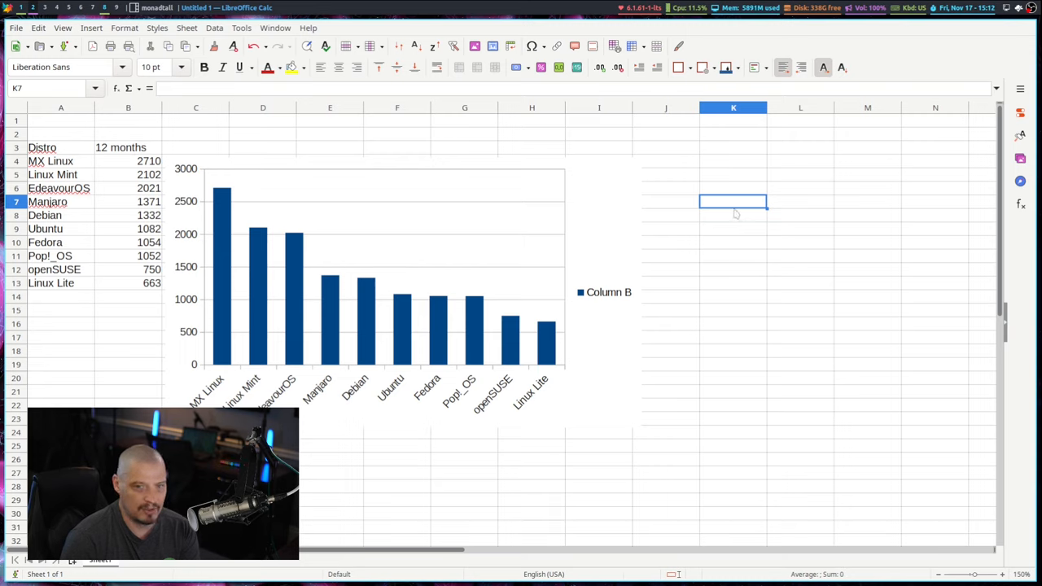
mouse_move(397, 188)
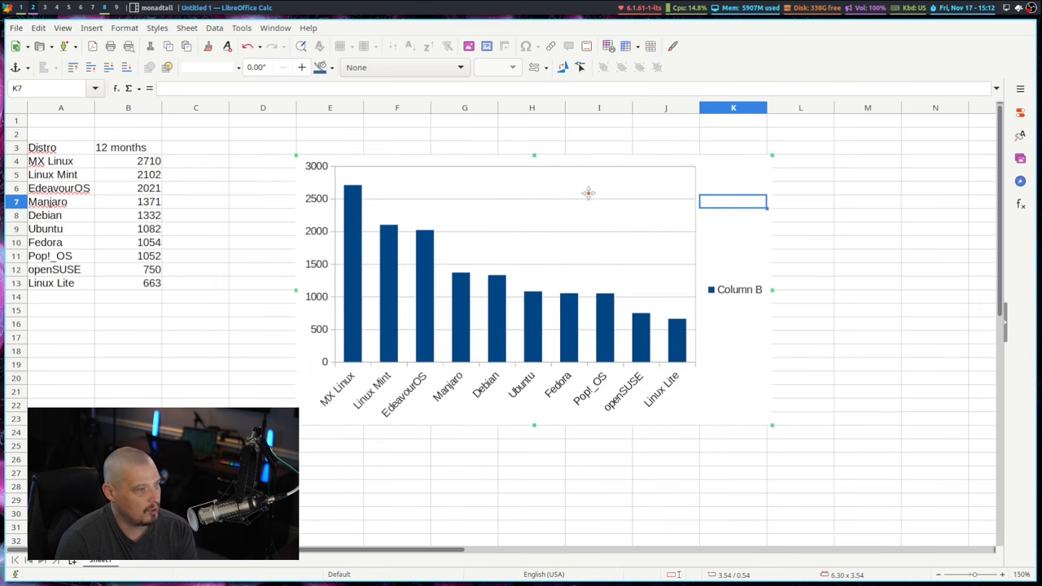
mouse_move(226, 228)
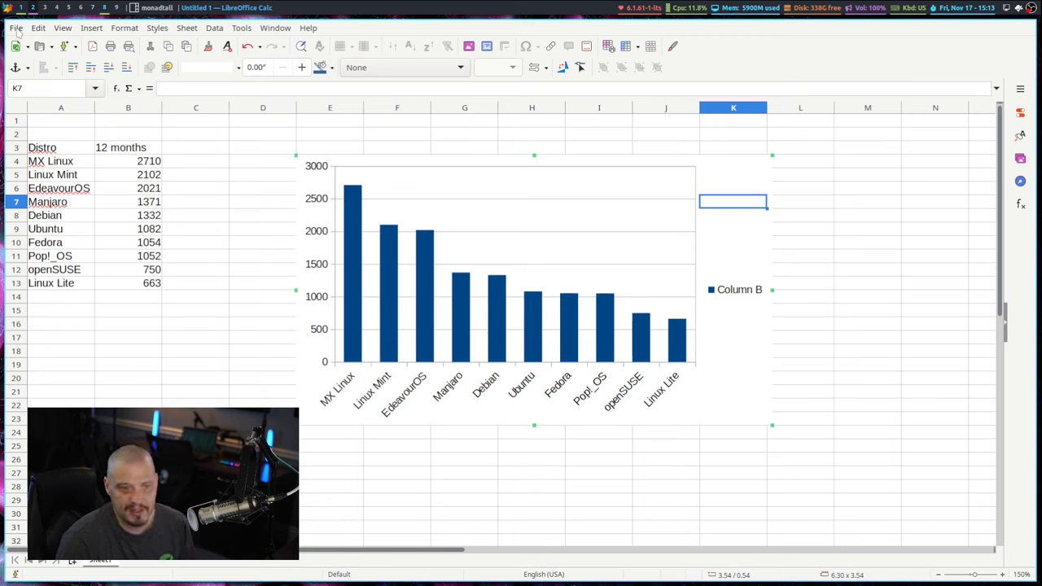
click(15, 28)
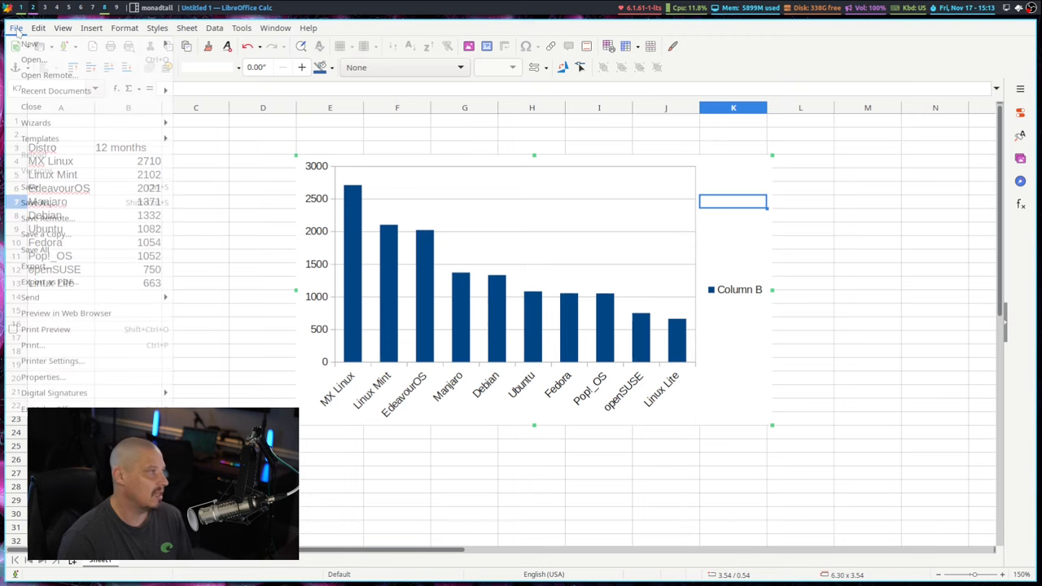
mouse_move(45, 329)
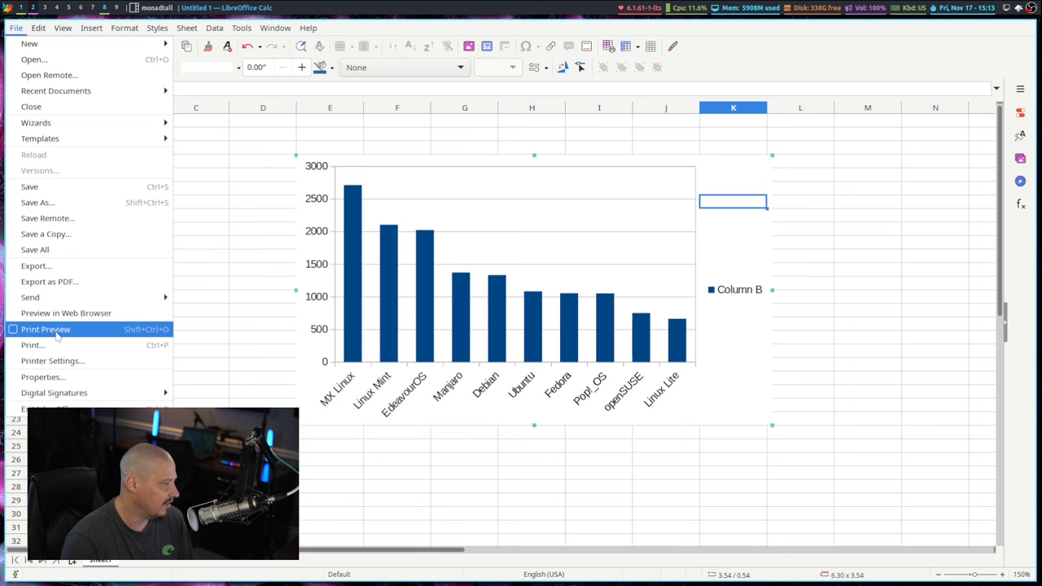
mouse_move(36, 249)
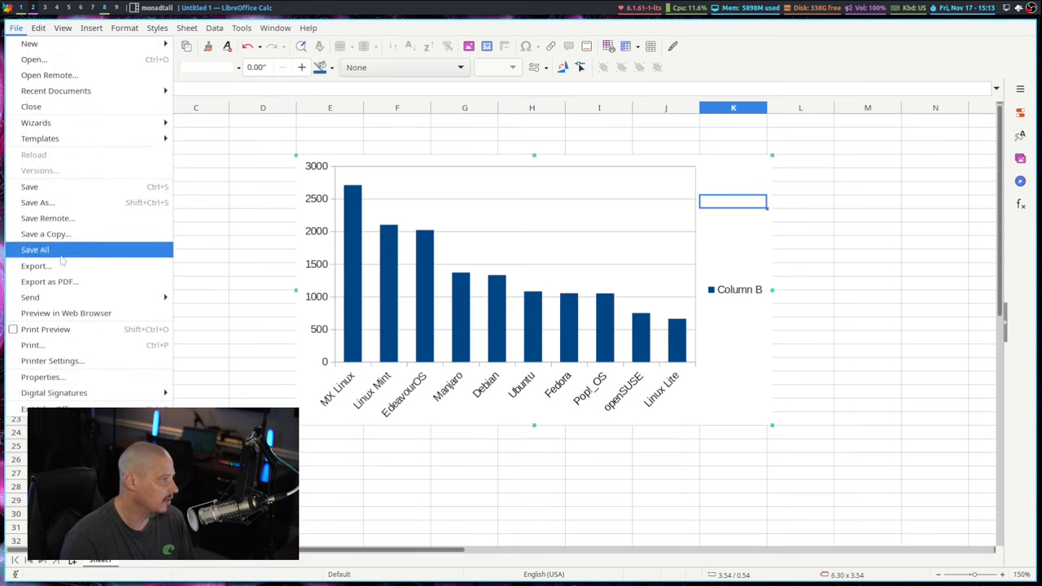
click(45, 329)
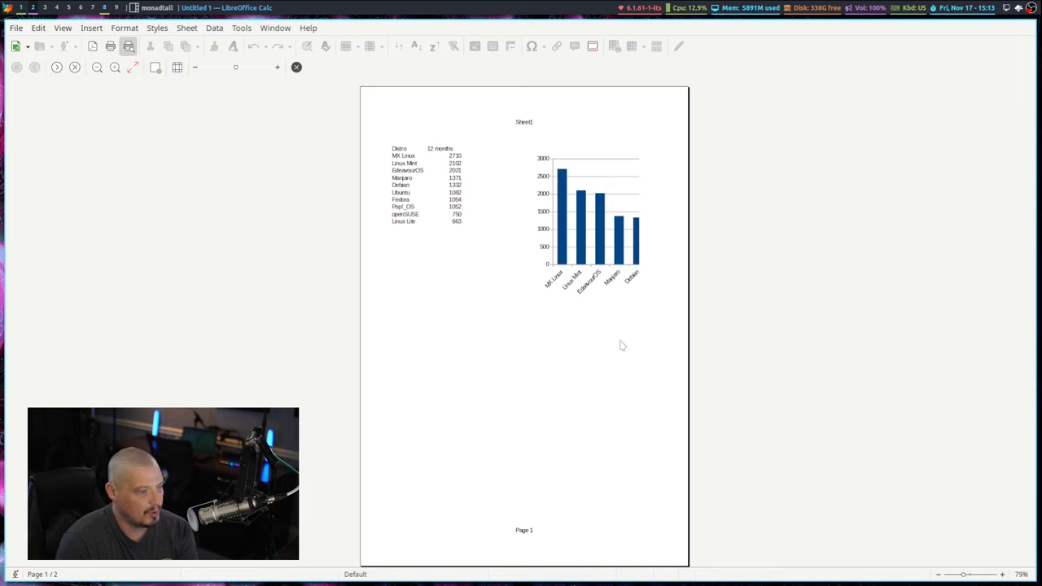
mouse_move(617, 371)
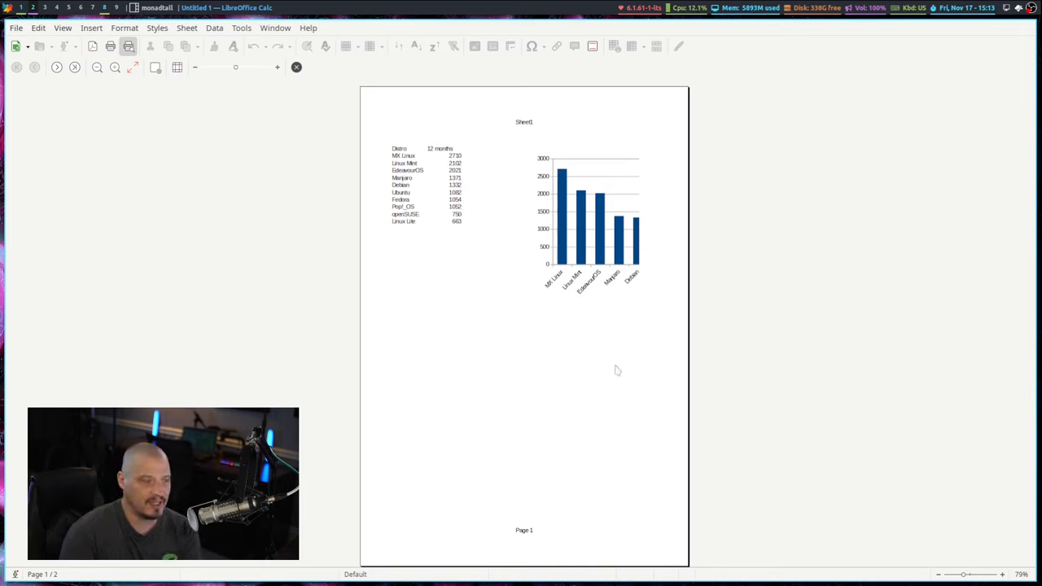
mouse_move(534, 244)
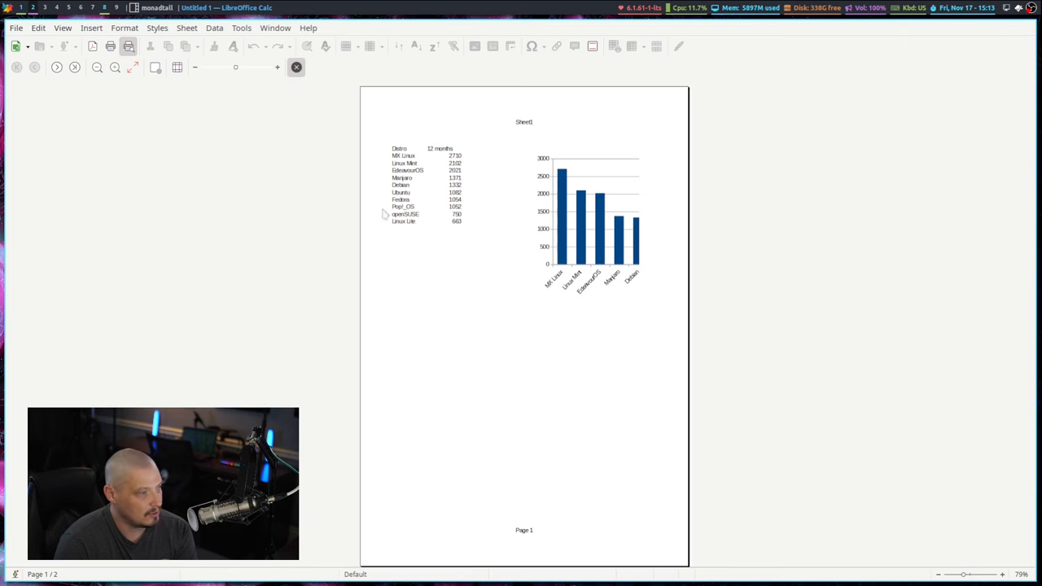
click(297, 66)
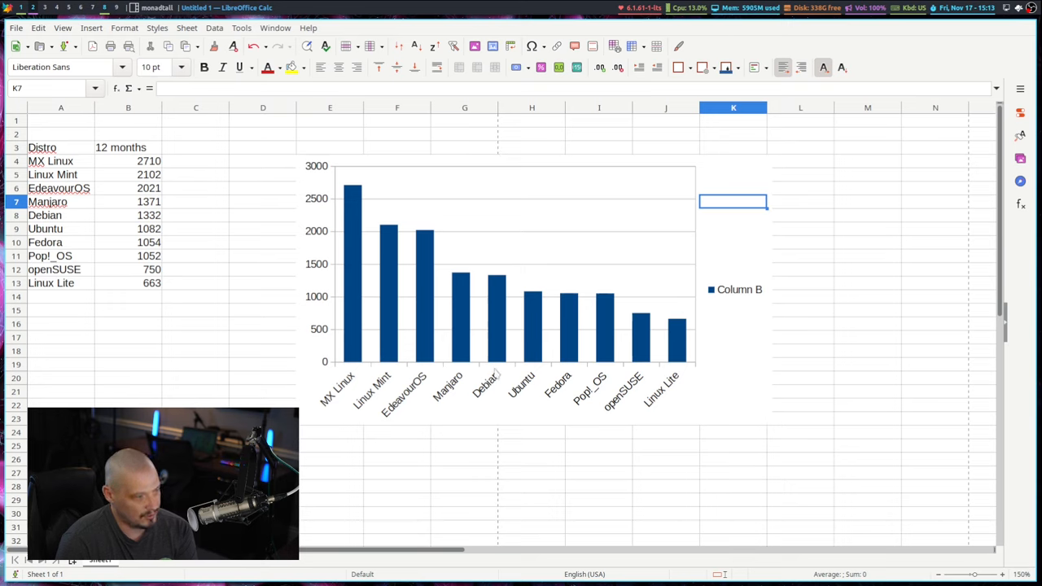
mouse_move(512, 273)
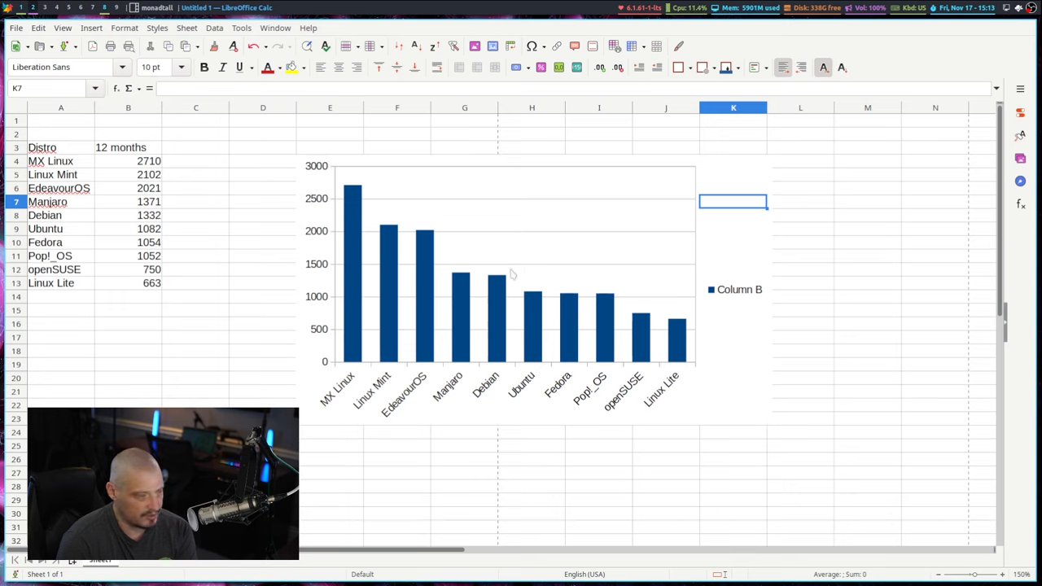
mouse_move(504, 139)
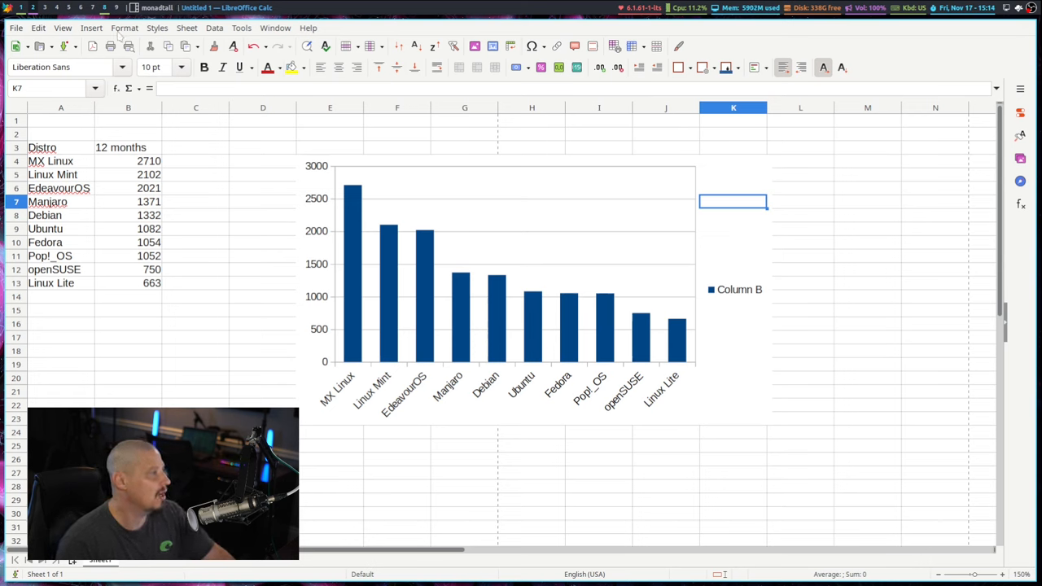
Set the sheet's page style to Landscape orientation and confirm.
click(123, 26)
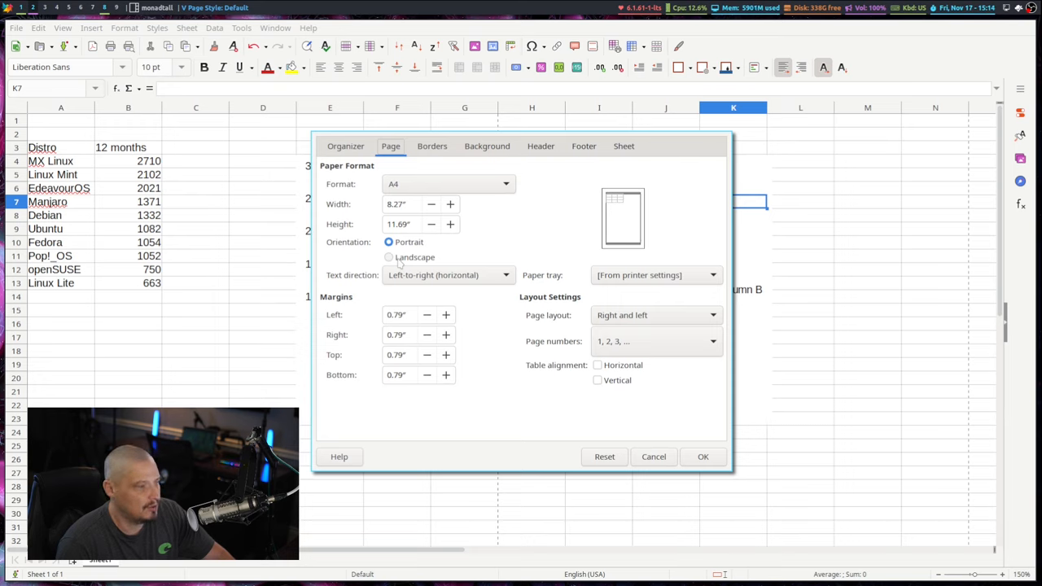
click(389, 257)
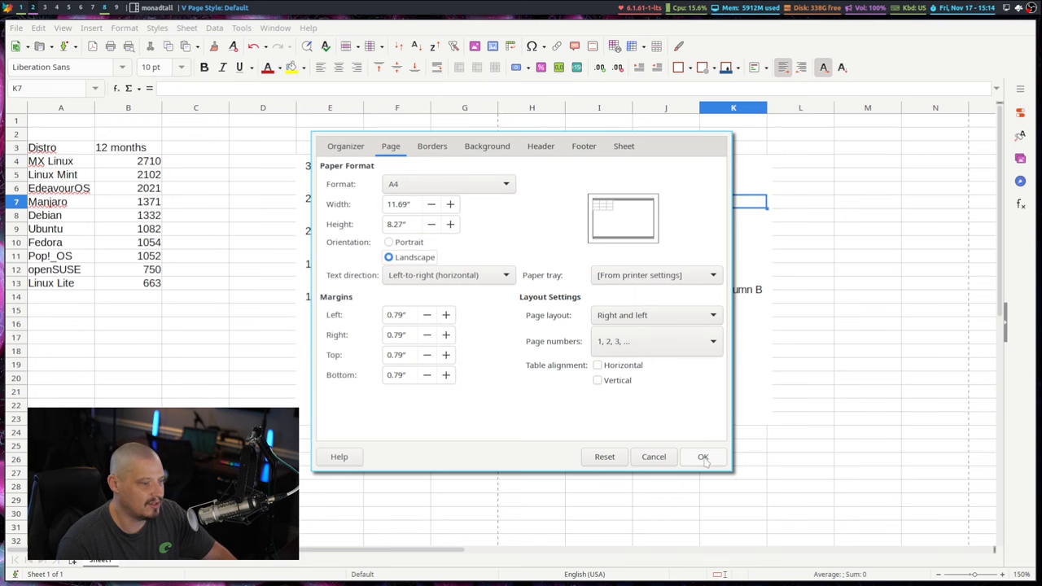
click(704, 456)
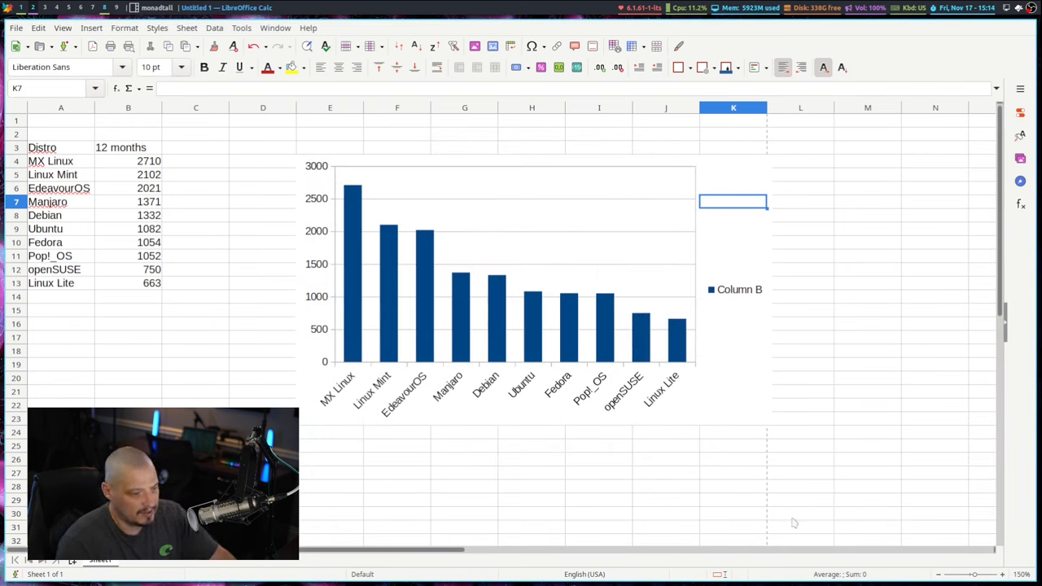
Move the chart beside the table and check the layout in Print Preview.
click(464, 133)
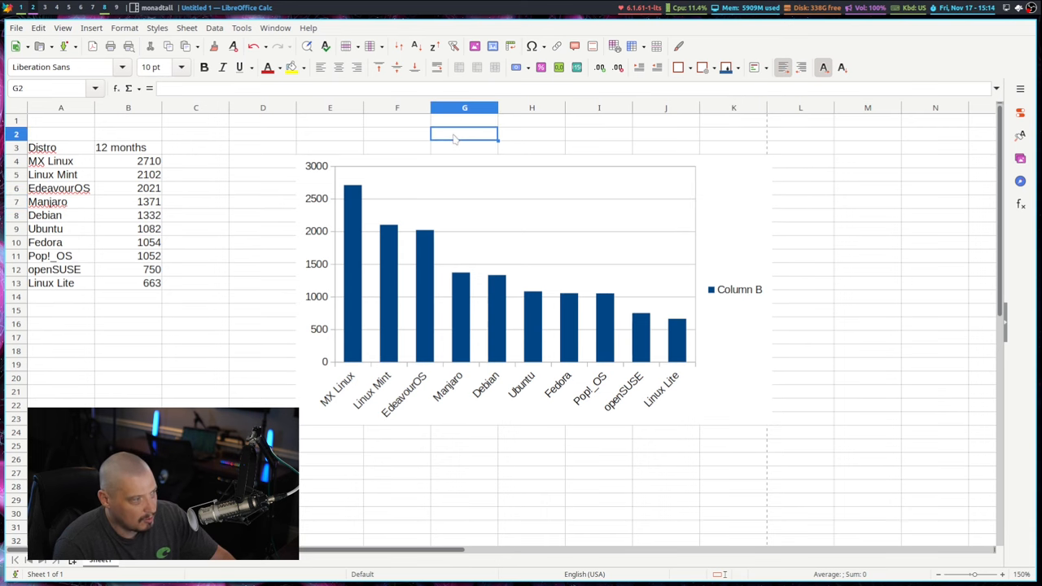
double_click(505, 285)
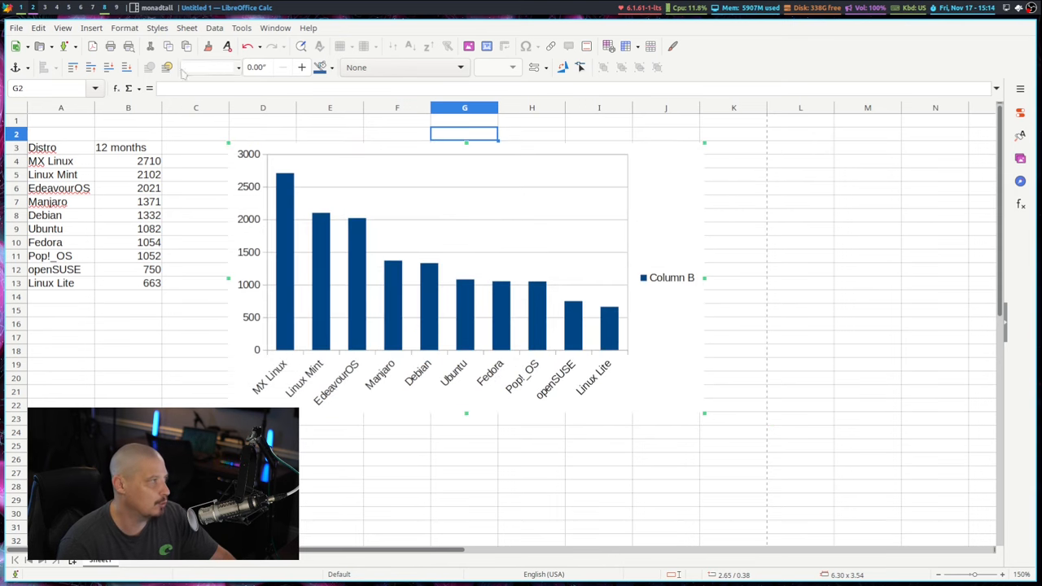
click(16, 26)
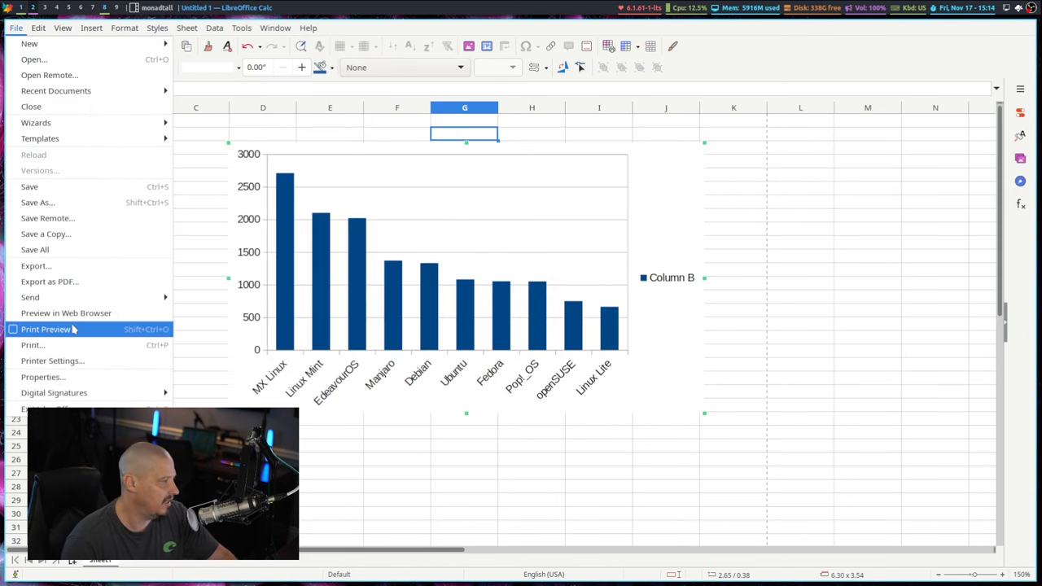
click(45, 329)
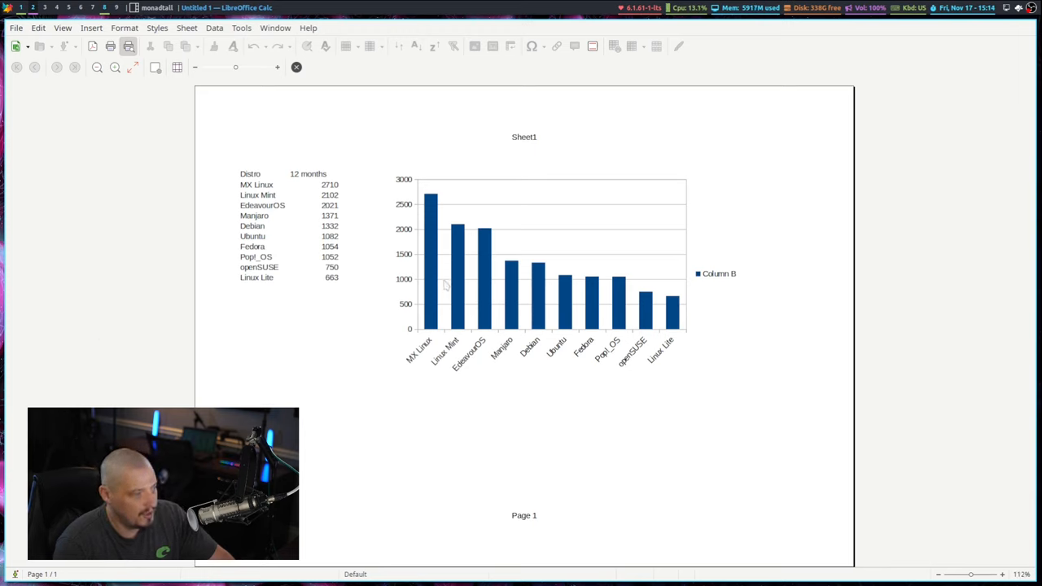
mouse_move(684, 325)
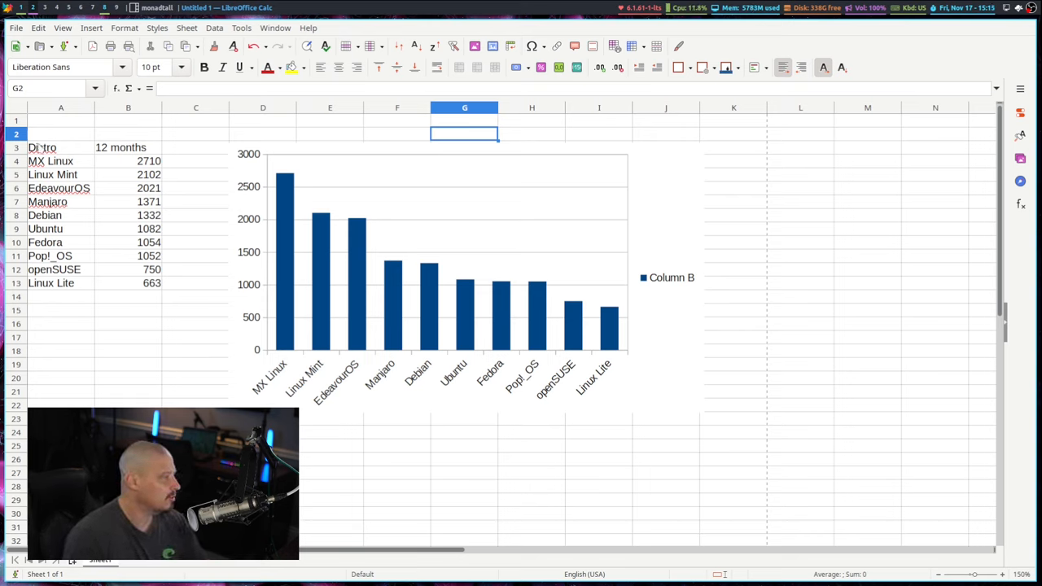
Enlarge the distro table text to font size 14 with wider columns.
click(42, 147)
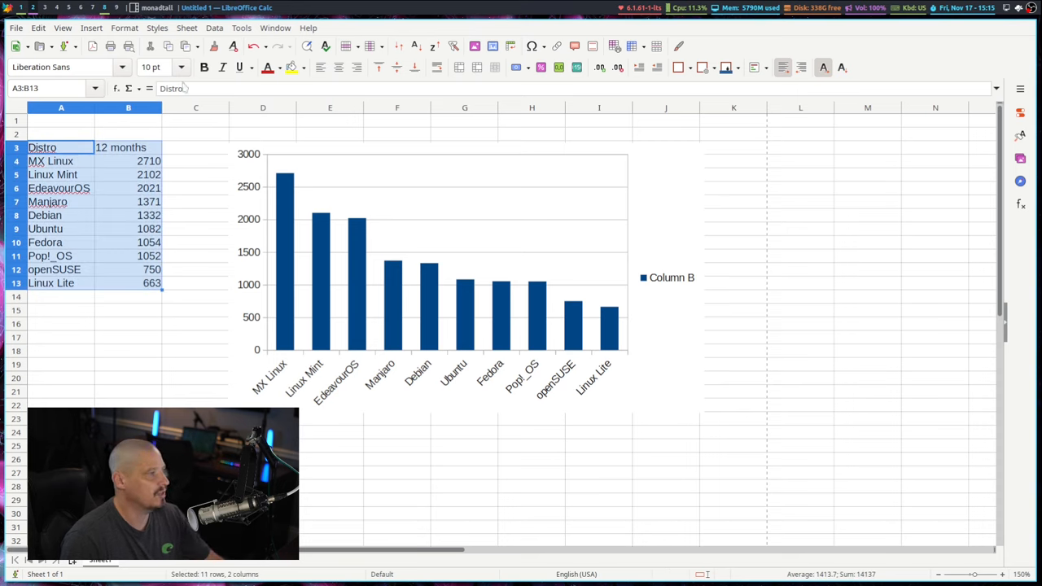
click(181, 67)
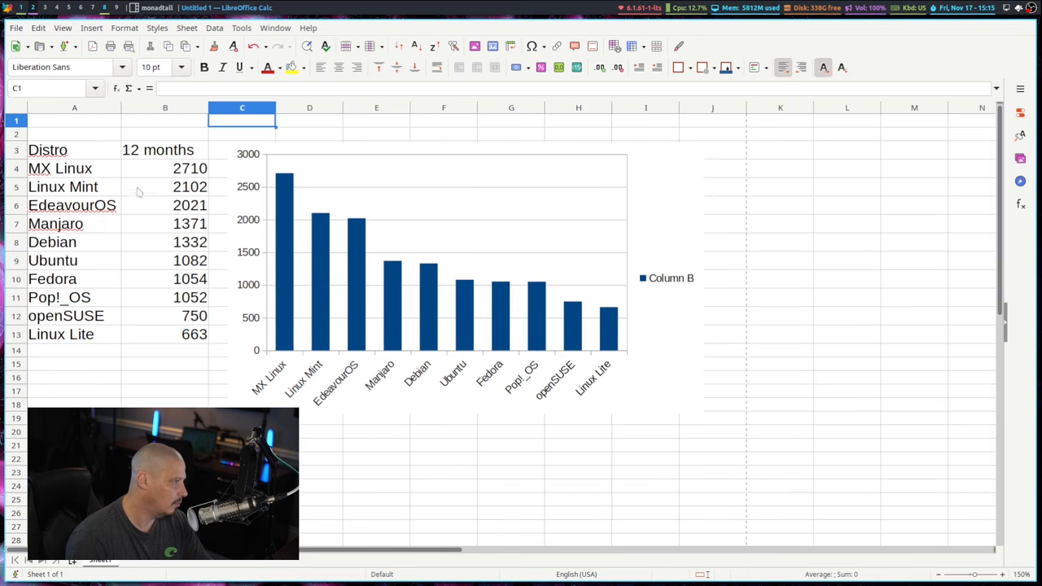
Make the Distro and 12 months headings bold and italic.
click(47, 150)
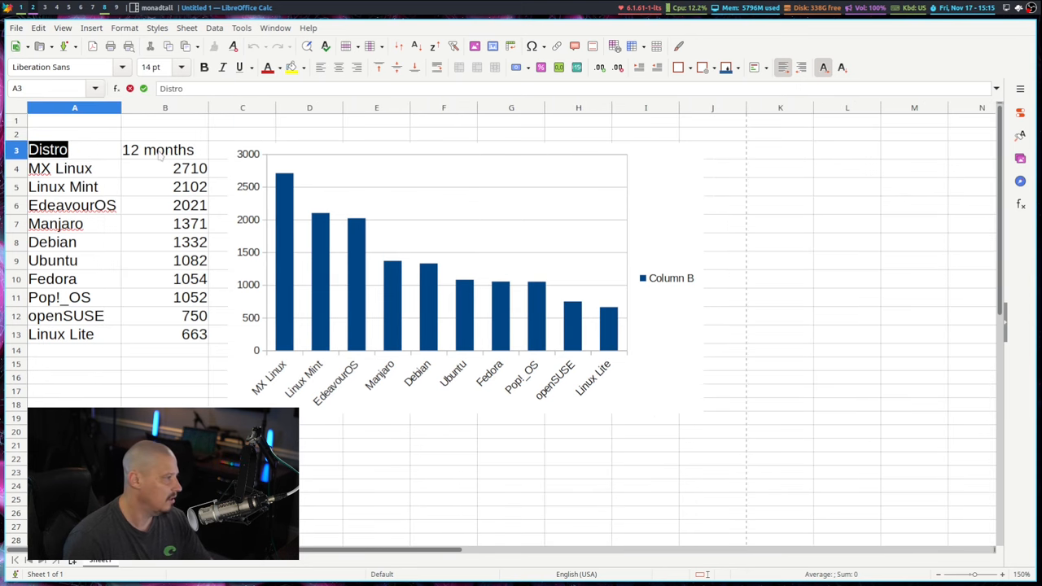
click(165, 150)
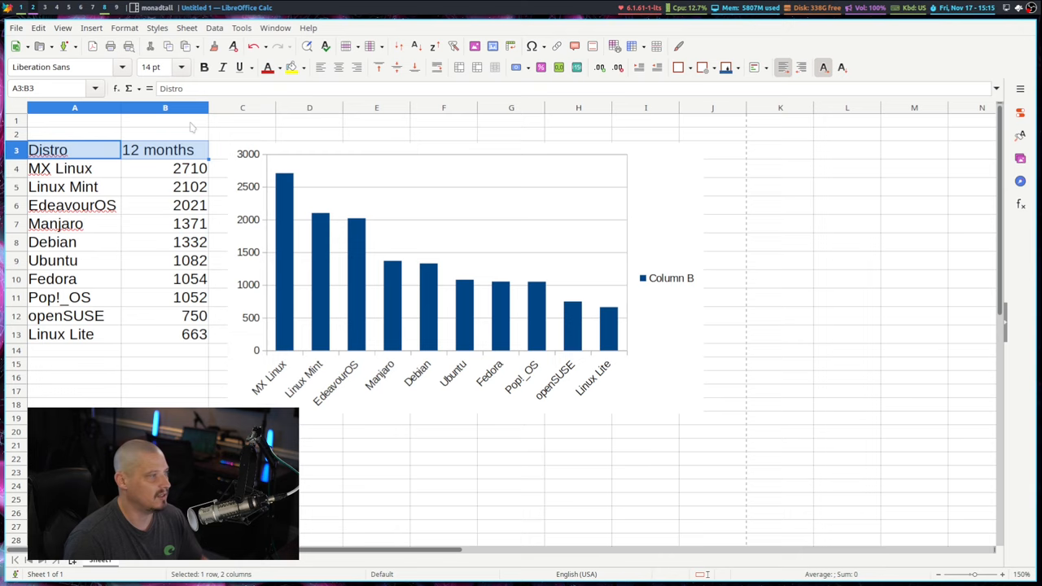
click(205, 68)
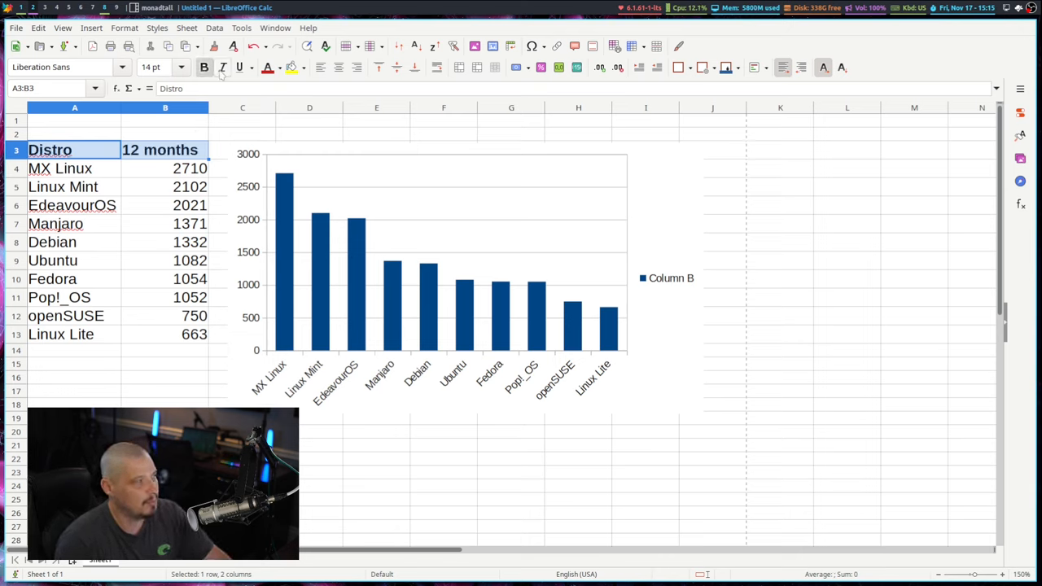
click(61, 168)
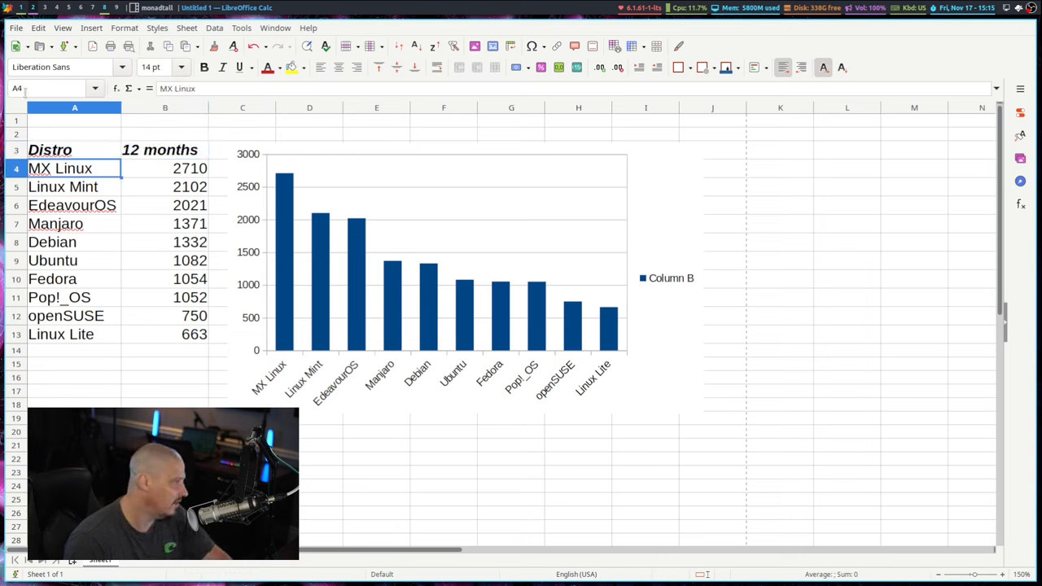
click(75, 149)
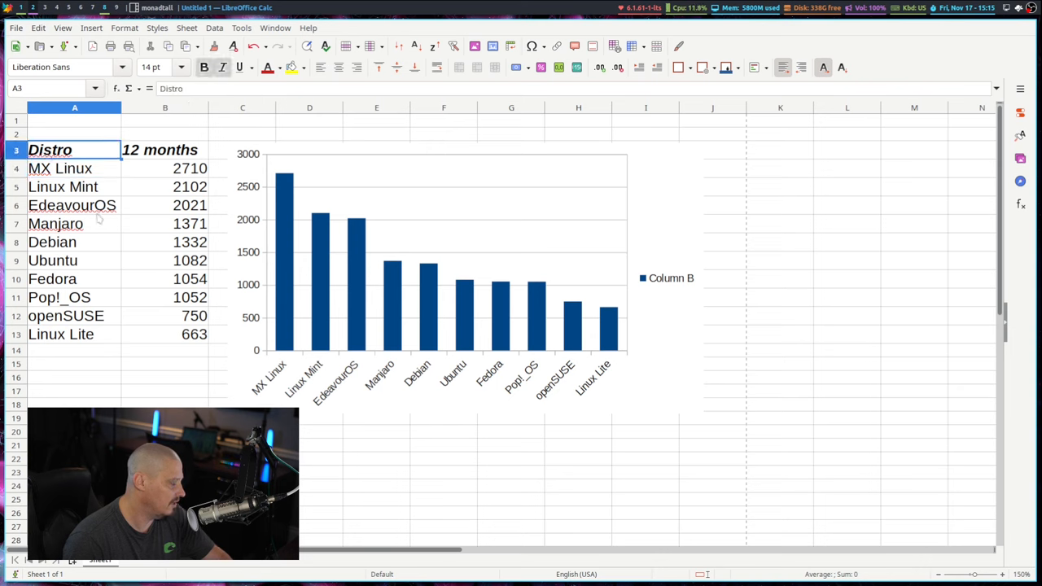
Give the A3:B13 distro table an outer border and all inner grid lines.
drag(48, 150, 194, 334)
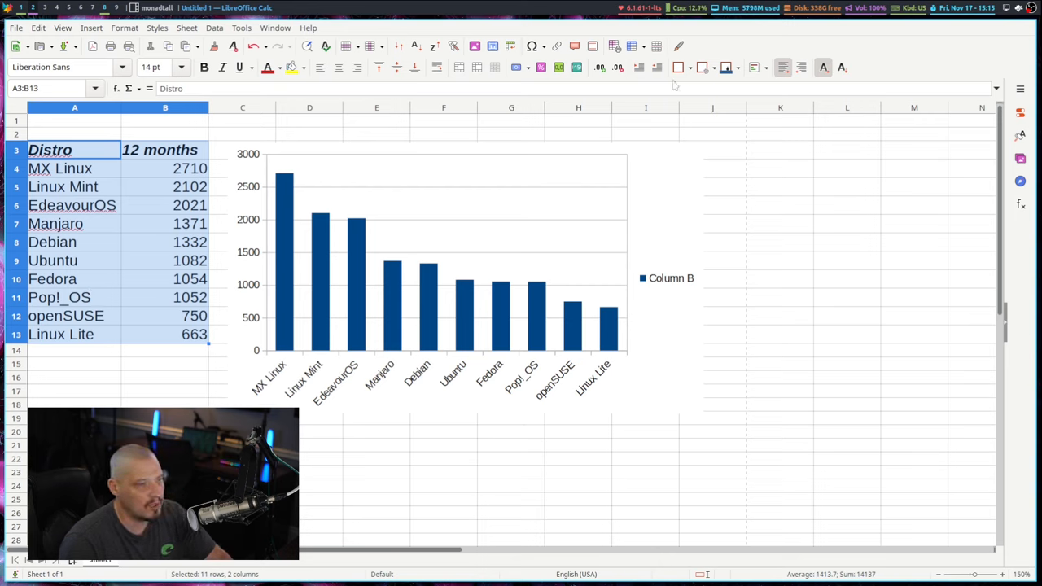
mouse_move(702, 68)
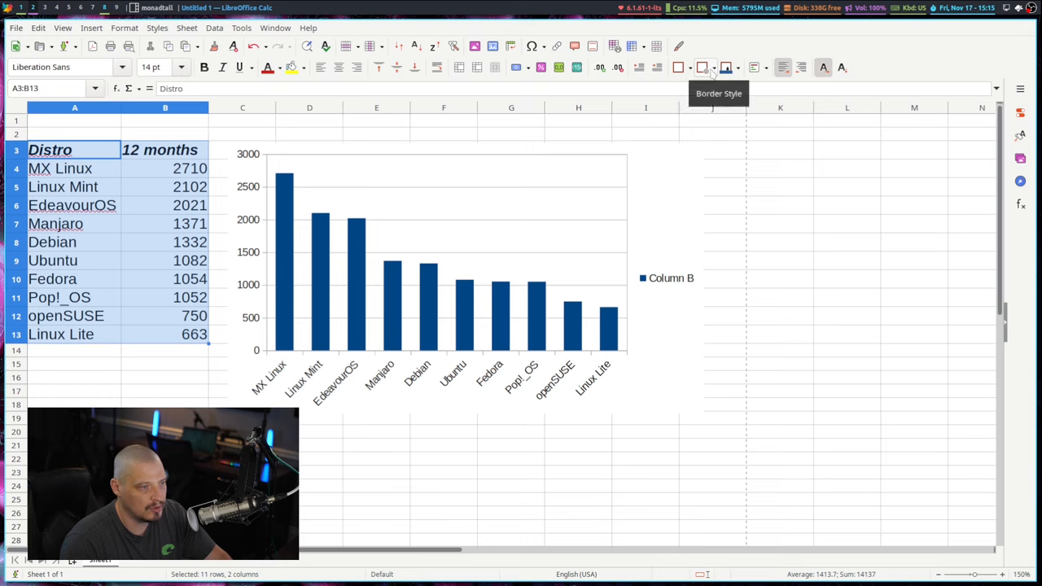
click(713, 69)
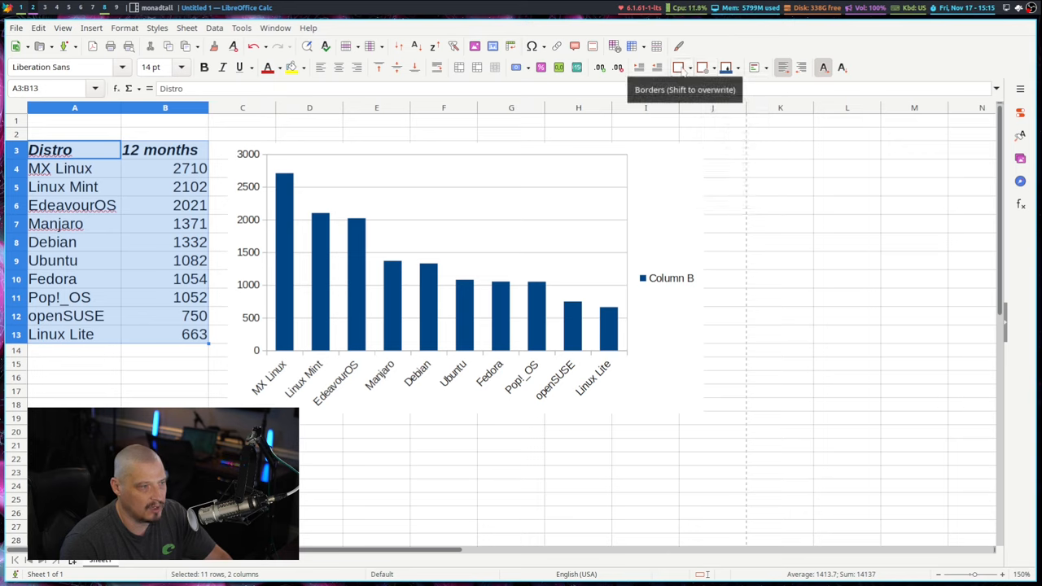
click(687, 69)
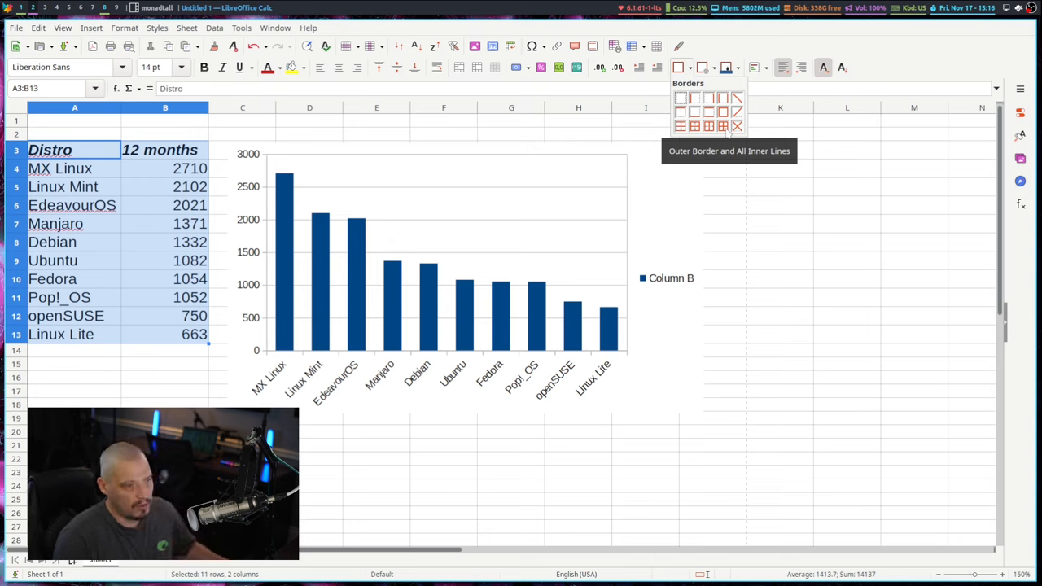
click(722, 125)
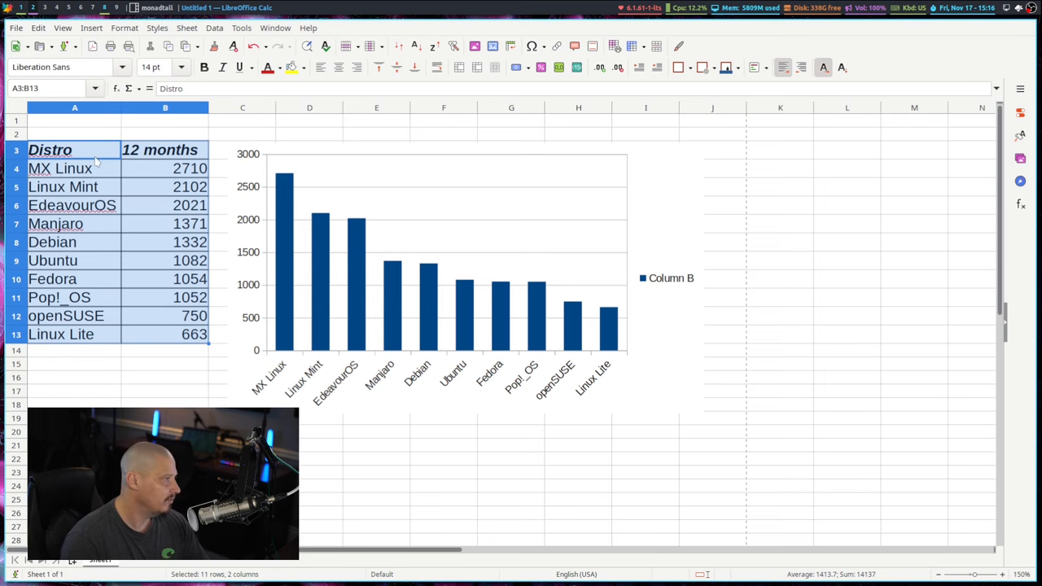
click(14, 26)
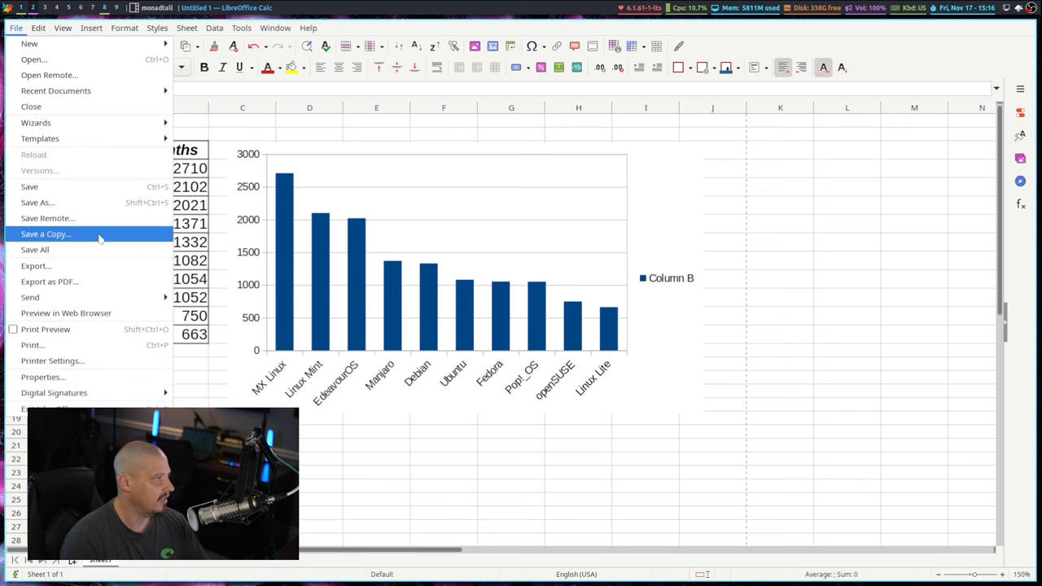
click(45, 329)
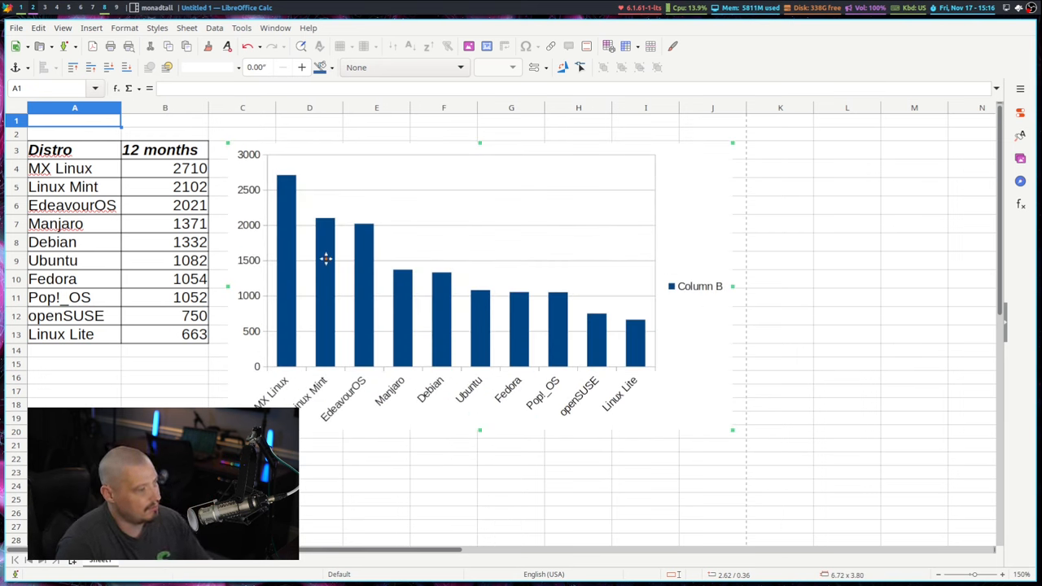
mouse_move(242, 232)
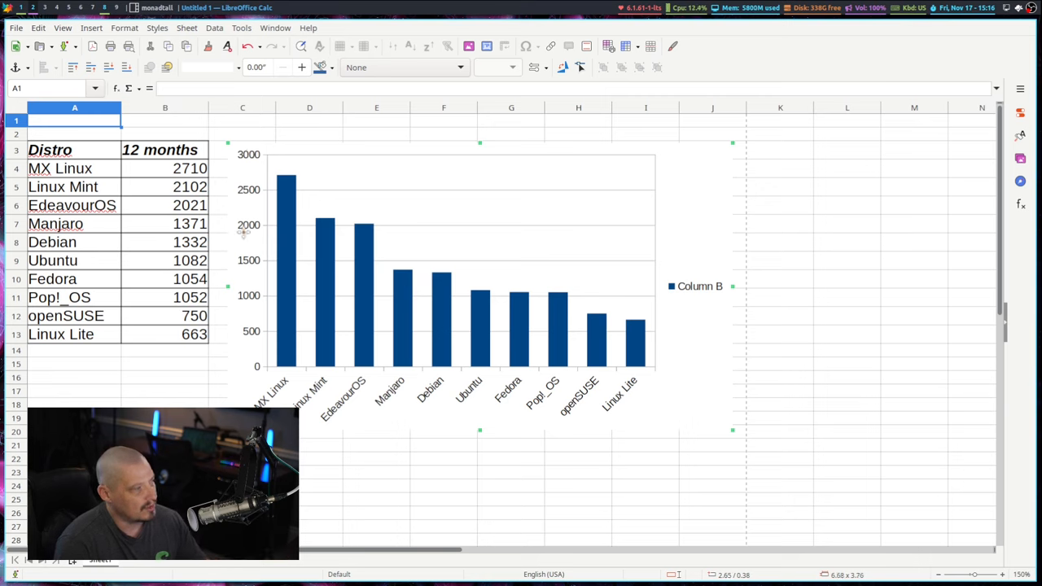
Open the chart for editing, view the axis Font Effects options and cancel without changes.
click(164, 365)
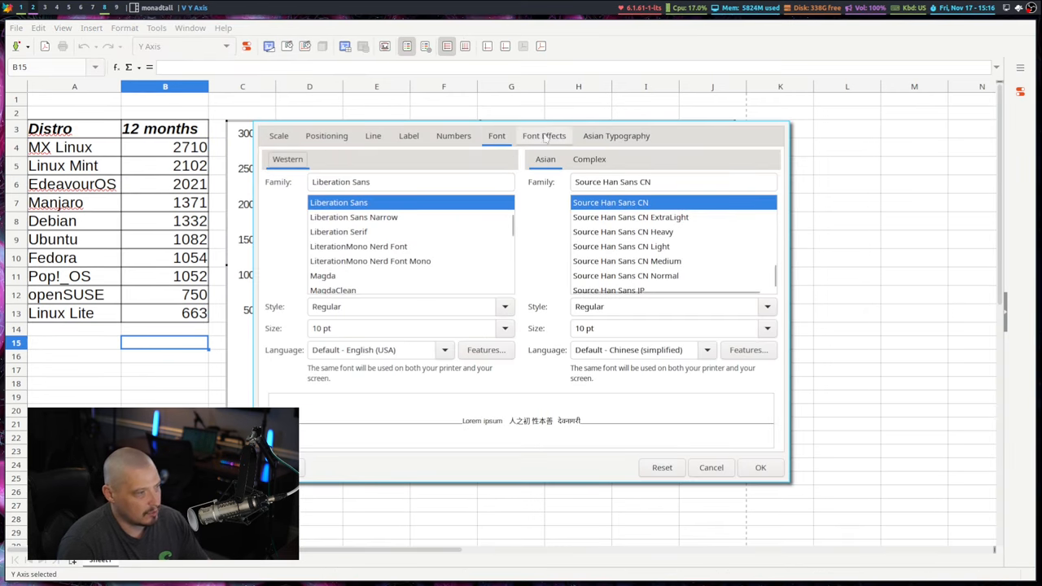
click(544, 135)
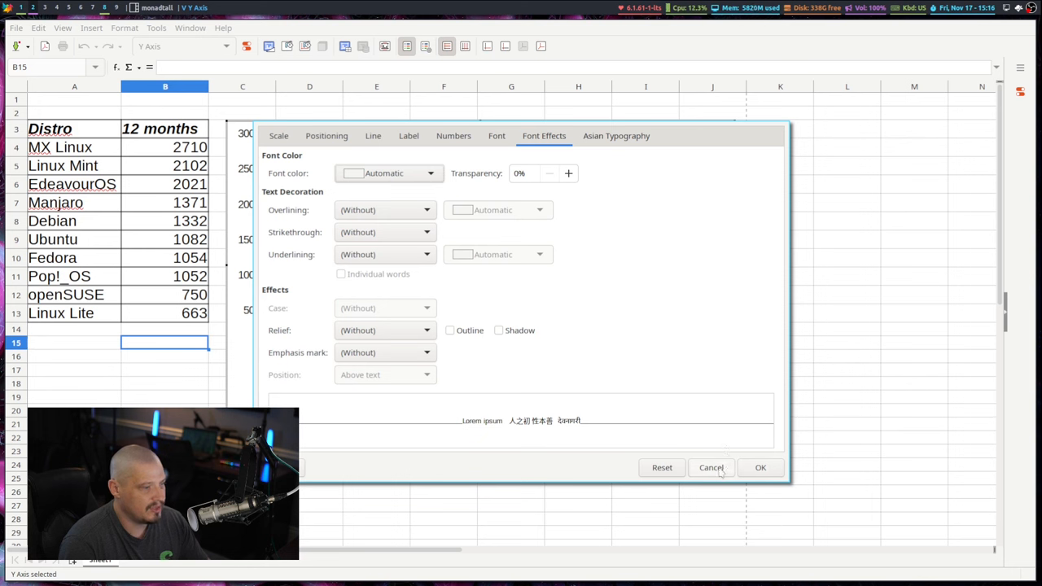
click(710, 467)
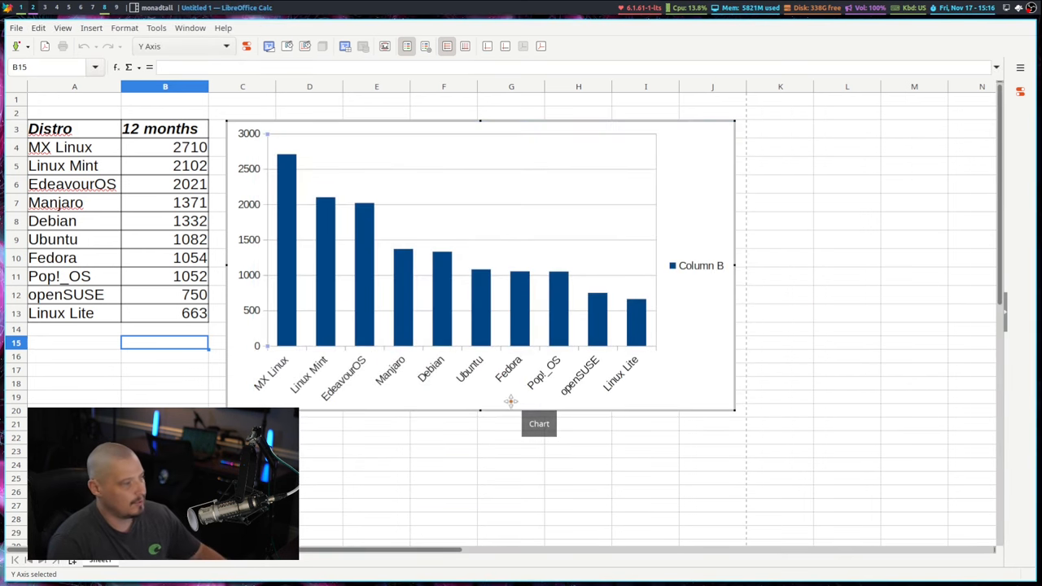
mouse_move(546, 389)
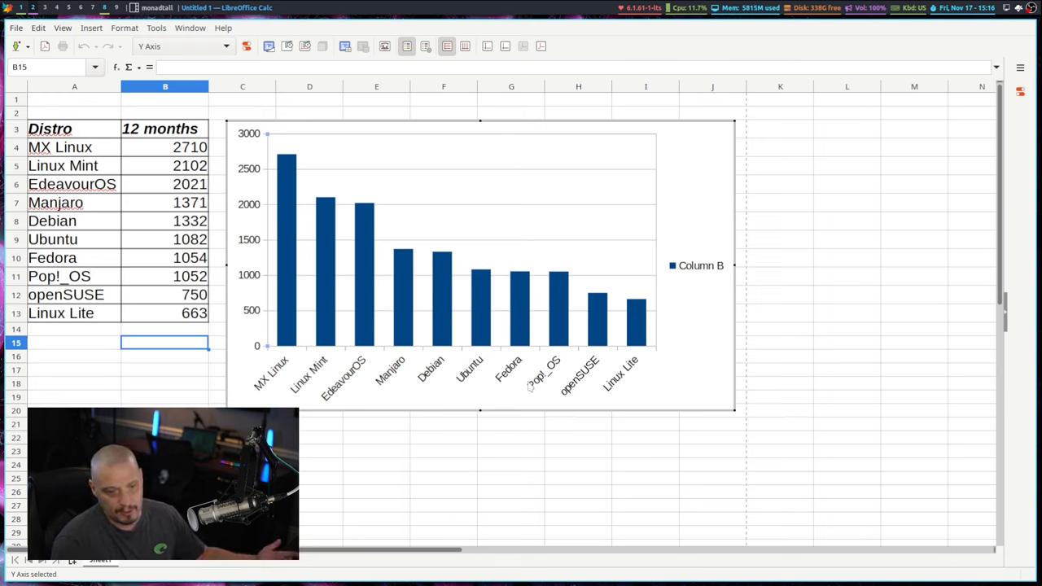
mouse_move(319, 395)
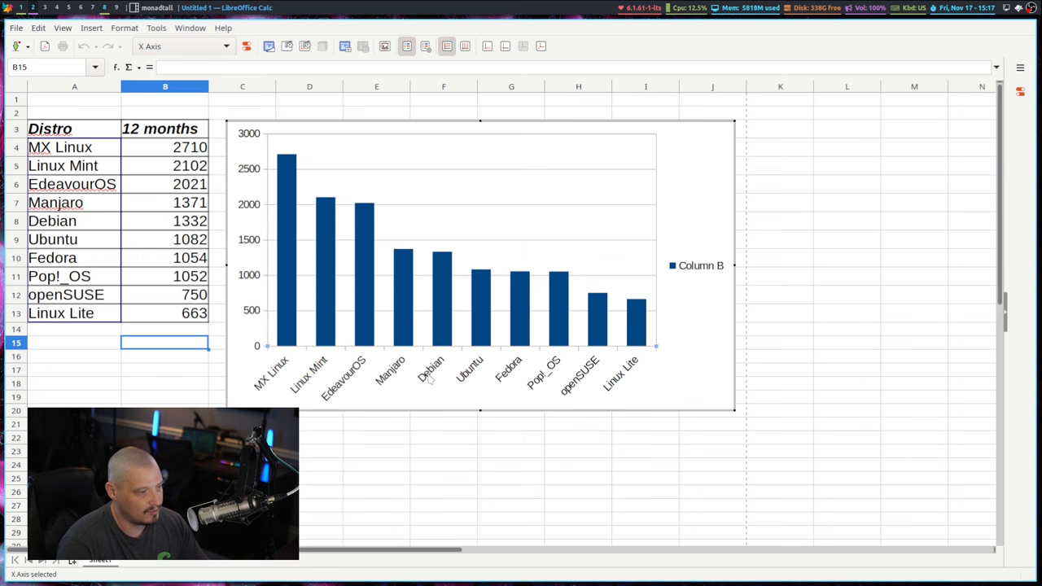
mouse_move(436, 378)
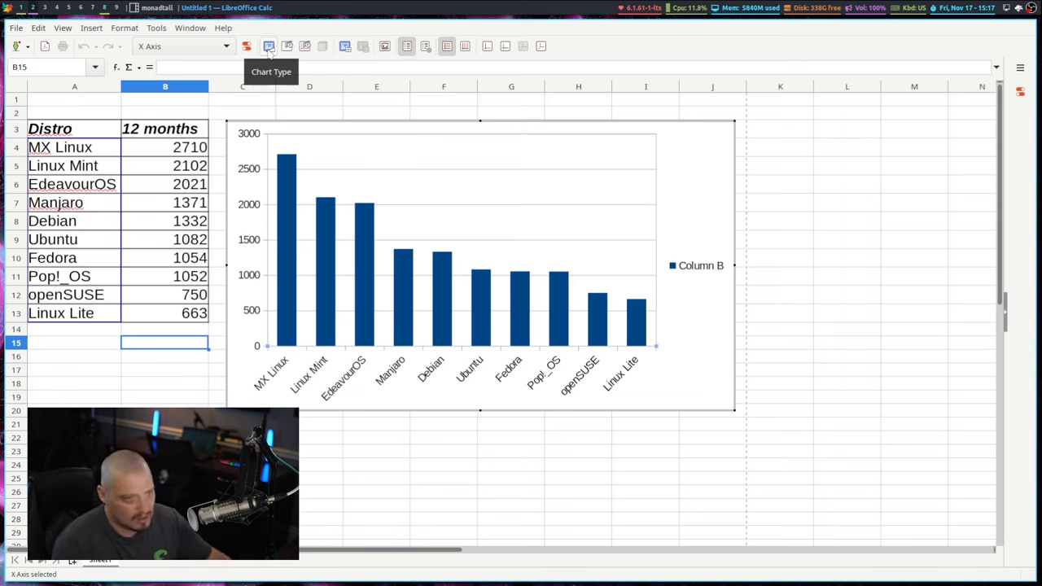
click(269, 45)
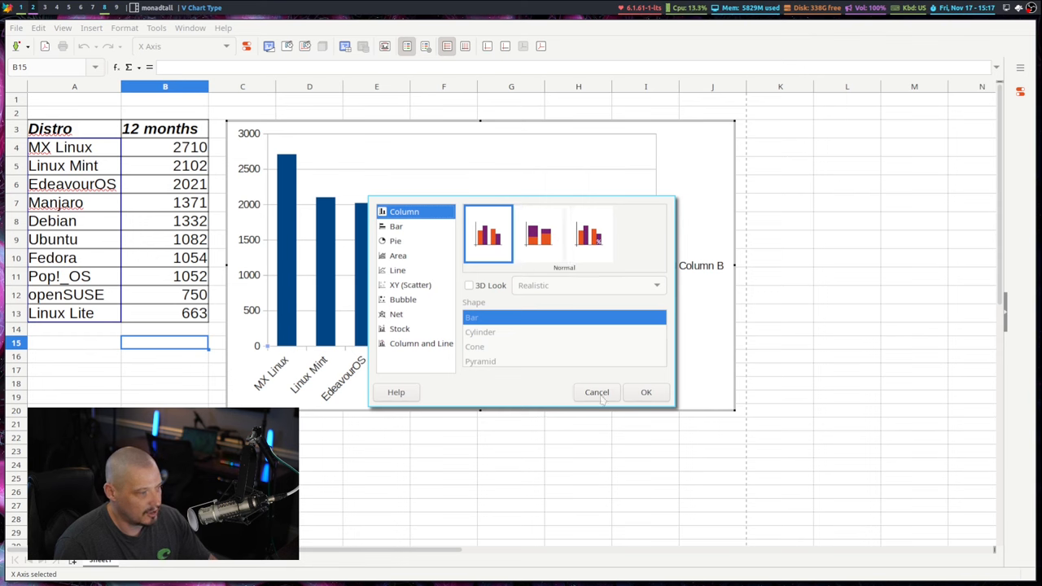
click(644, 391)
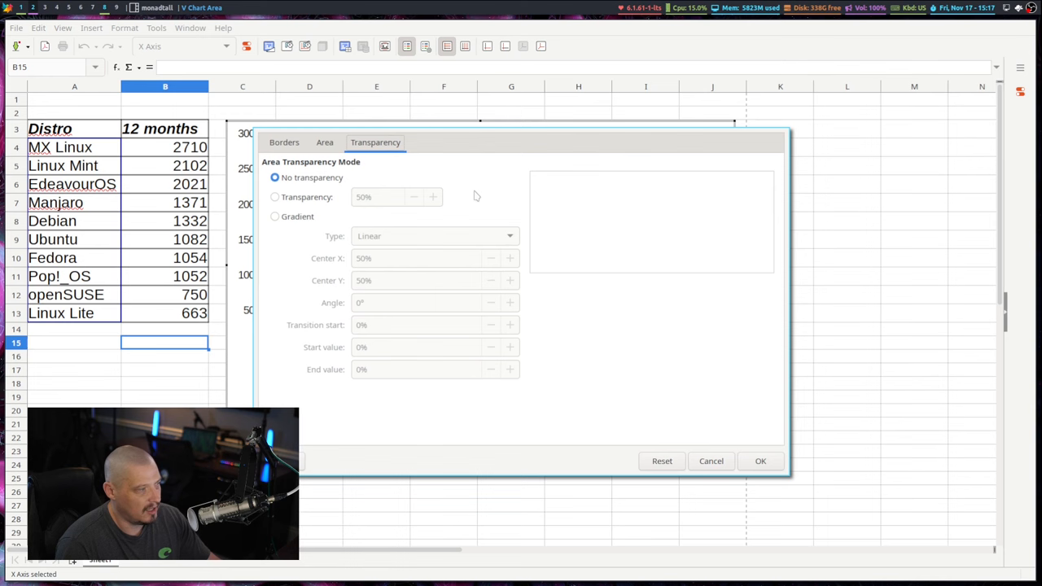
click(324, 142)
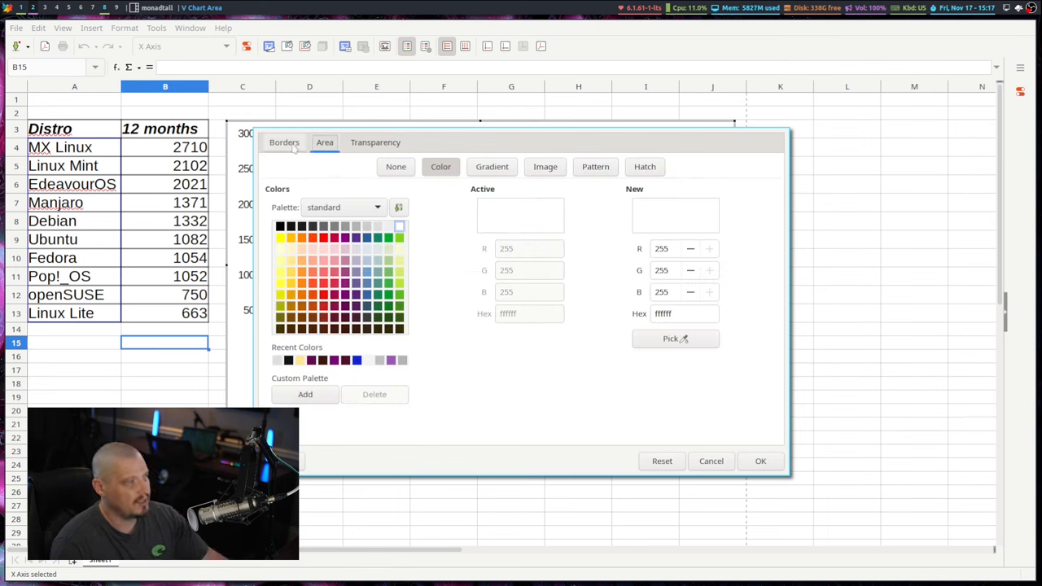
click(283, 142)
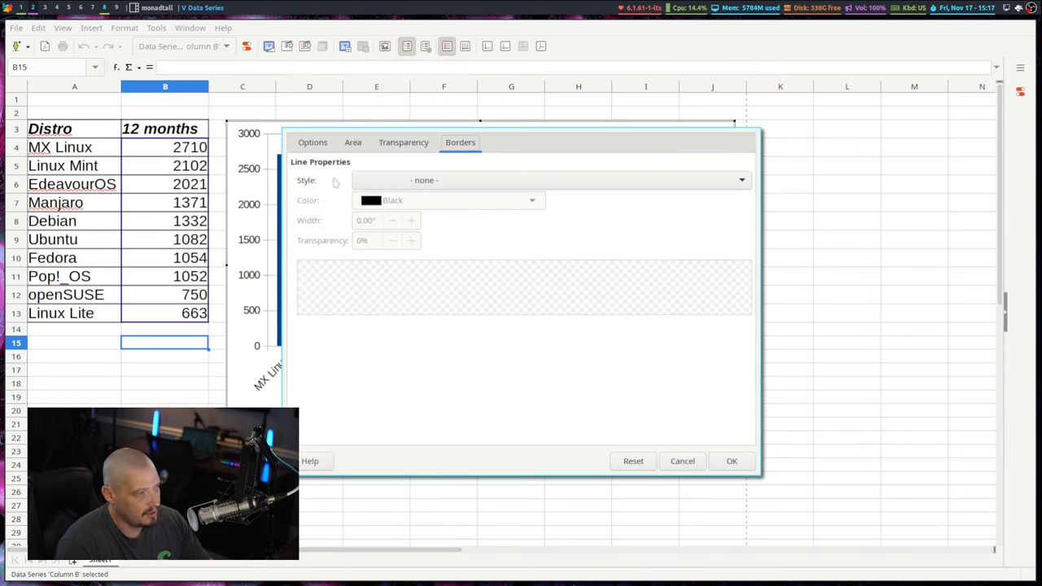
mouse_move(325, 176)
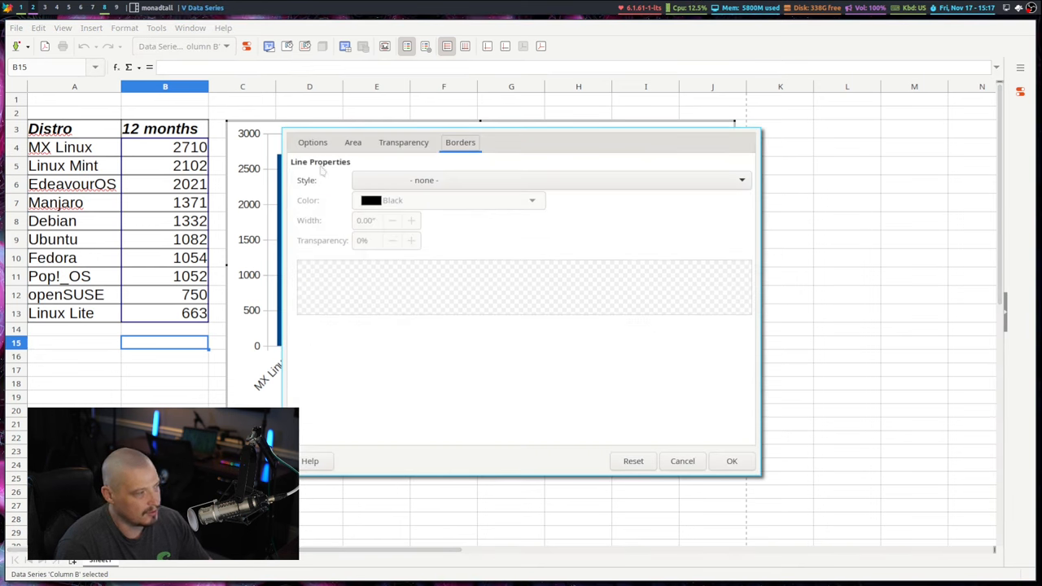
mouse_move(468, 260)
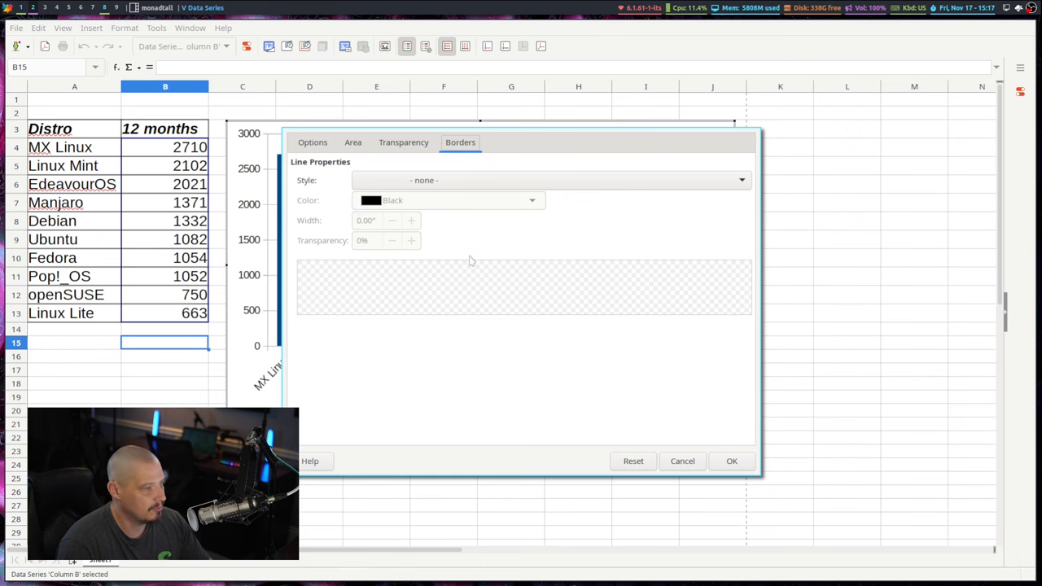
Close the Data Series dialog and review the legend's Font settings without changing them.
click(360, 140)
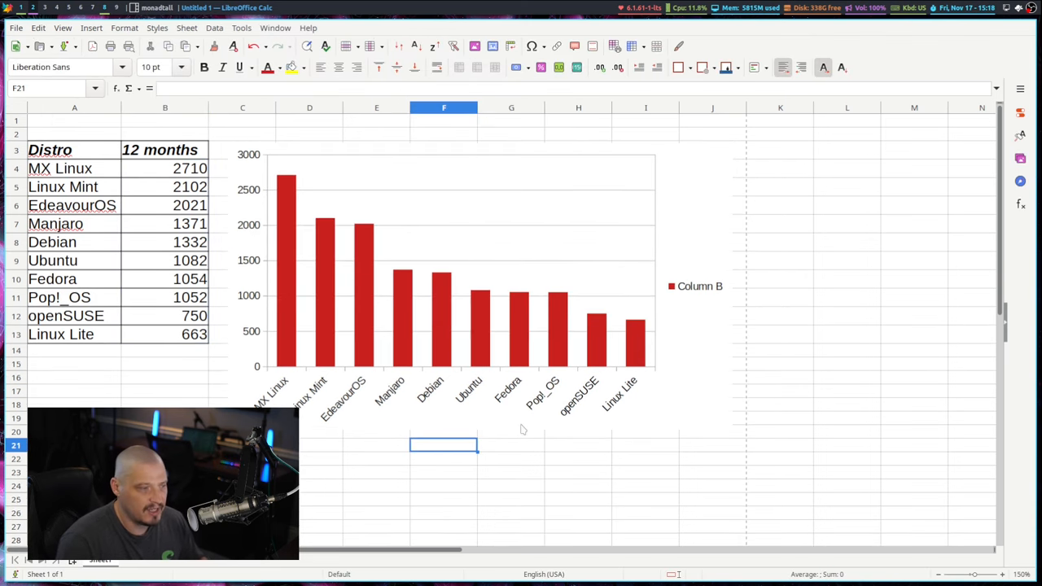
mouse_move(643, 372)
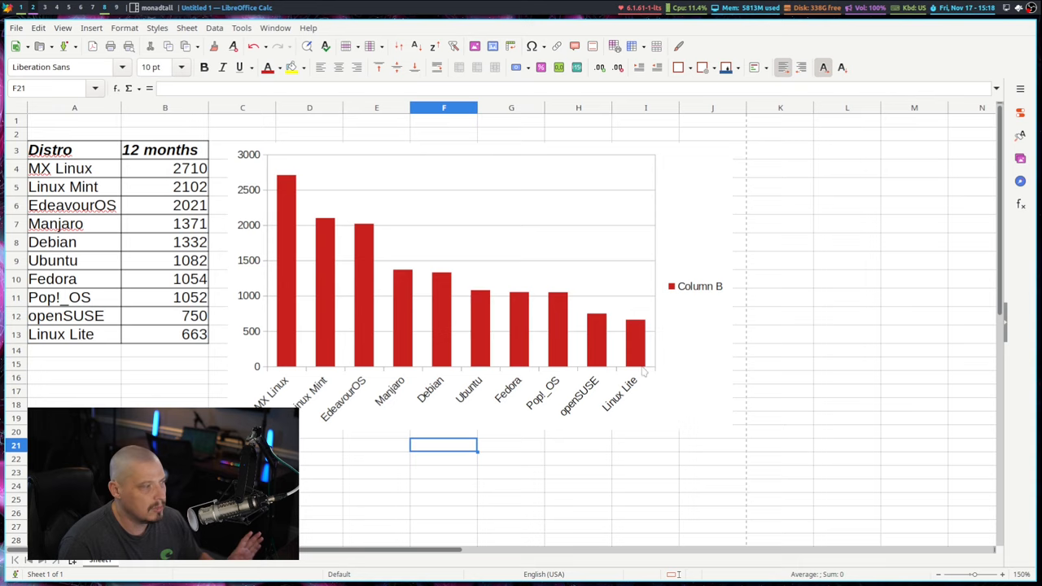
mouse_move(699, 296)
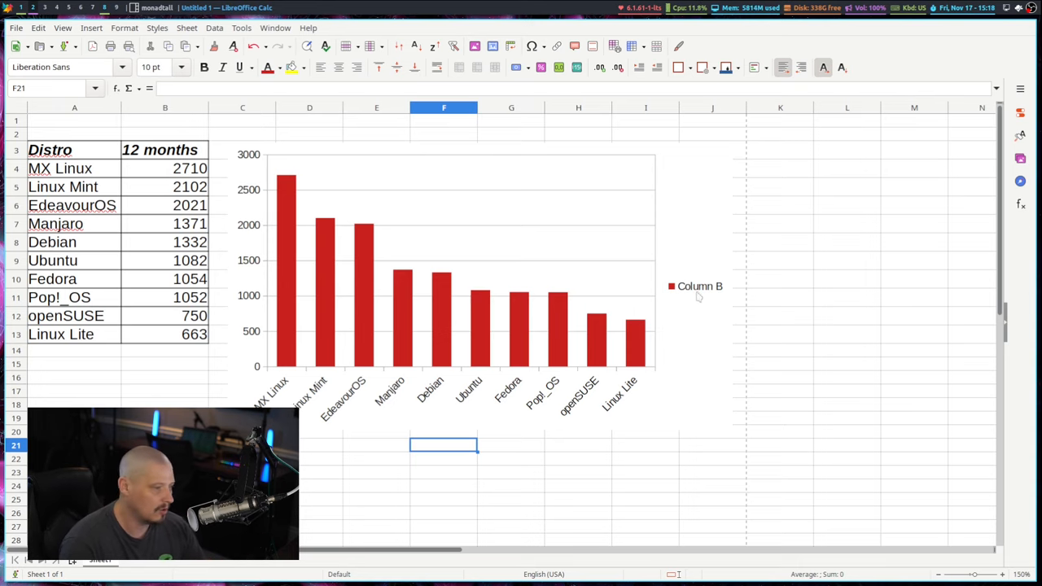
mouse_move(701, 292)
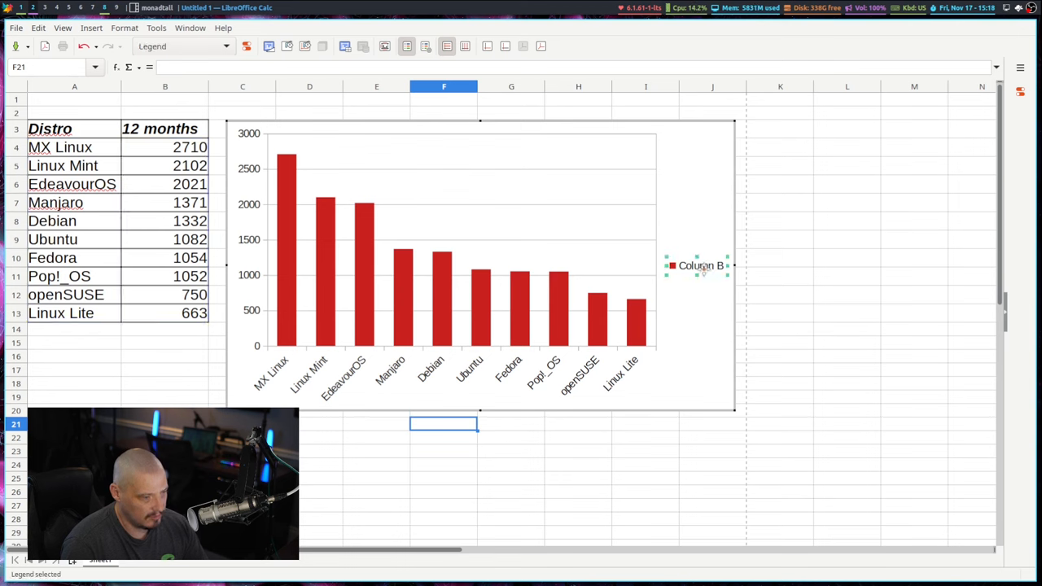
double_click(700, 266)
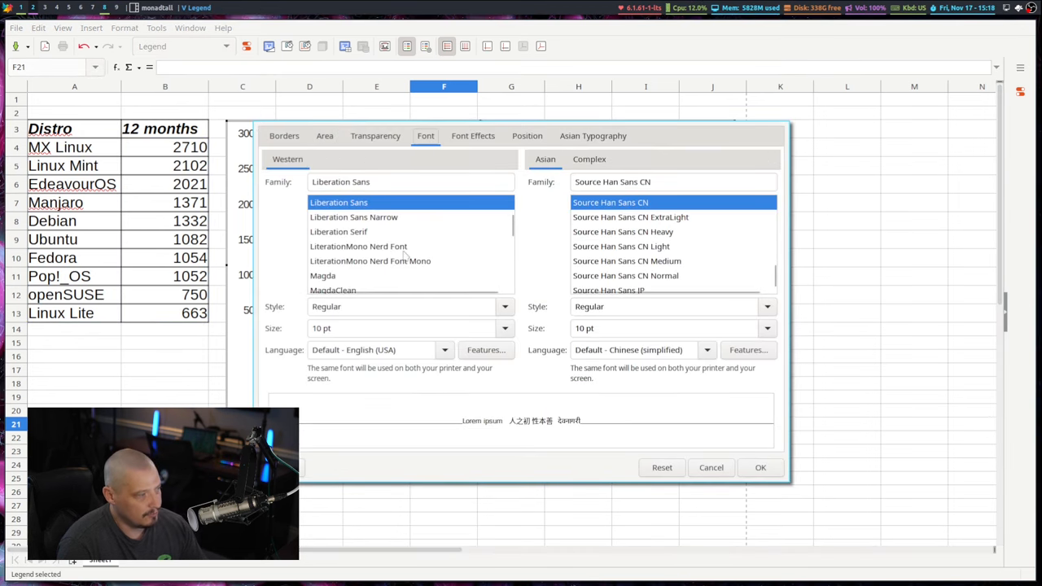
scroll(down, 3)
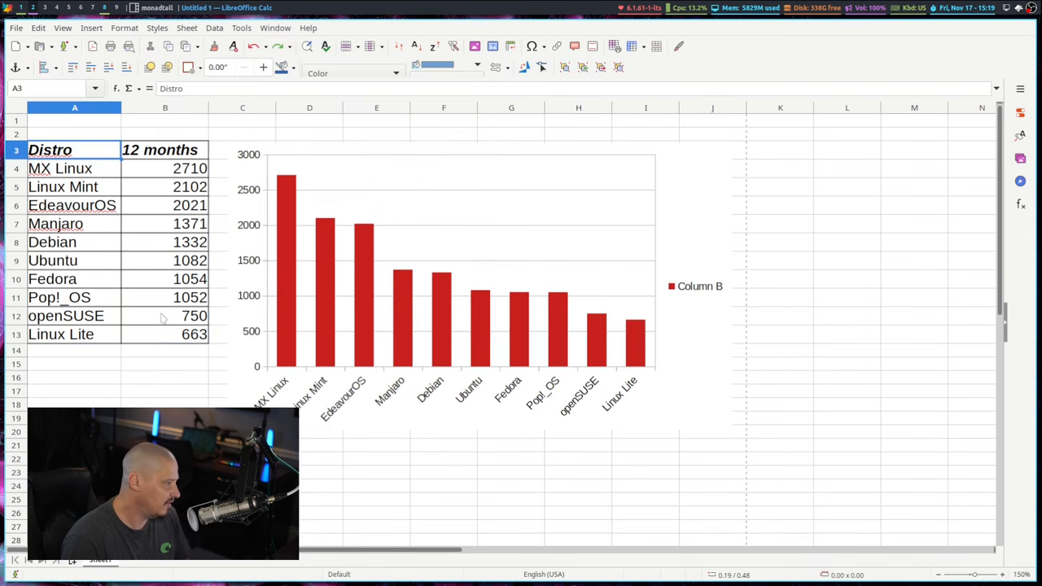
Copy the distro table A3:B13 and paste it at row 32.
drag(49, 150, 166, 334)
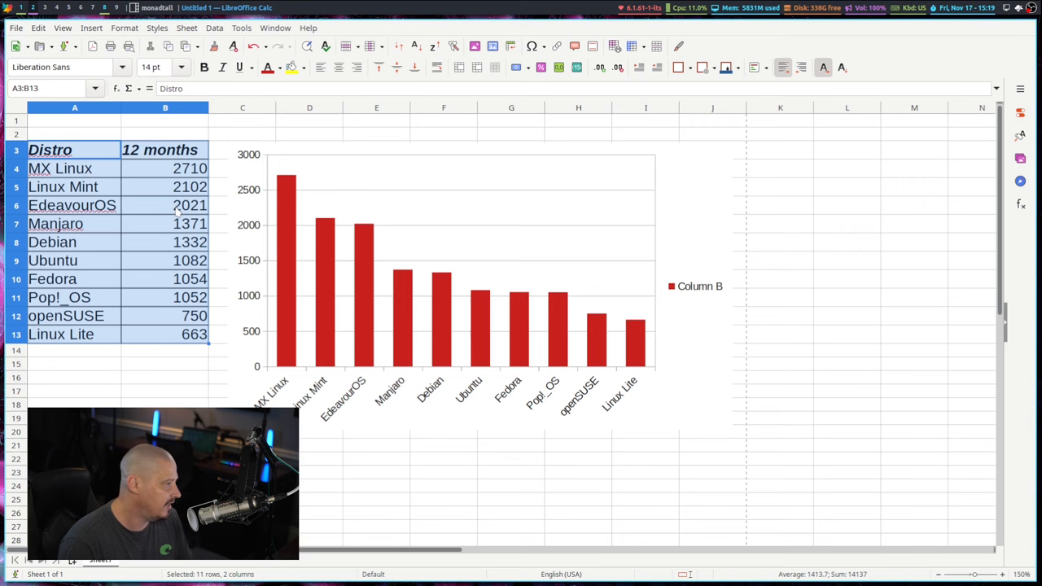
mouse_move(388, 241)
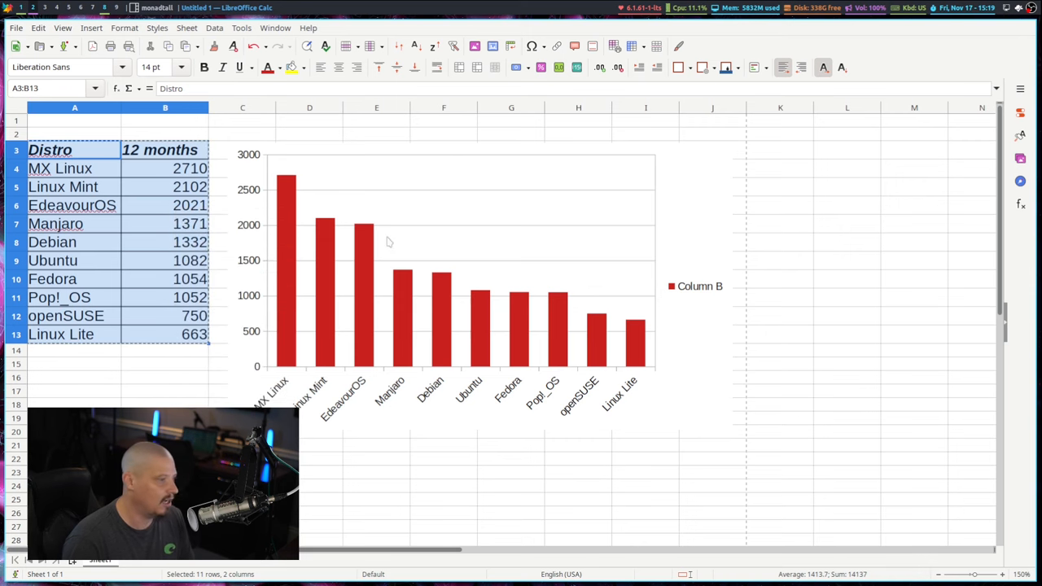
scroll(down, 3)
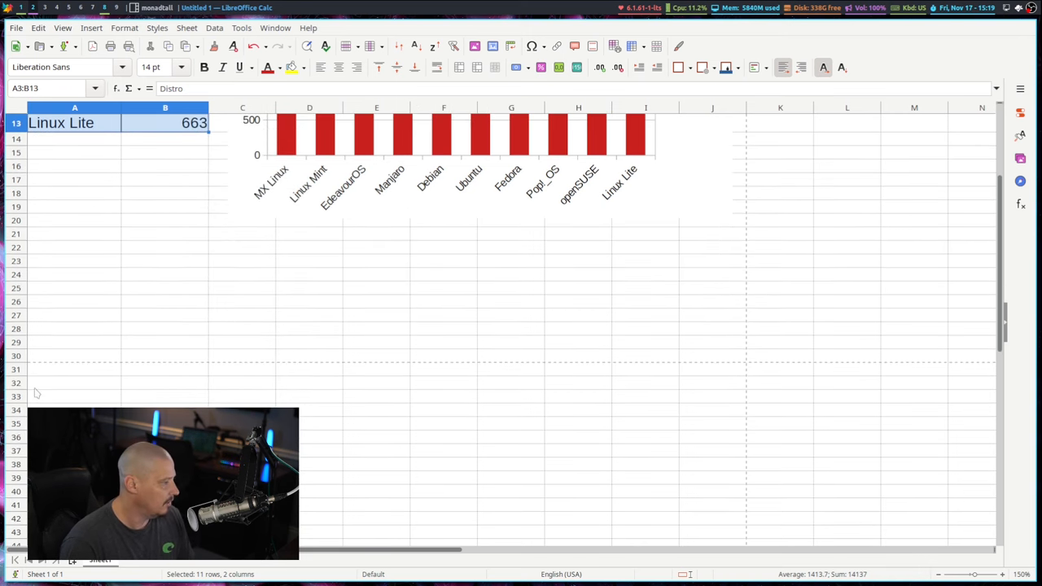
click(75, 382)
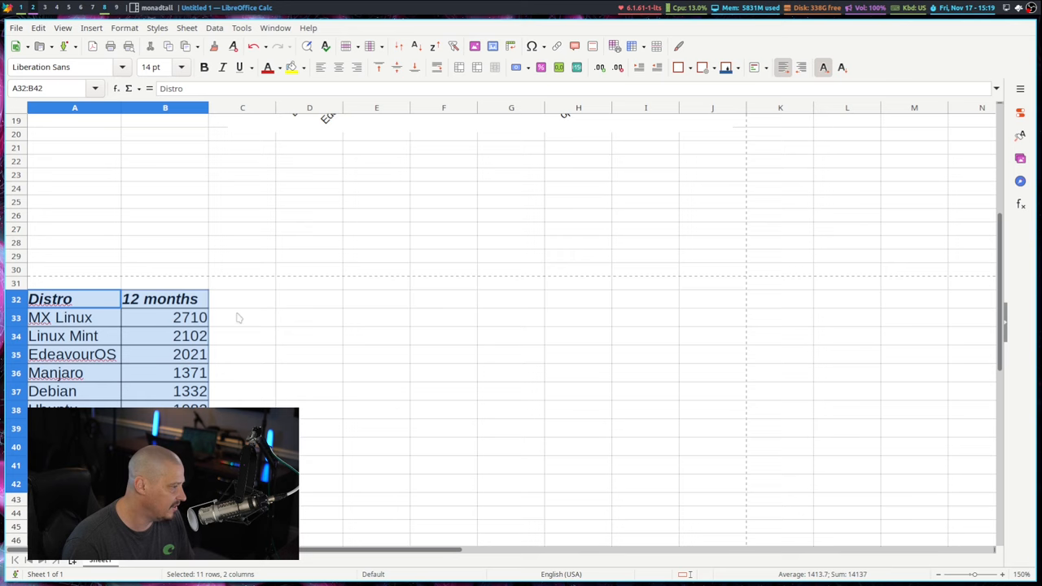
Add 6 months and 3 months page-hit columns beside the copied table.
click(241, 299)
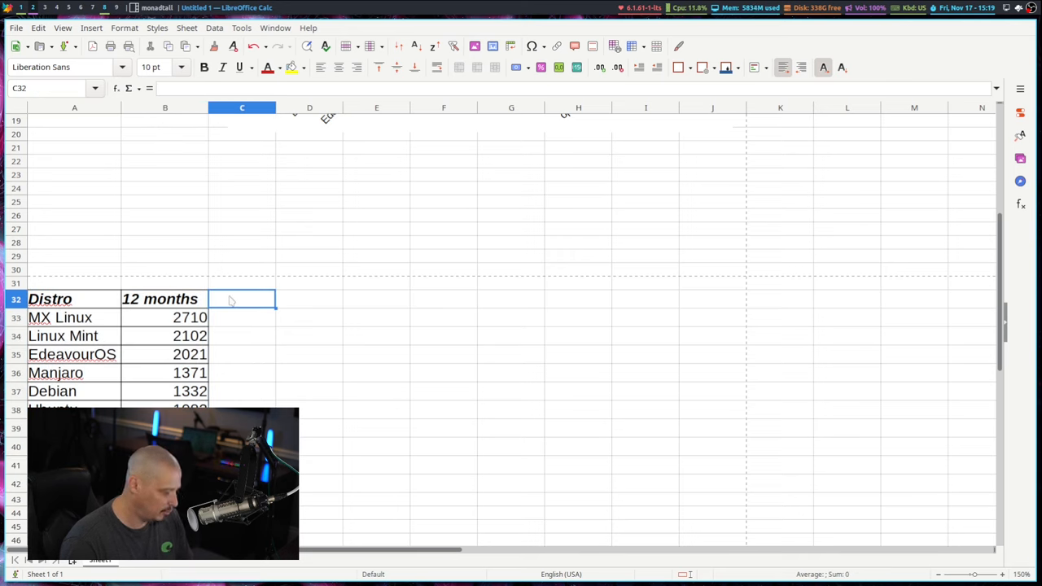
text(6 months)
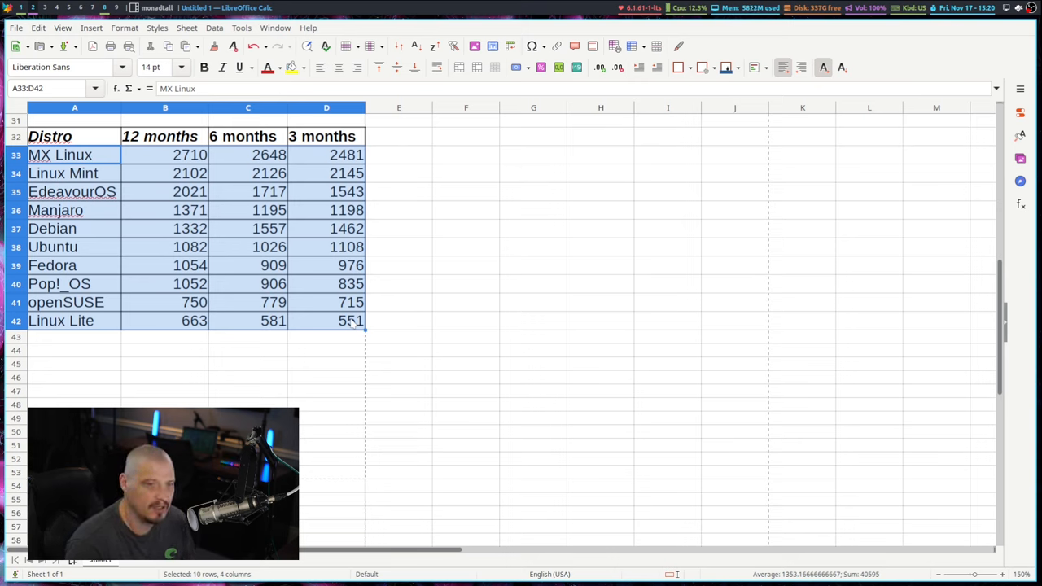
mouse_move(540, 199)
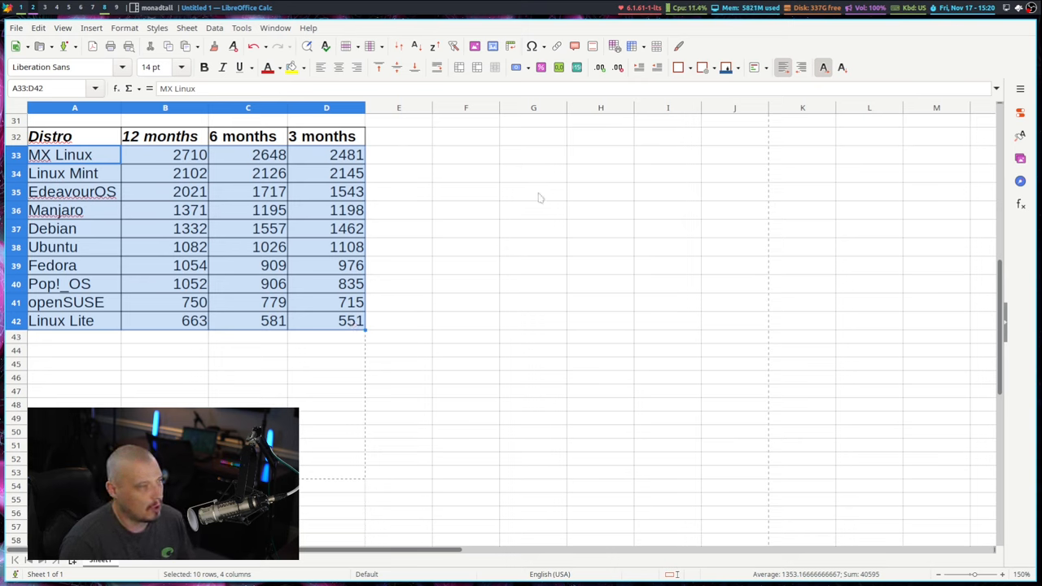
mouse_move(492, 45)
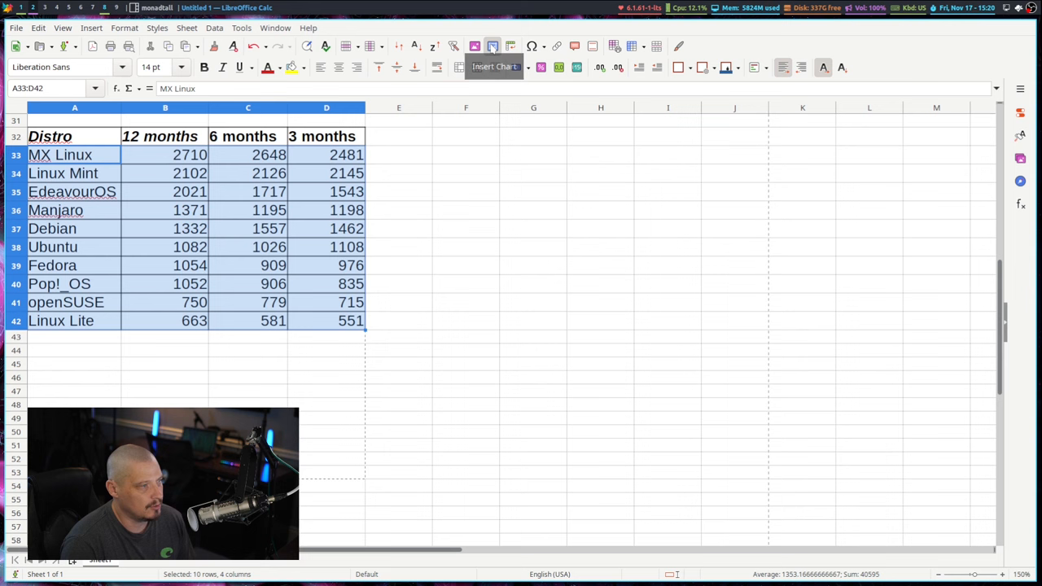
Insert a Points and Lines chart of the three-period table after previewing Bar and Pie types.
click(492, 46)
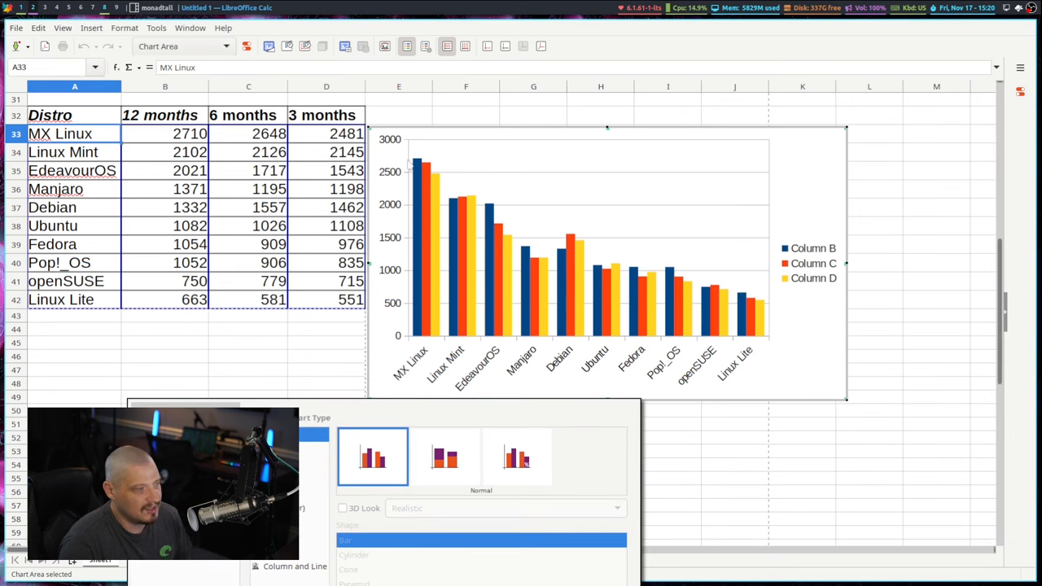
mouse_move(501, 262)
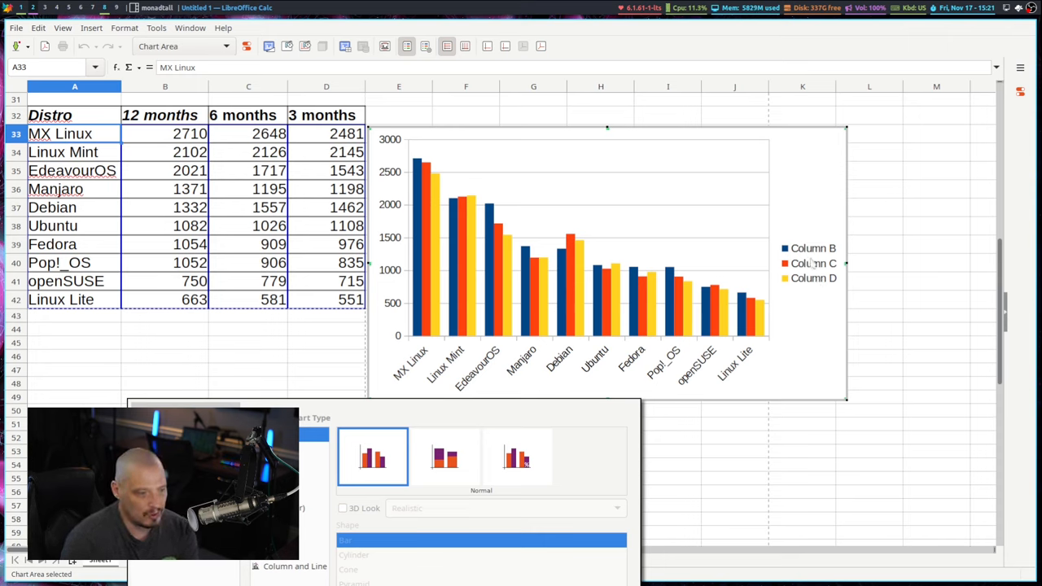
mouse_move(452, 316)
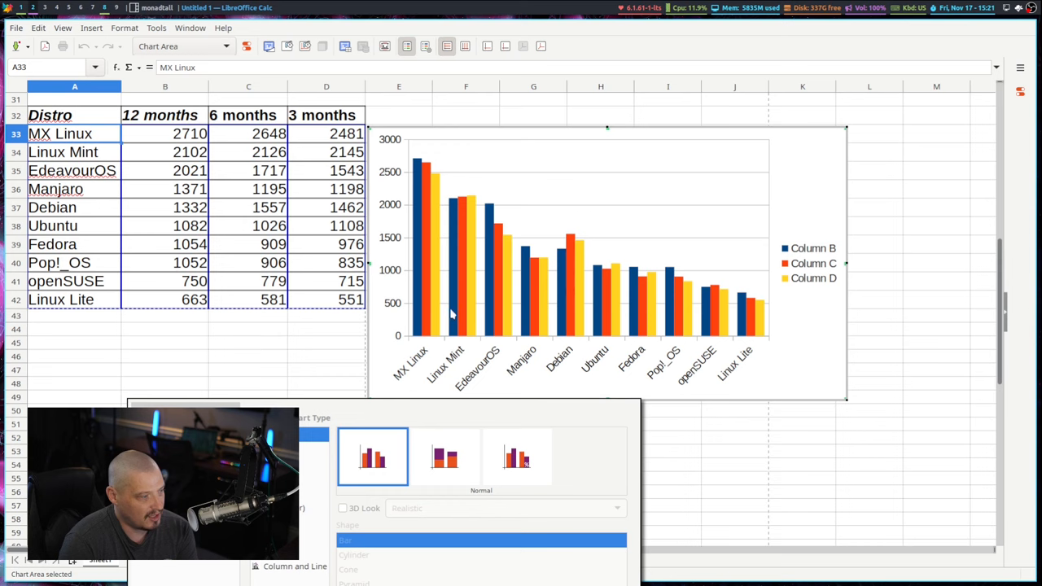
mouse_move(497, 323)
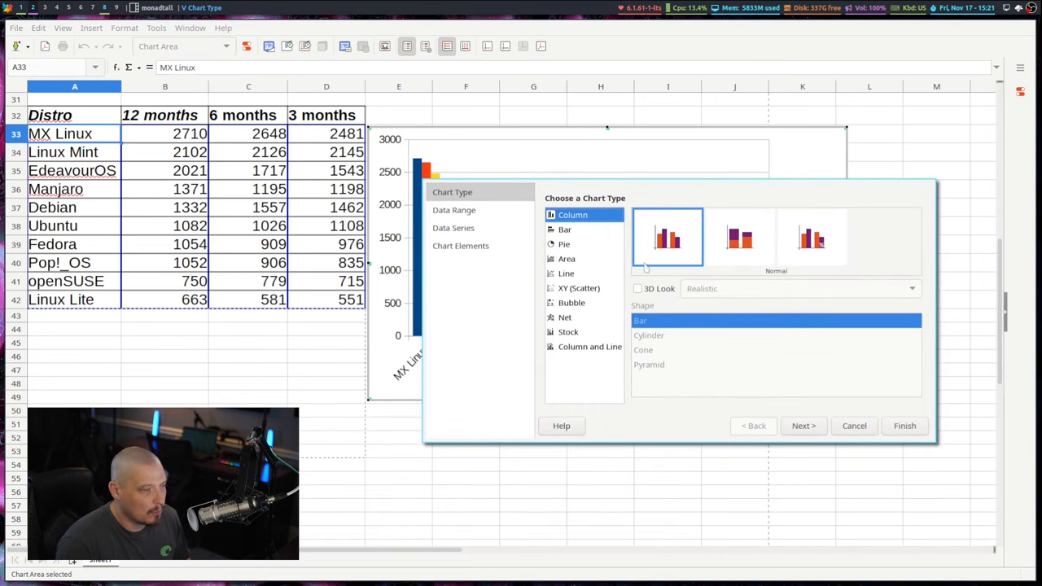
click(565, 228)
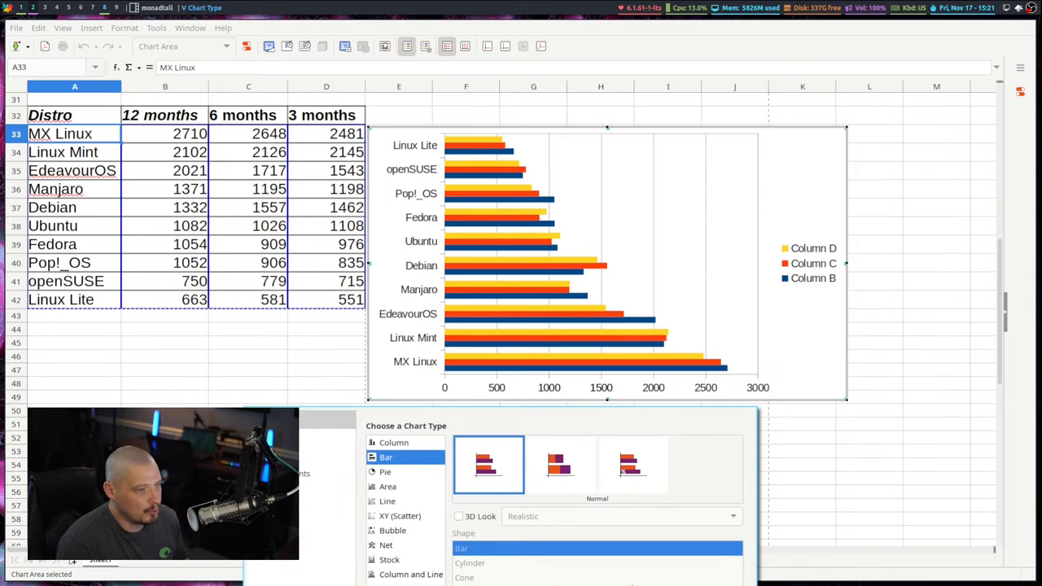
click(515, 234)
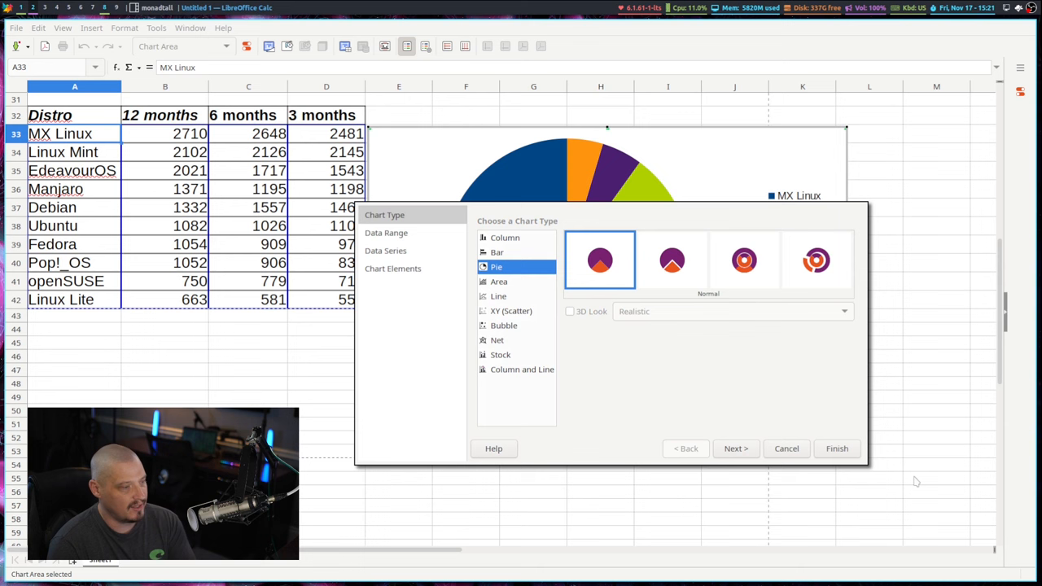
click(498, 296)
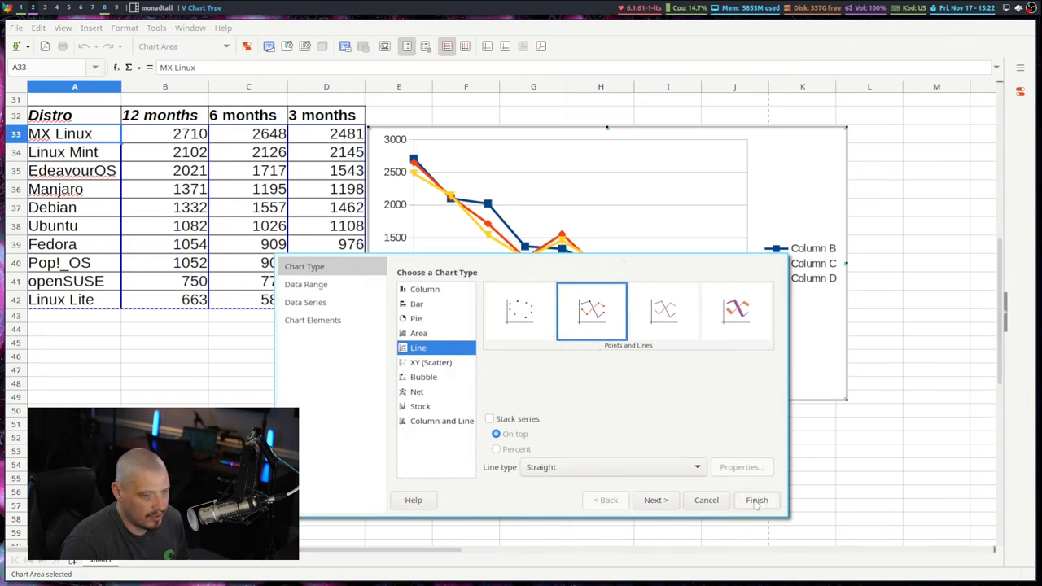
click(755, 499)
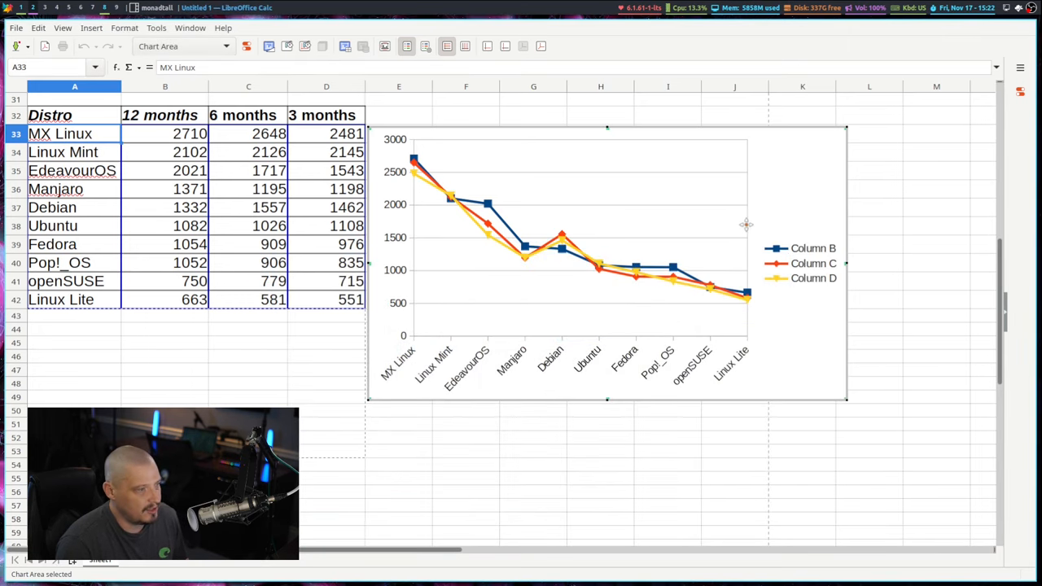
mouse_move(772, 108)
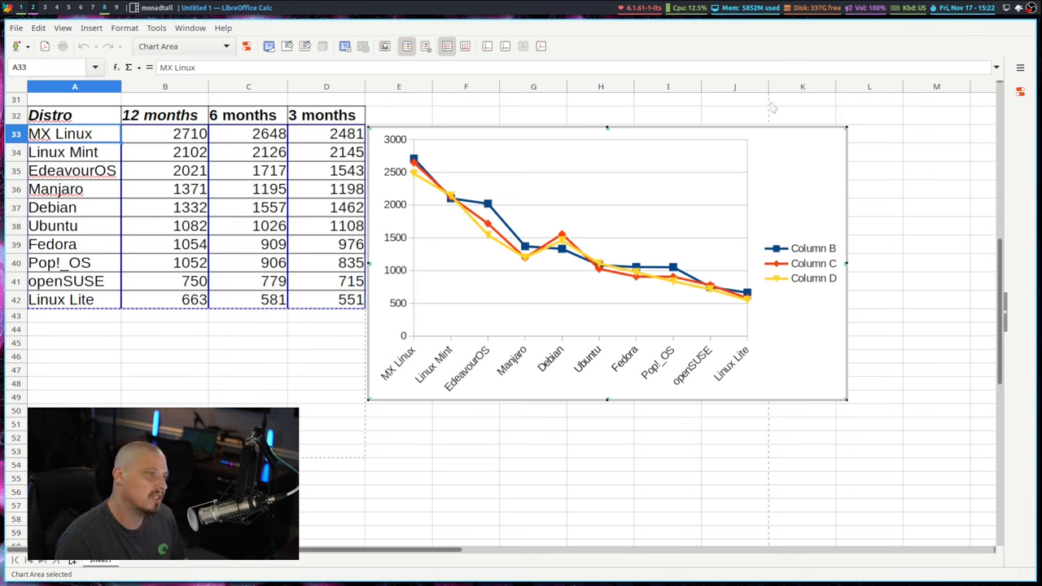
mouse_move(716, 187)
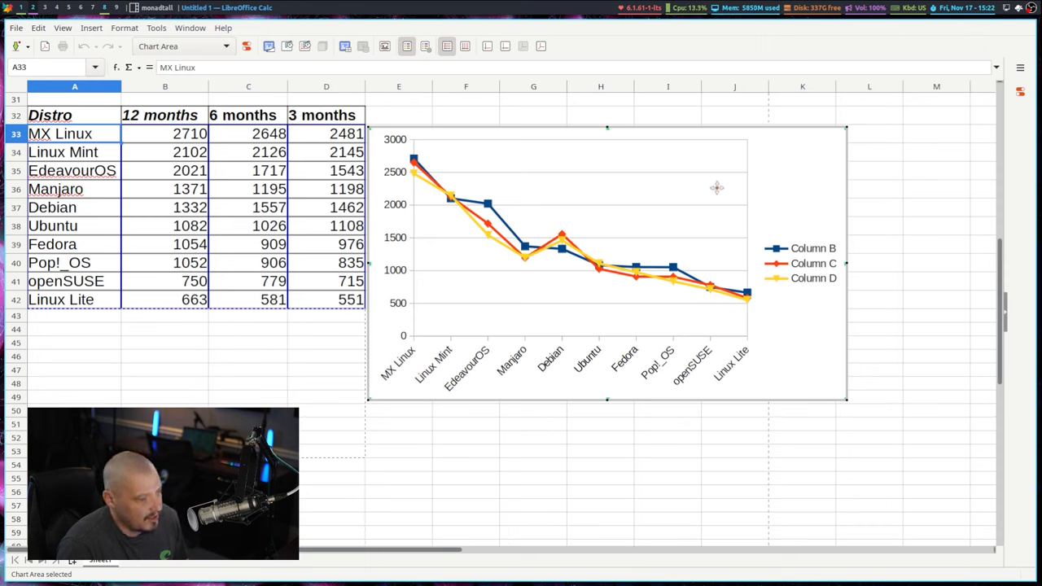
mouse_move(794, 345)
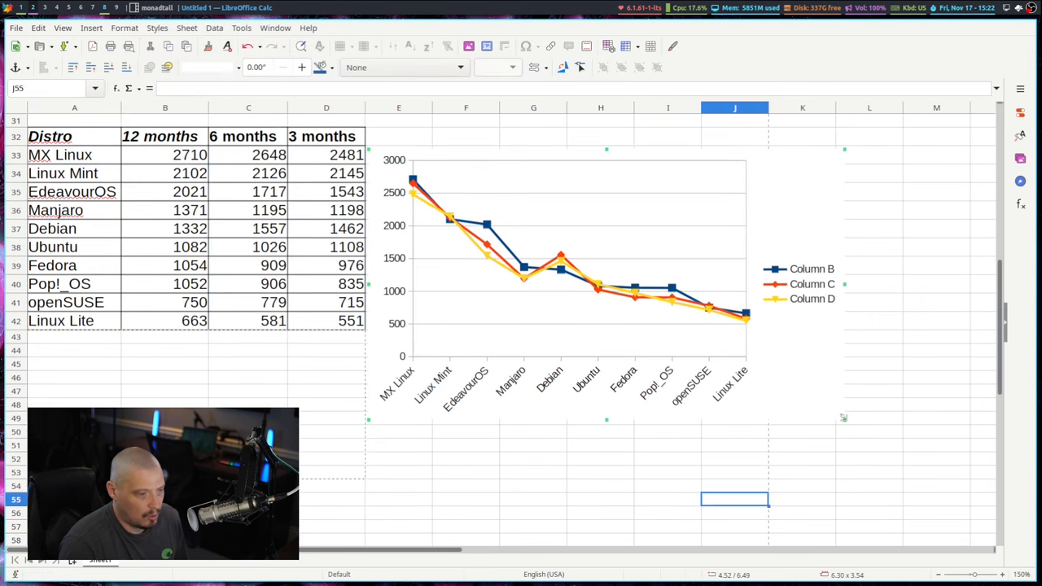
Shrink the line chart beside the table and check the layout in Print Preview.
double_click(561, 260)
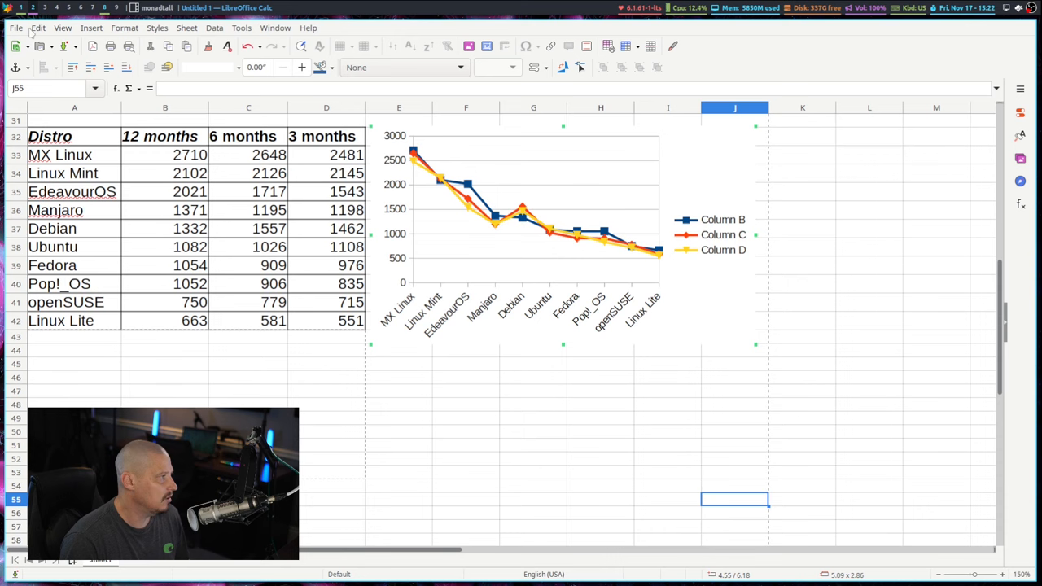
click(15, 26)
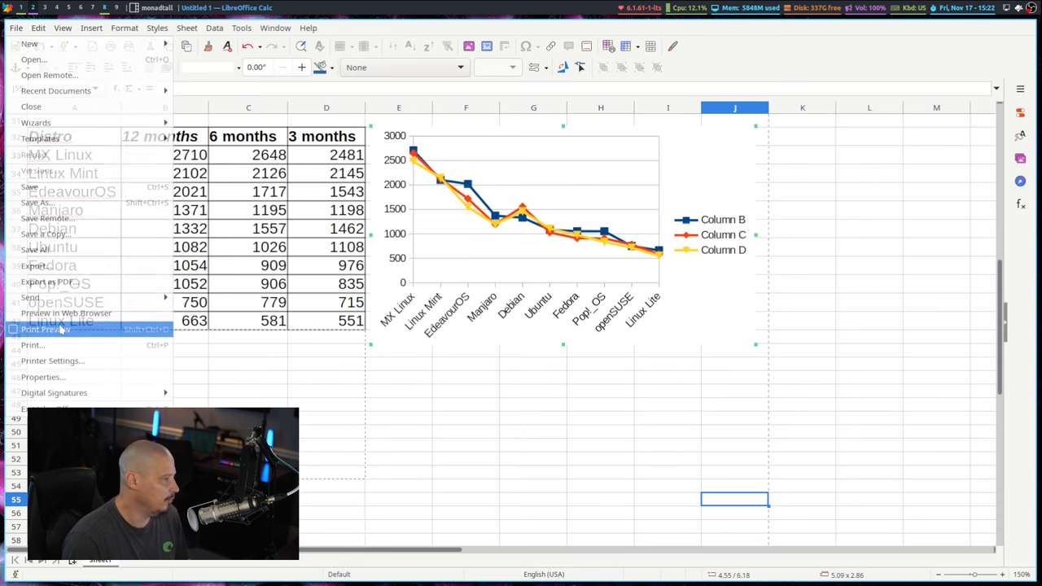
click(46, 329)
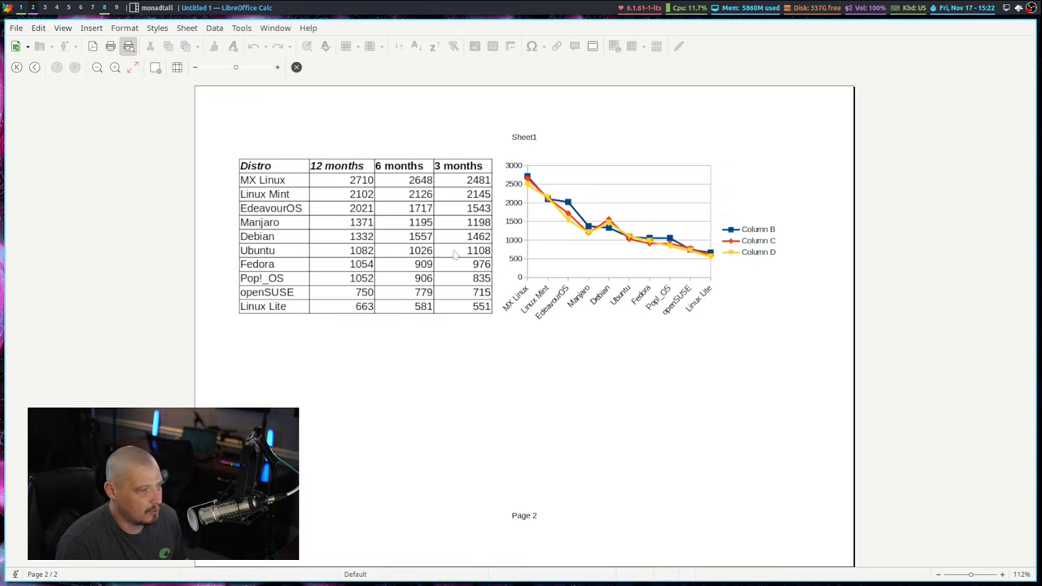
mouse_move(329, 150)
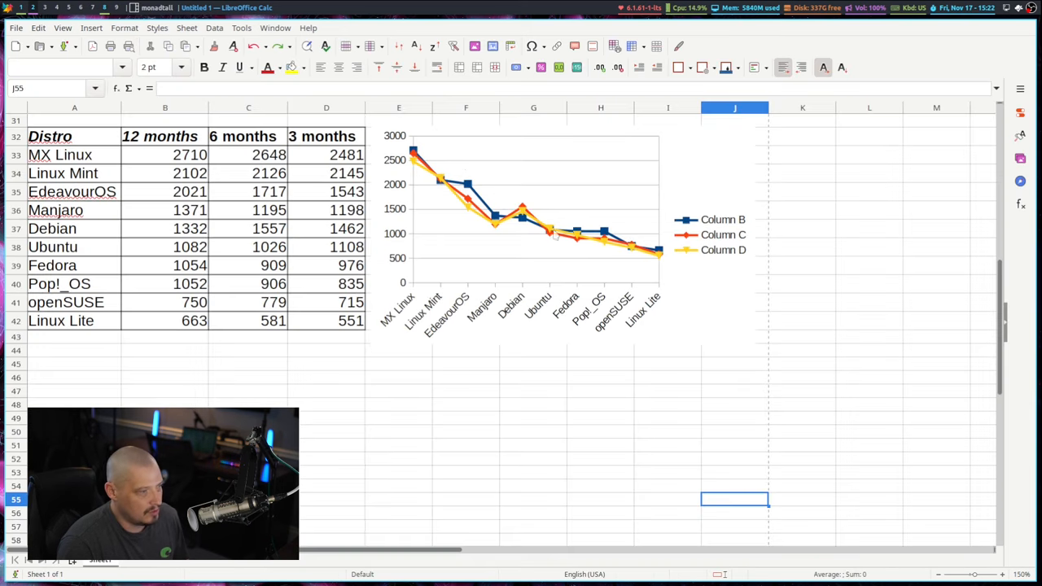
Move the line chart below the table and give A32:D42 a smaller font size.
click(521, 236)
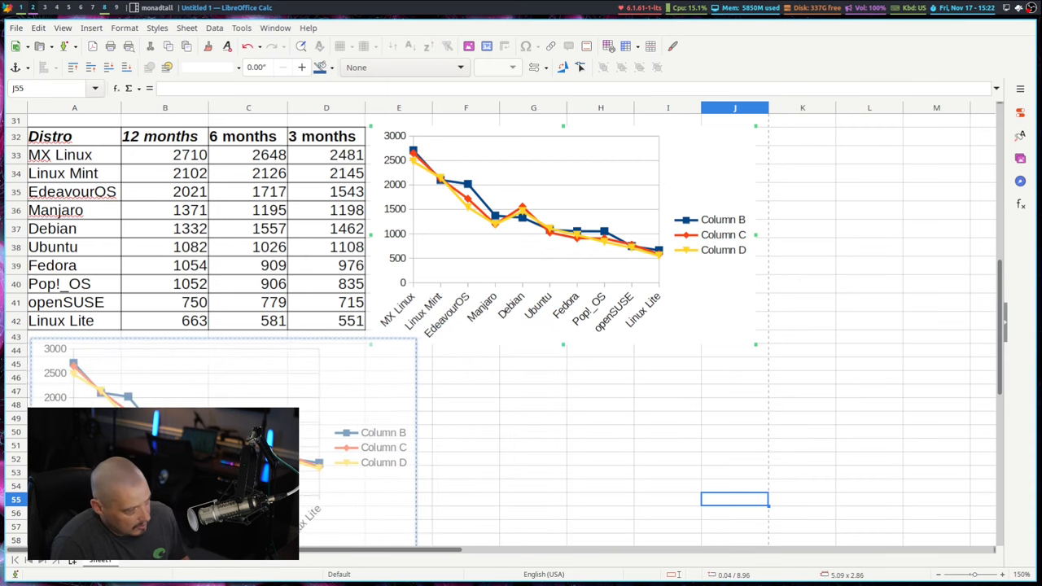
scroll(down, 3)
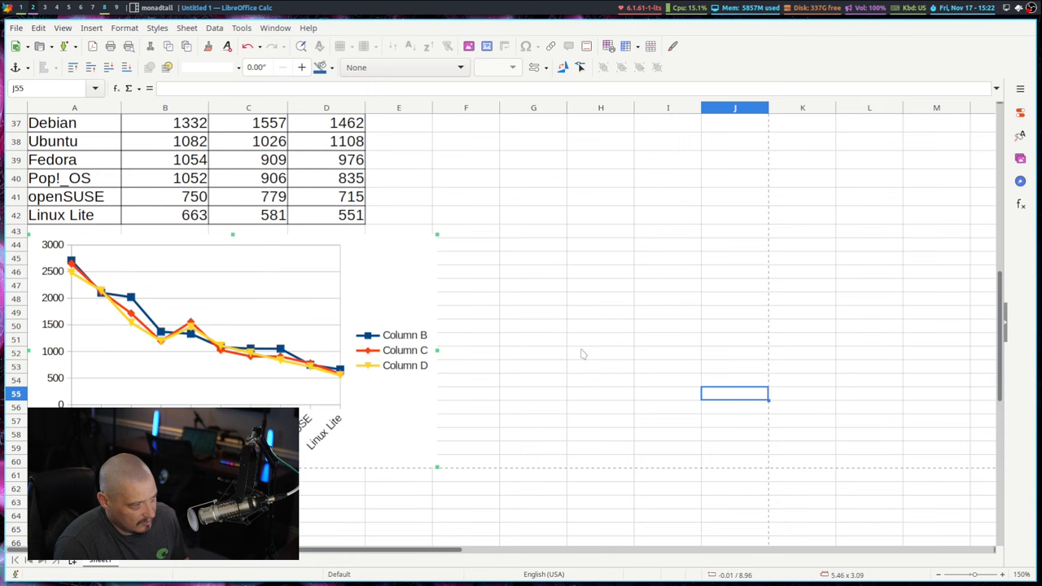
mouse_move(530, 325)
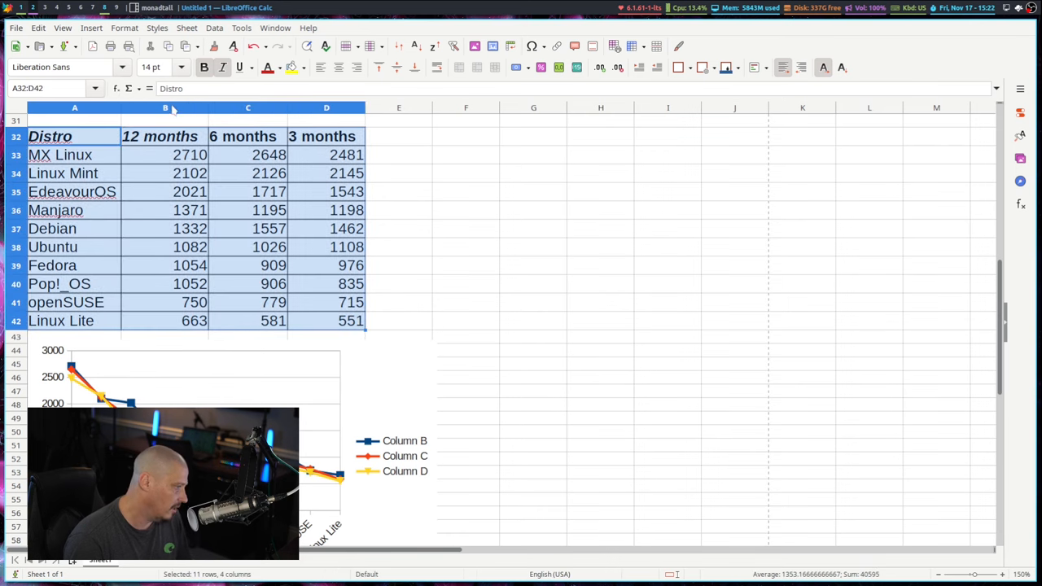
click(181, 66)
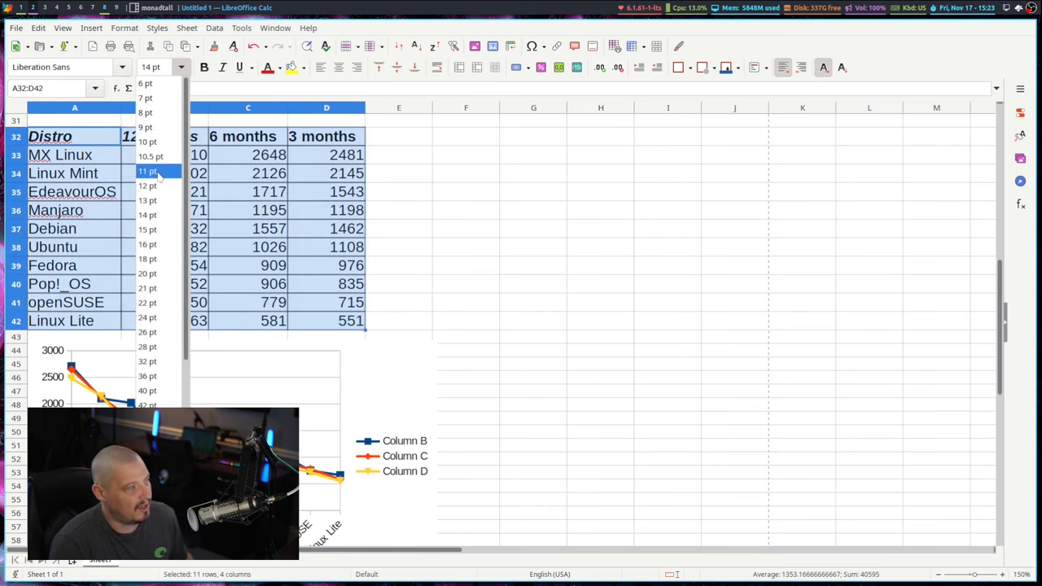
click(146, 186)
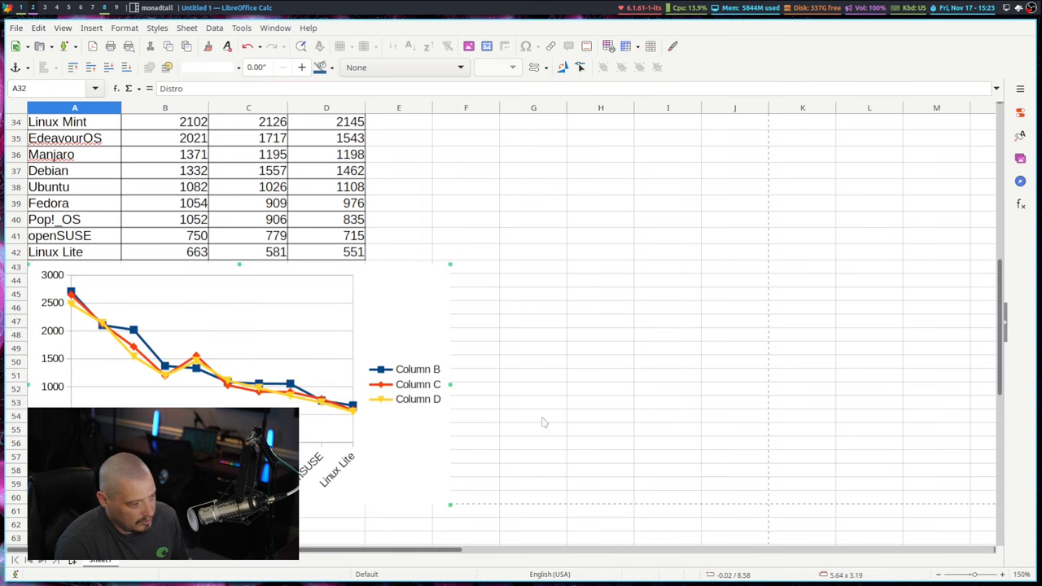
click(15, 27)
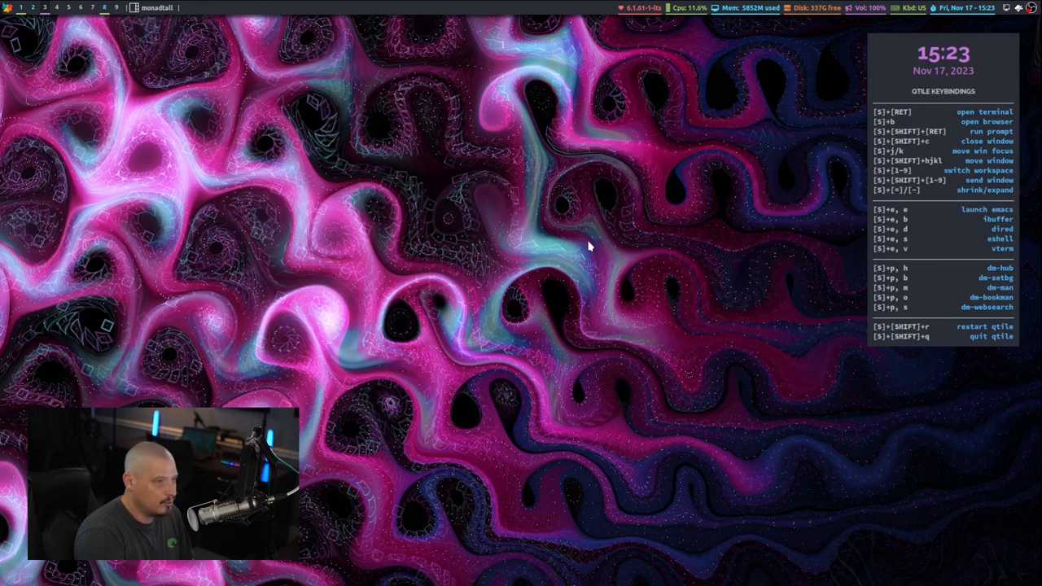
Launch LibreOffice Impress and start a presentation with the Lights template.
text(libreoff)
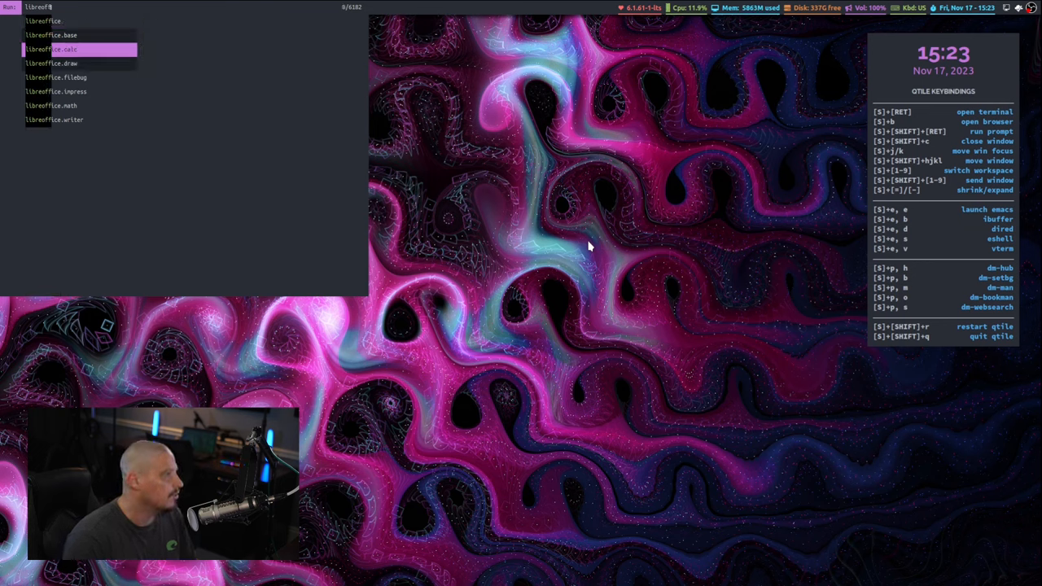
click(55, 91)
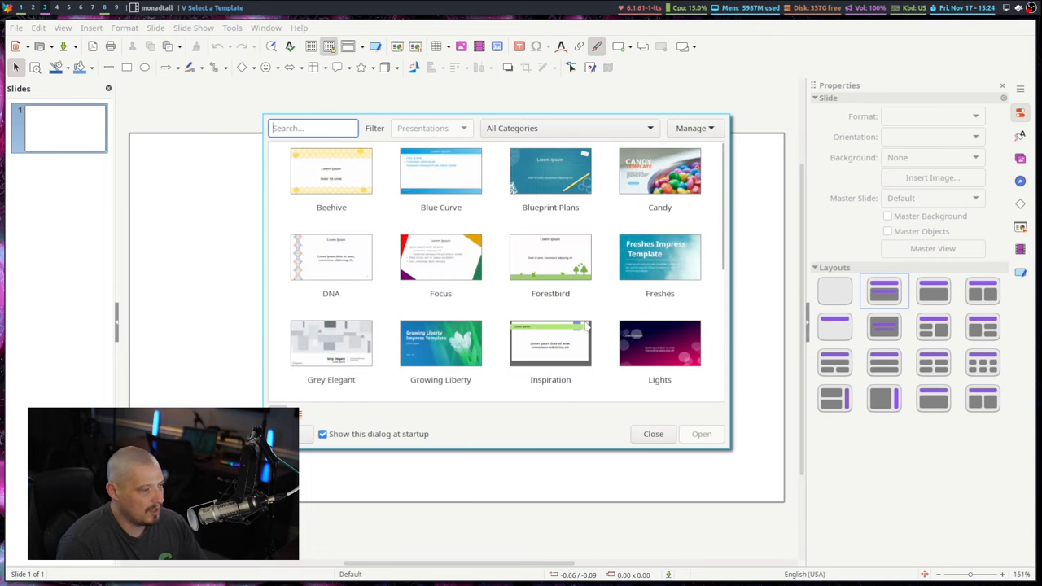
mouse_move(659, 258)
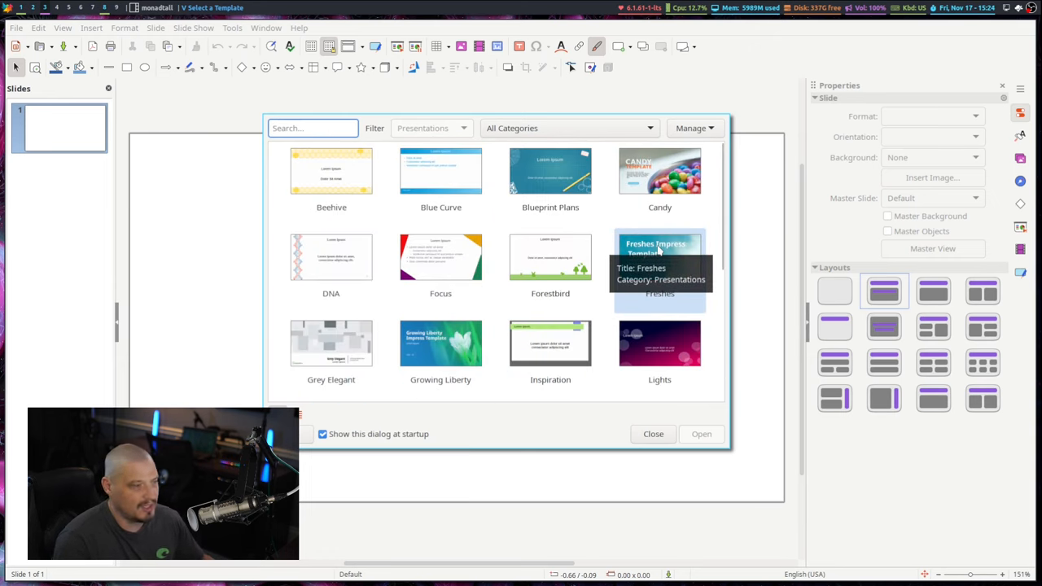
click(660, 341)
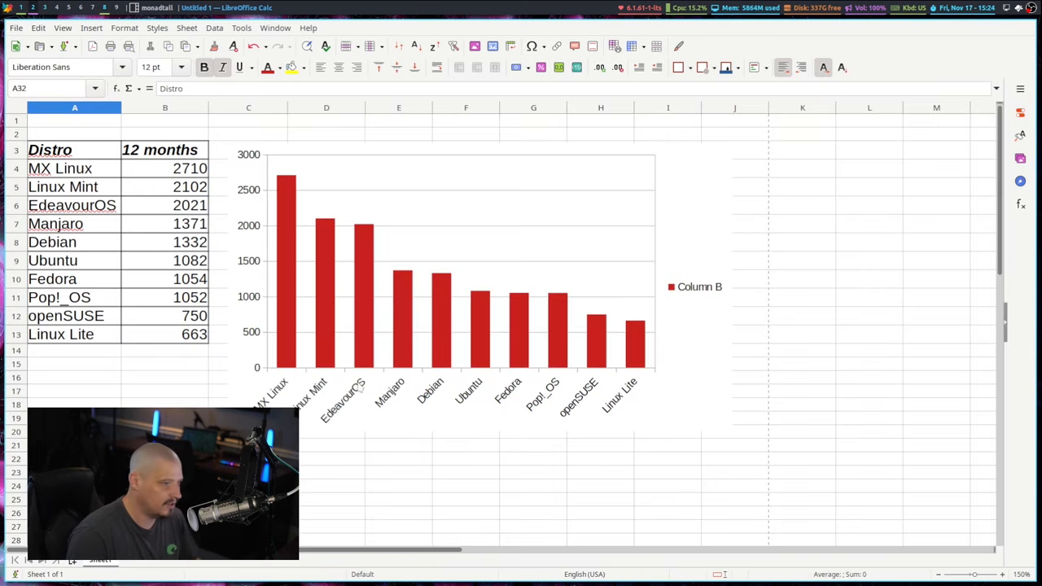
mouse_move(432, 232)
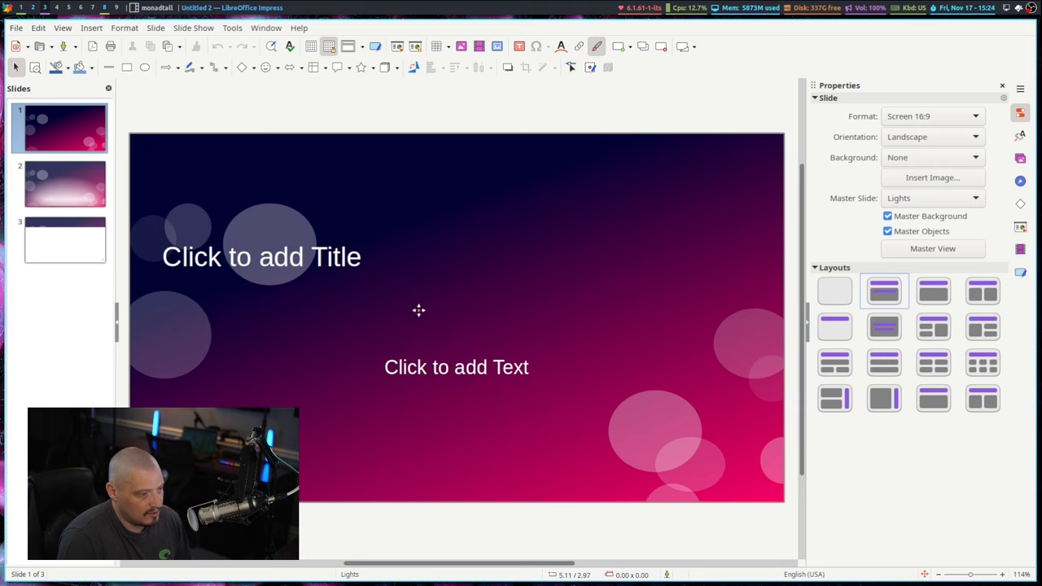
Paste the copied red column chart onto slide 2 of the presentation.
click(65, 183)
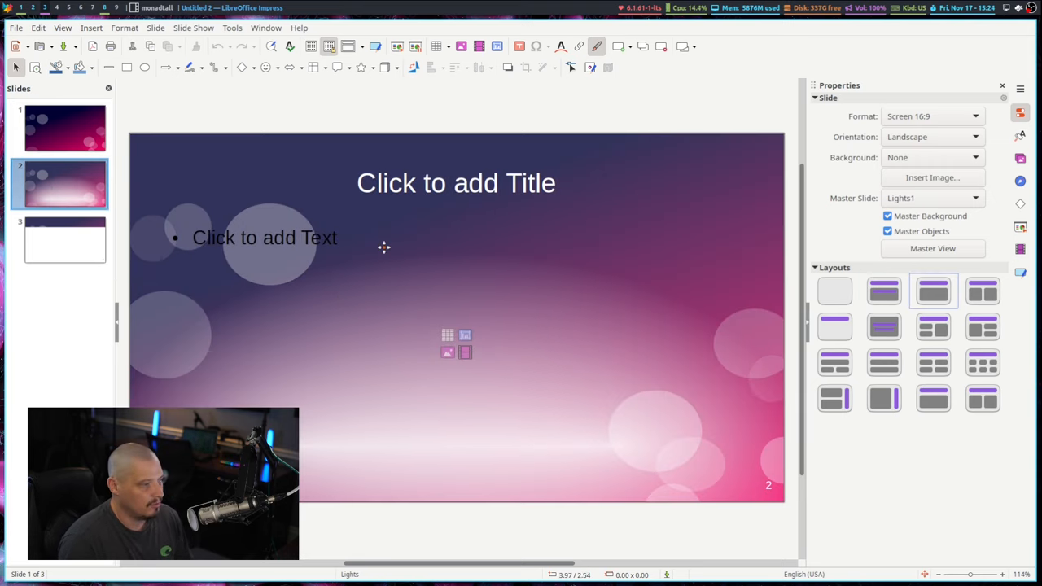
click(65, 127)
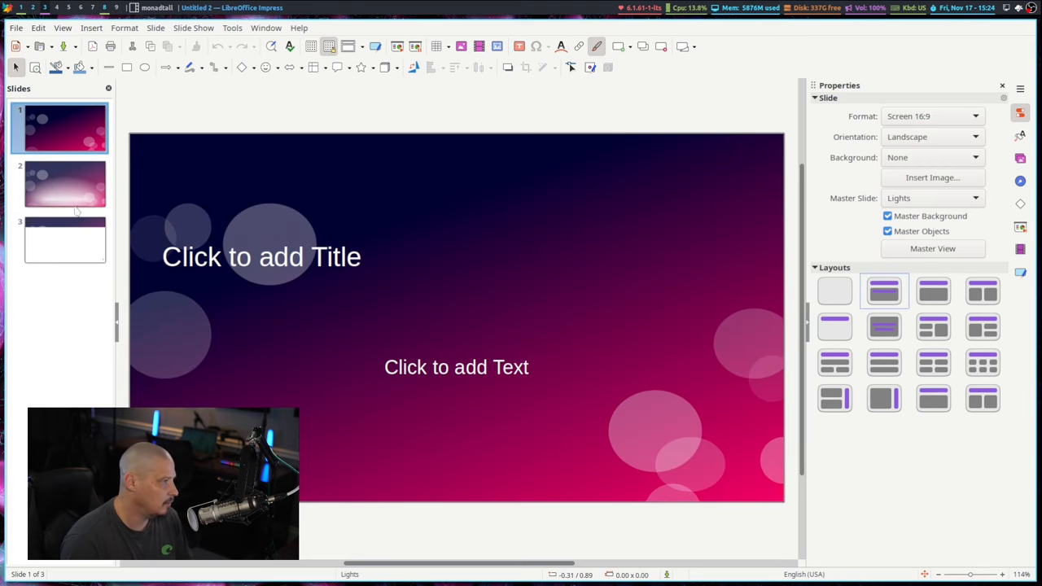
click(65, 185)
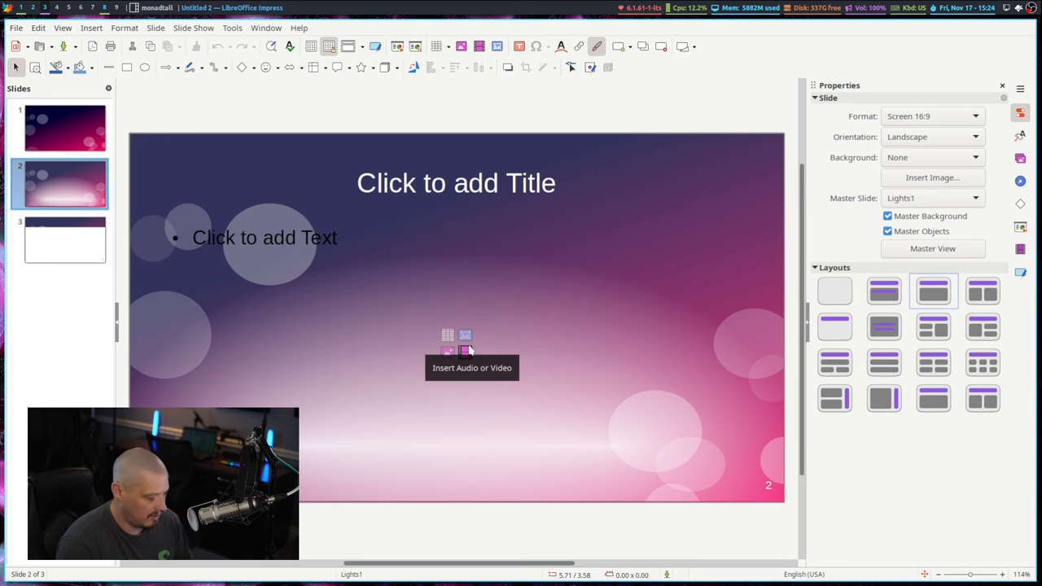
click(466, 335)
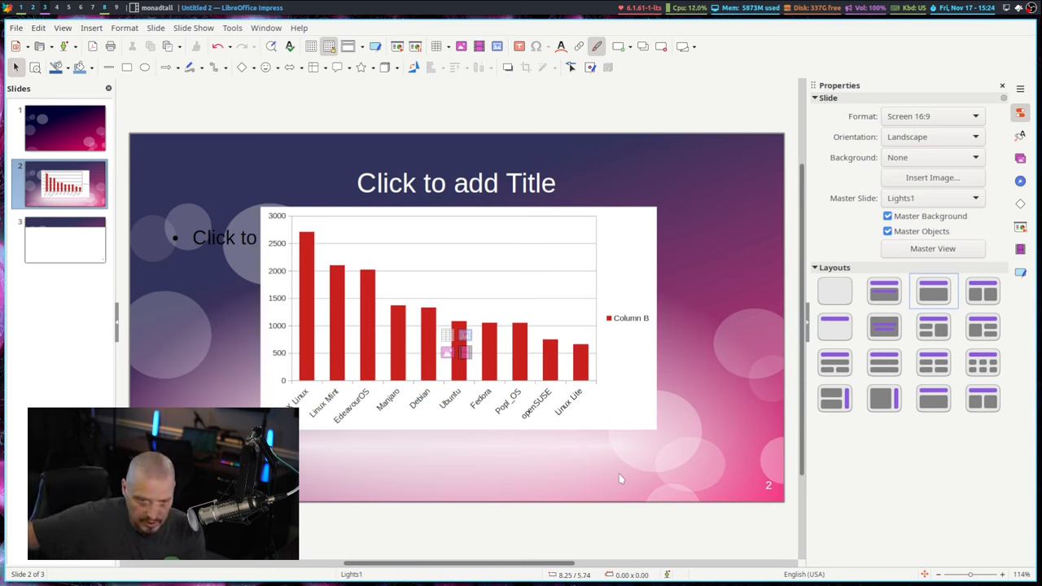
mouse_move(541, 472)
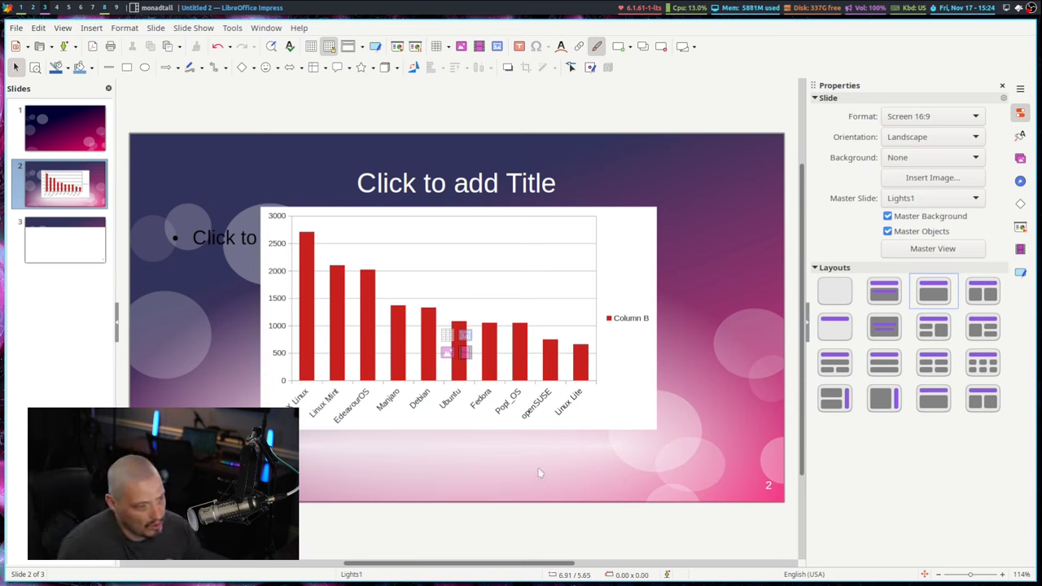